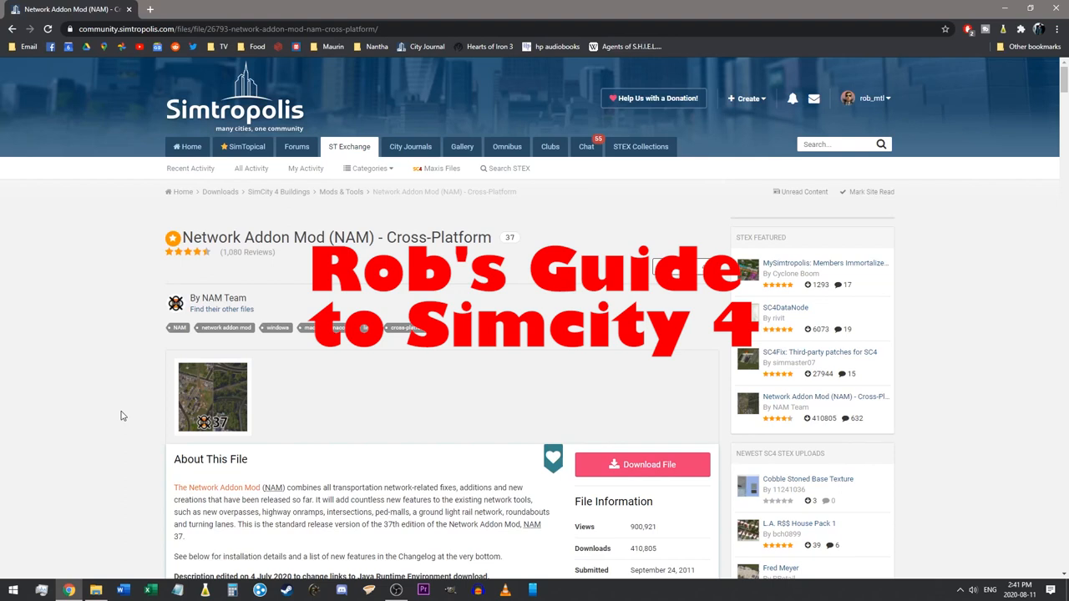
mouse_move(94, 330)
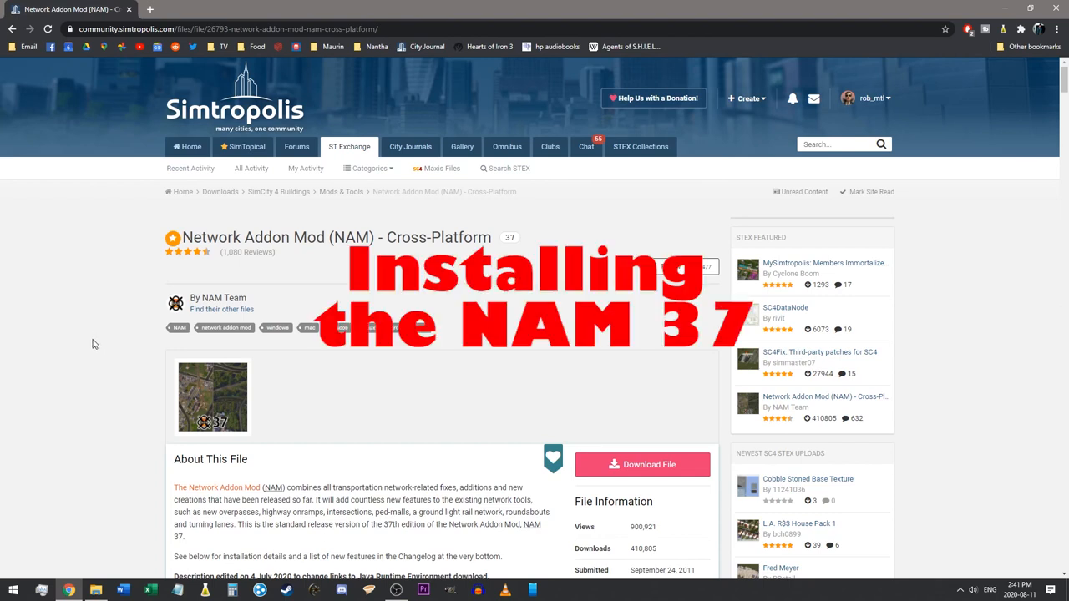
mouse_move(321, 229)
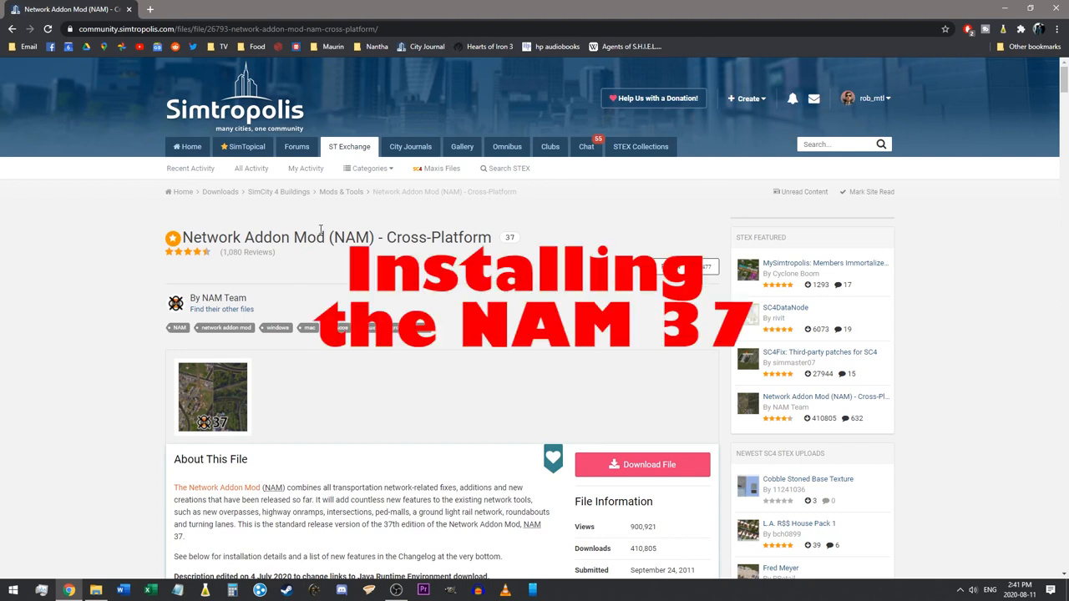
mouse_move(320, 394)
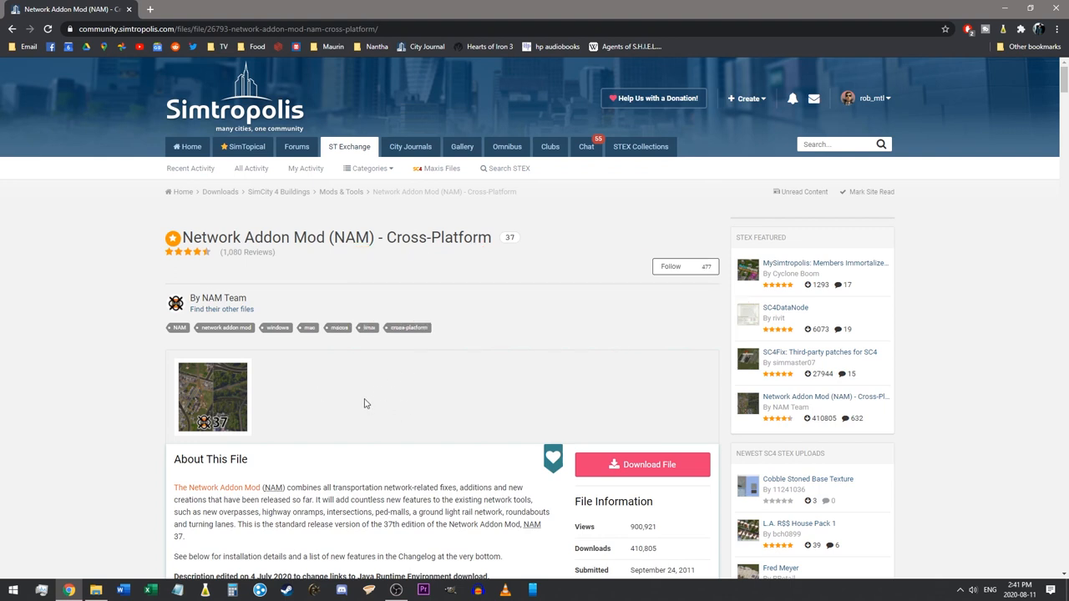
mouse_move(347, 408)
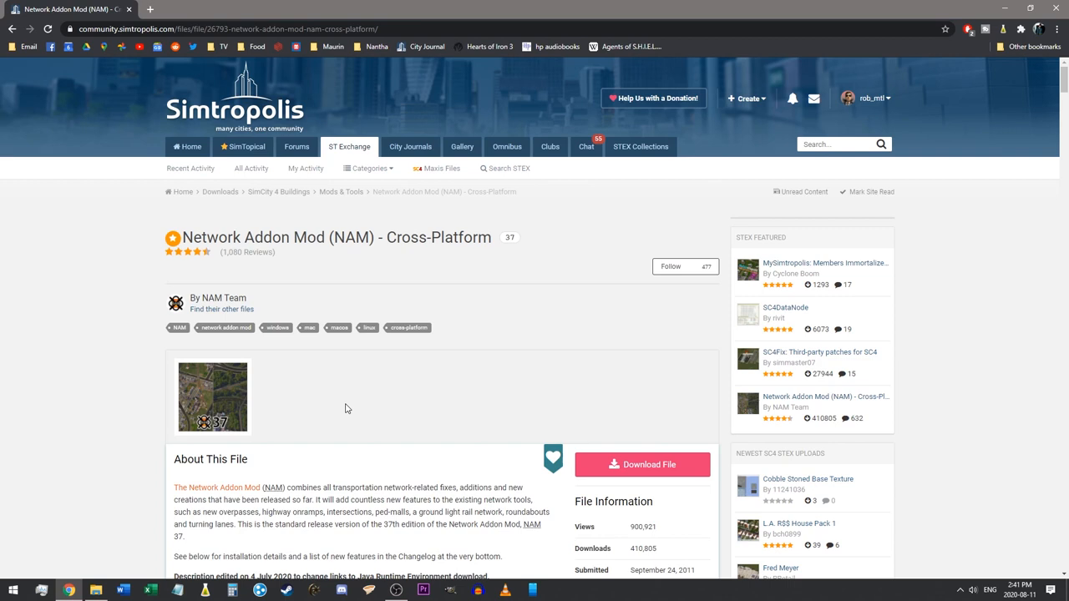
mouse_move(263, 124)
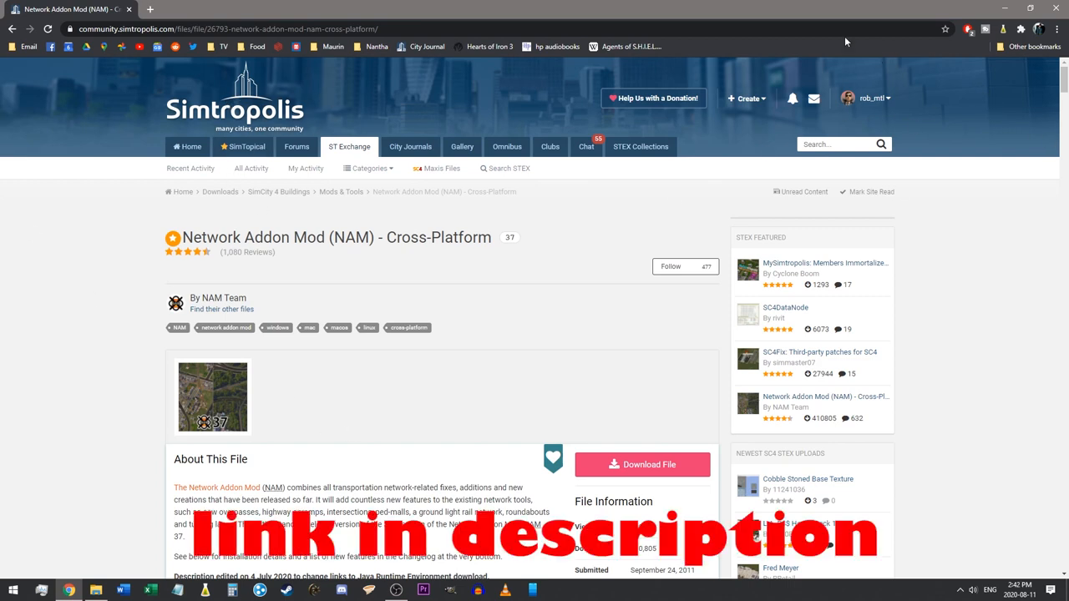
mouse_move(107, 227)
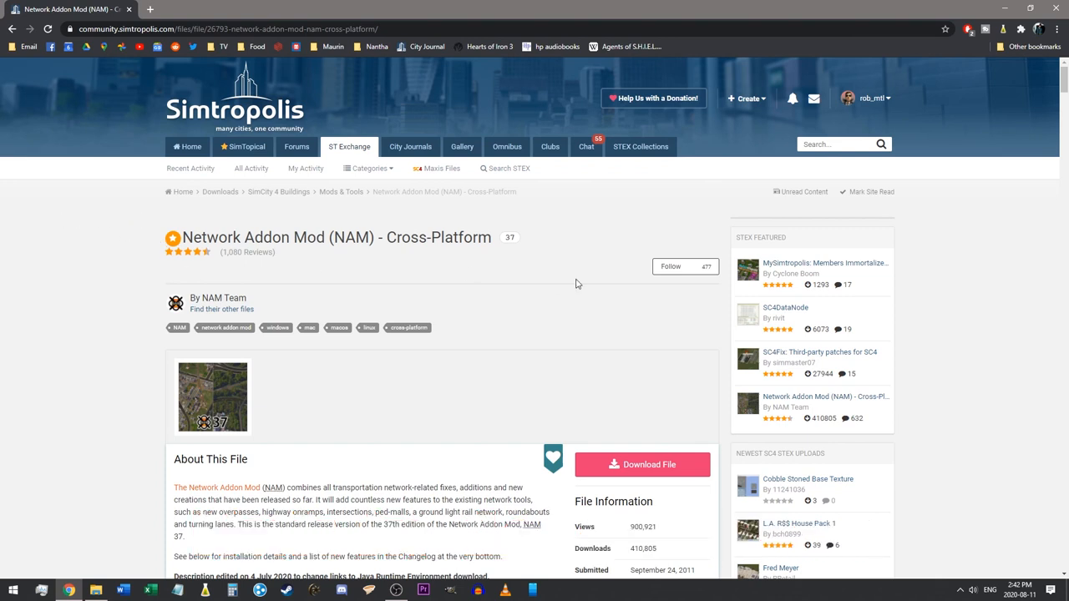
mouse_move(168, 214)
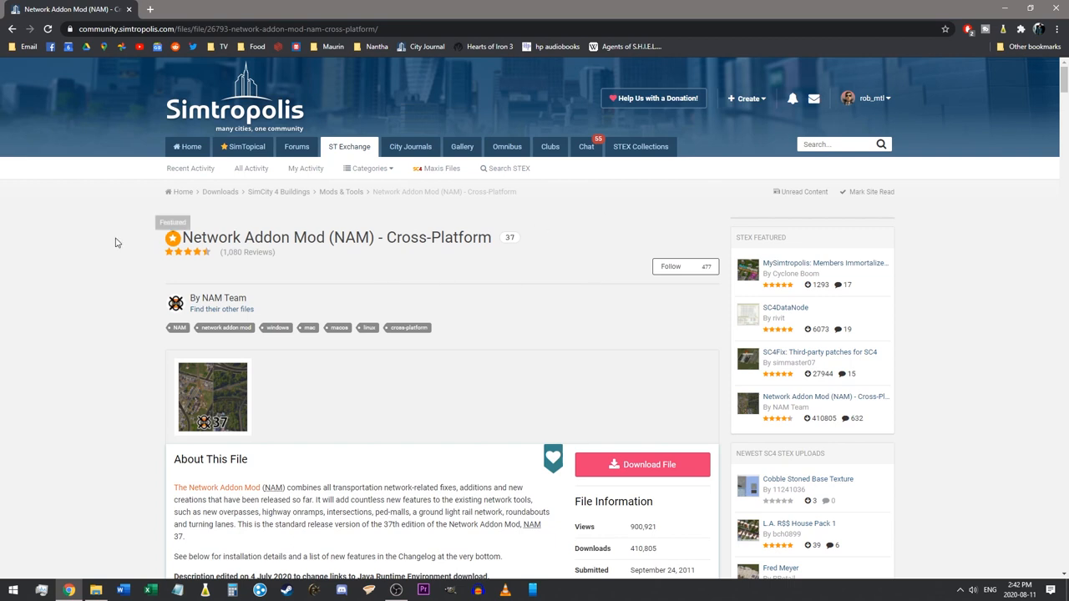
mouse_move(171, 279)
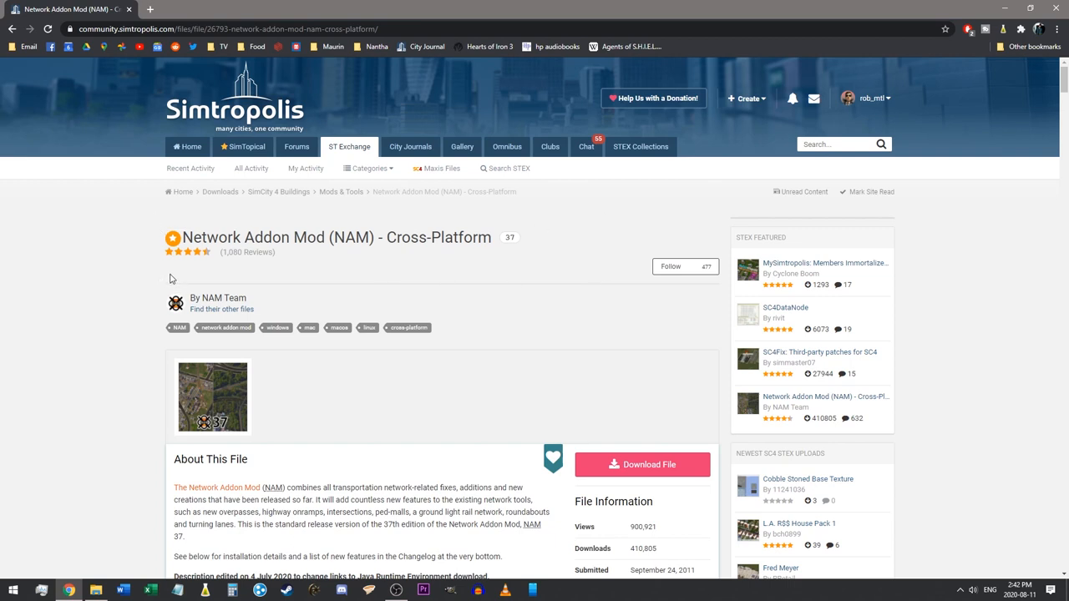
mouse_move(547, 260)
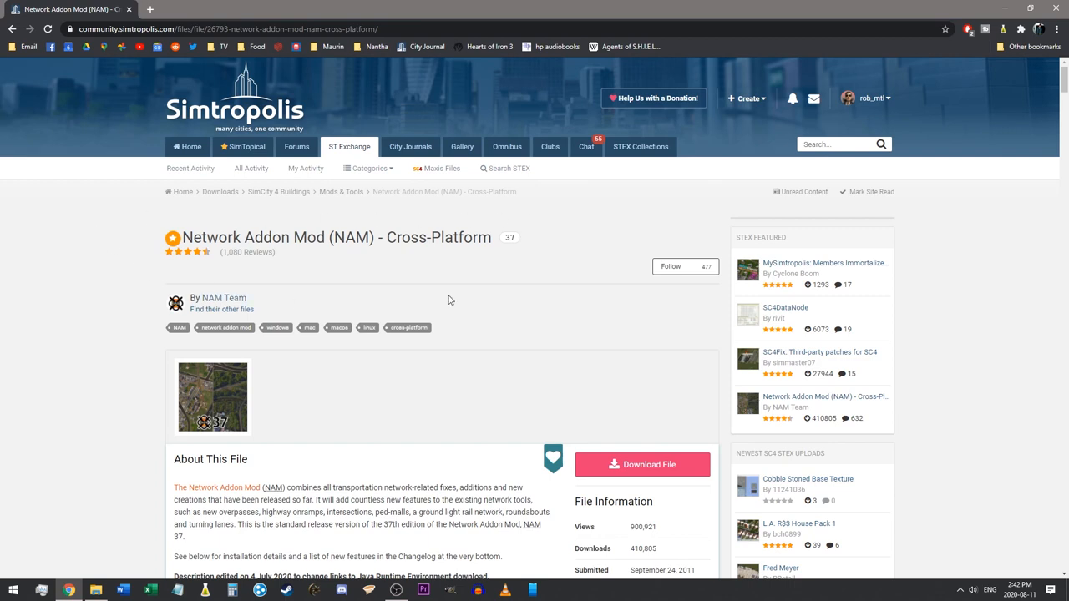
mouse_move(480, 292)
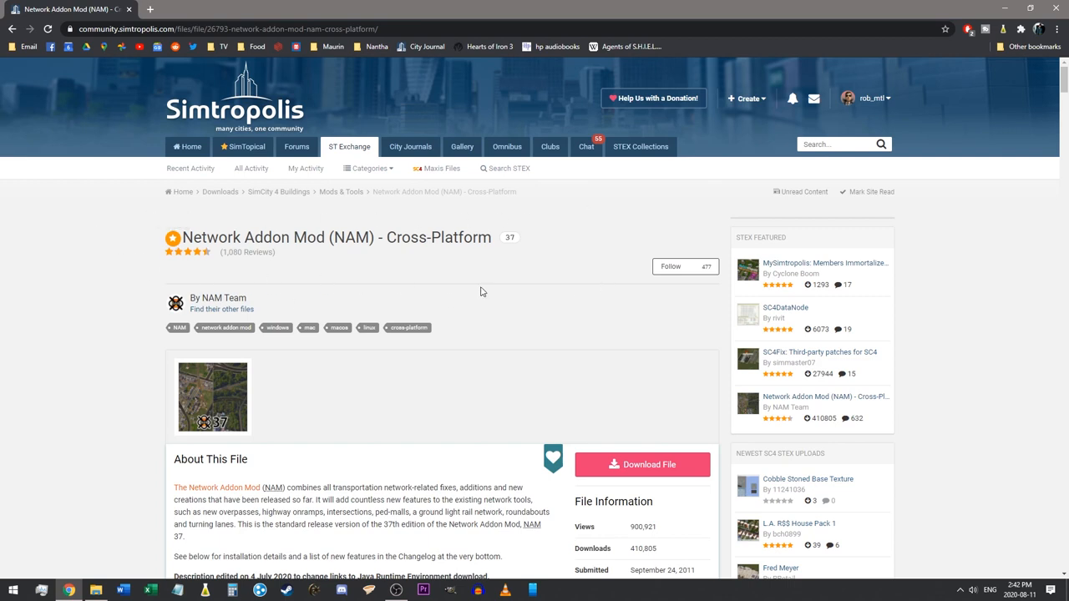
mouse_move(539, 351)
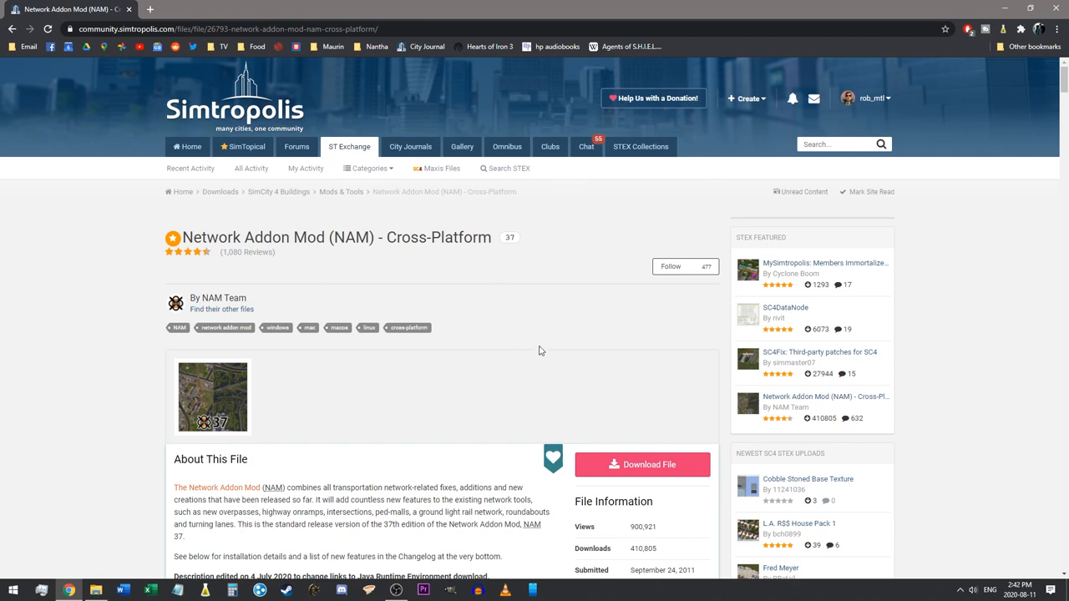
mouse_move(586, 373)
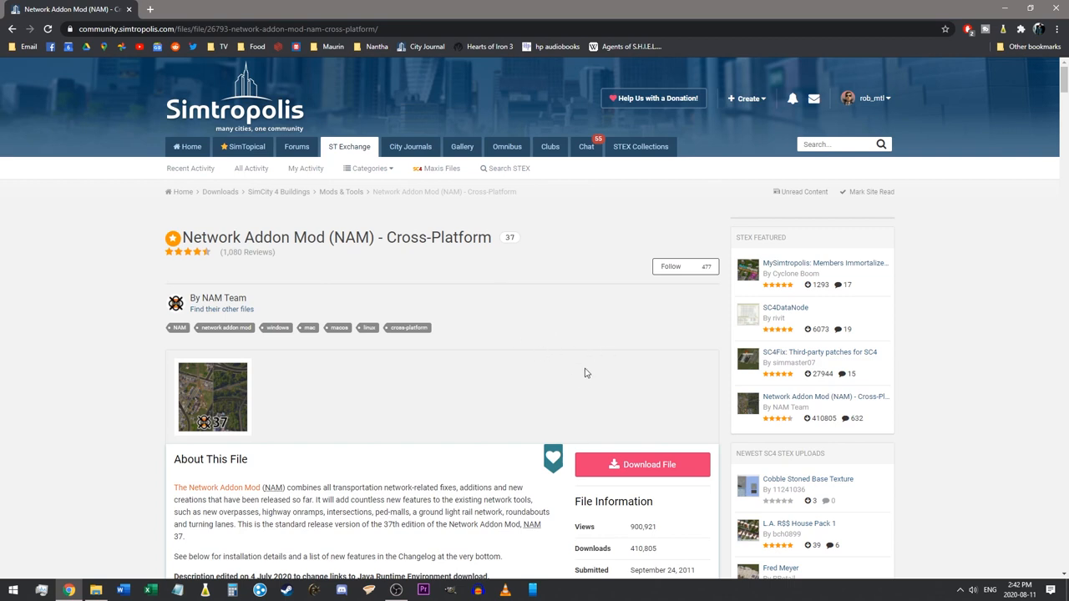
Download NetworkAddonMod_Setup_Version37.zip from Simtropolis and save it to the Downloads folder
scroll("down", 3)
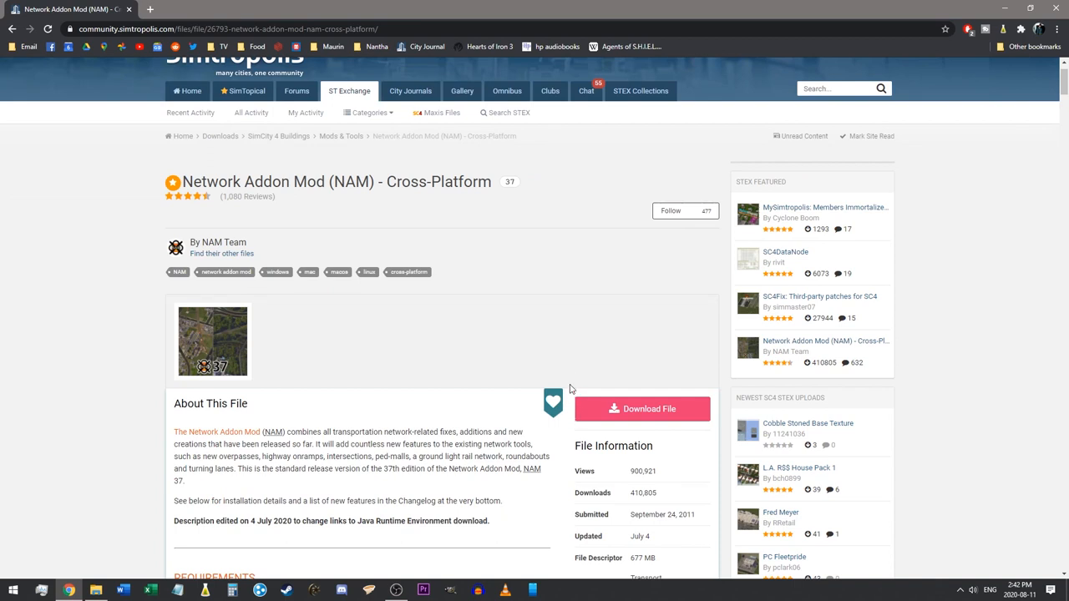
mouse_move(571, 403)
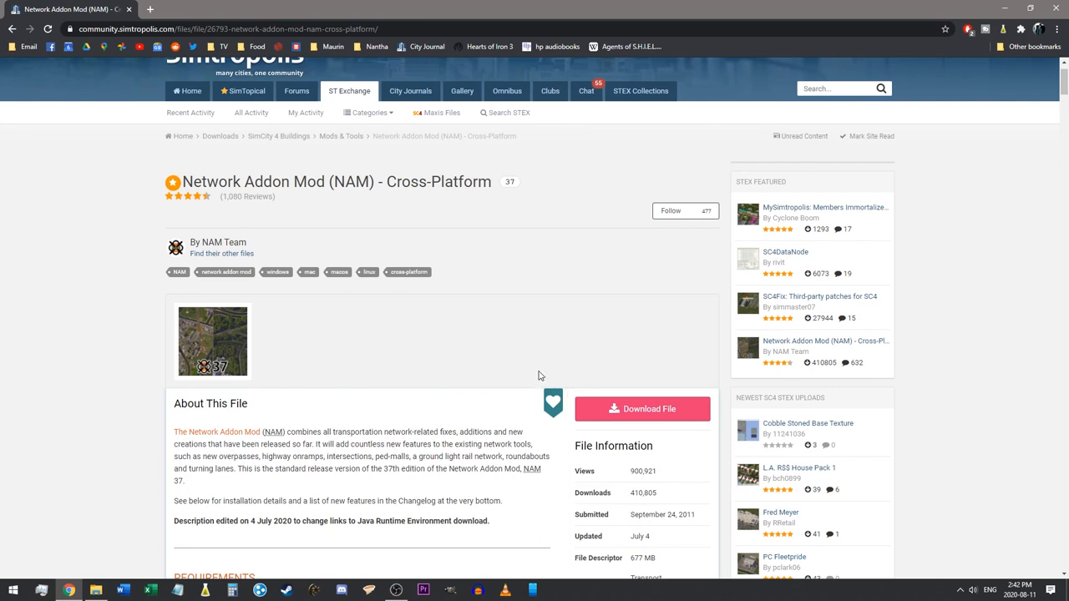
mouse_move(572, 396)
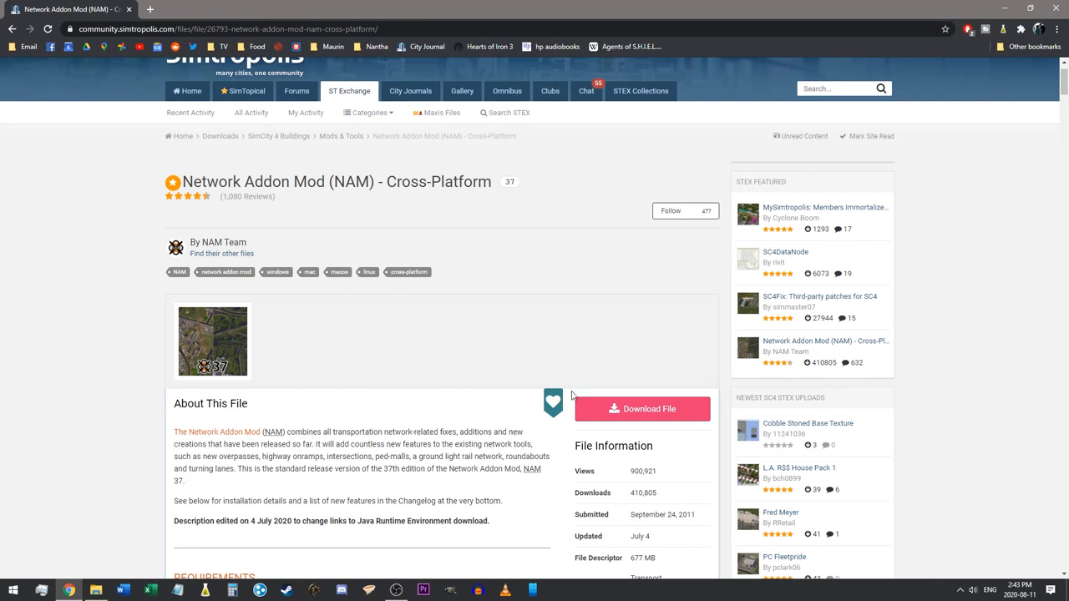
mouse_move(465, 390)
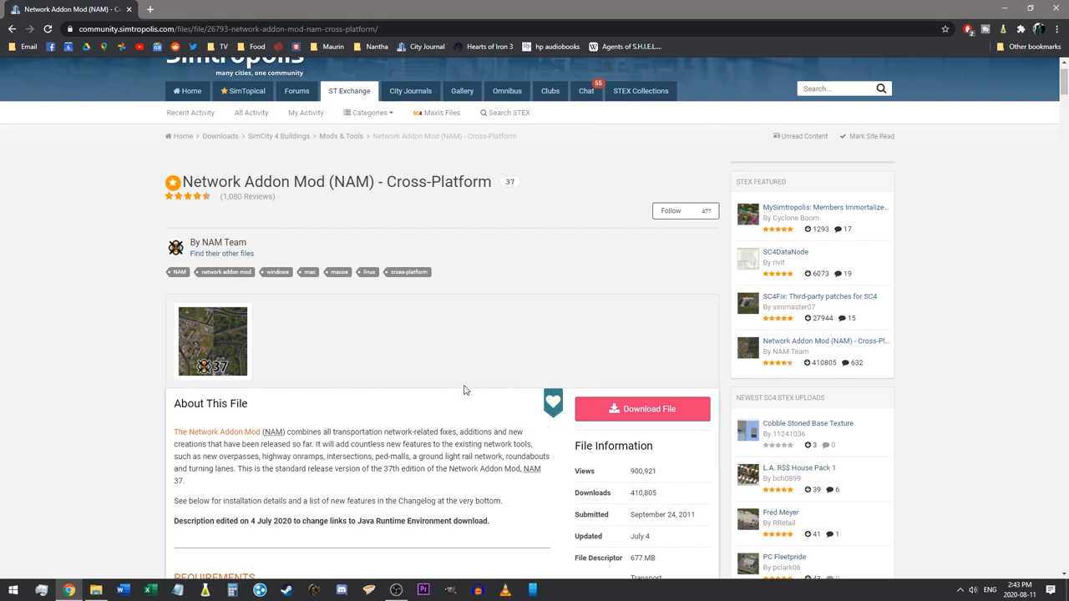
mouse_move(439, 372)
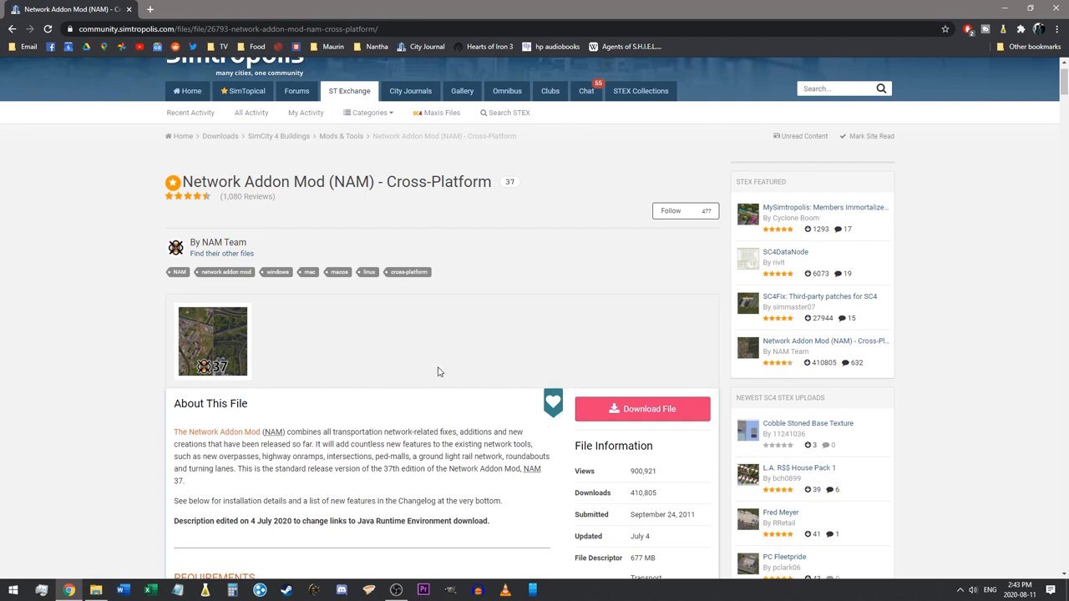
mouse_move(100, 415)
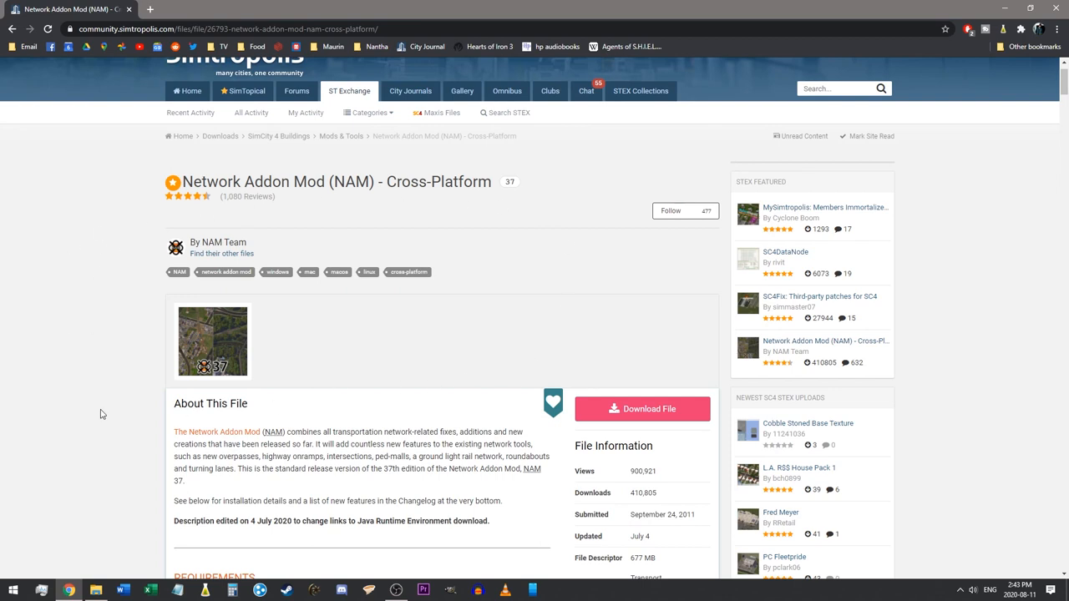
mouse_move(129, 354)
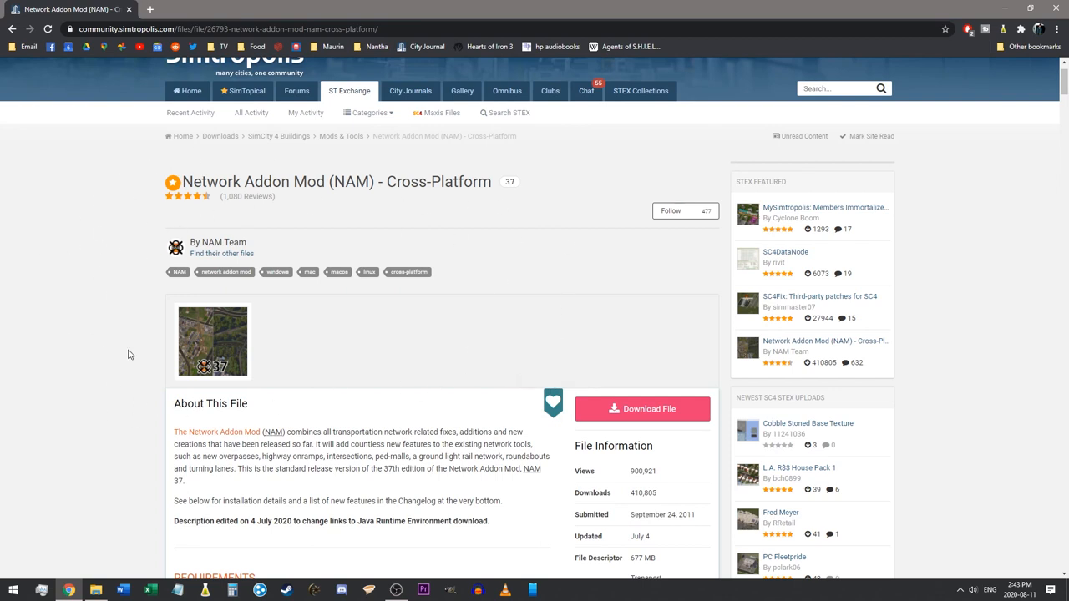
mouse_move(534, 368)
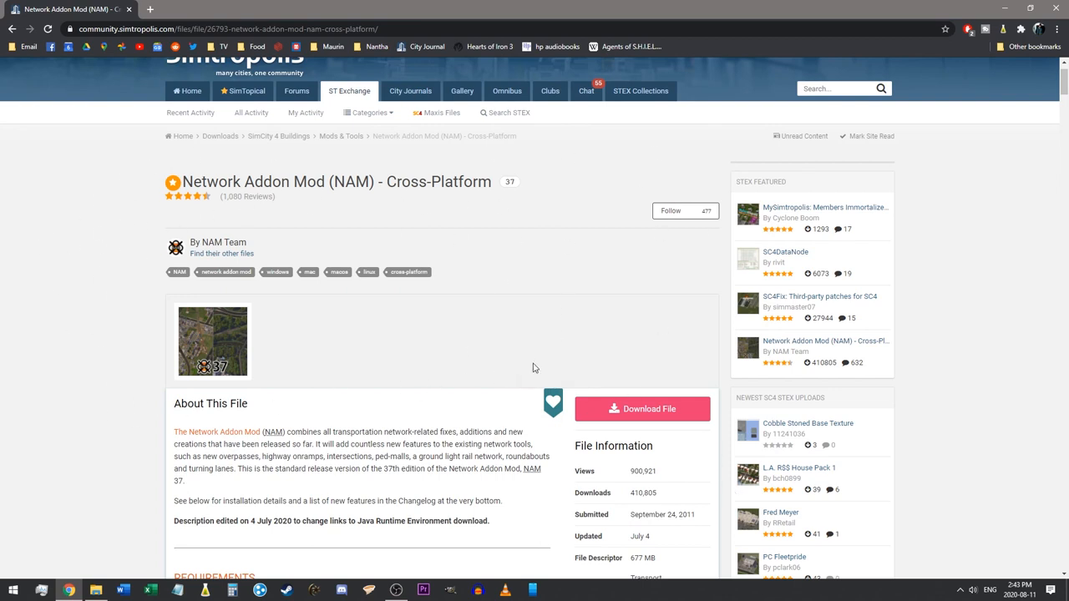
mouse_move(580, 437)
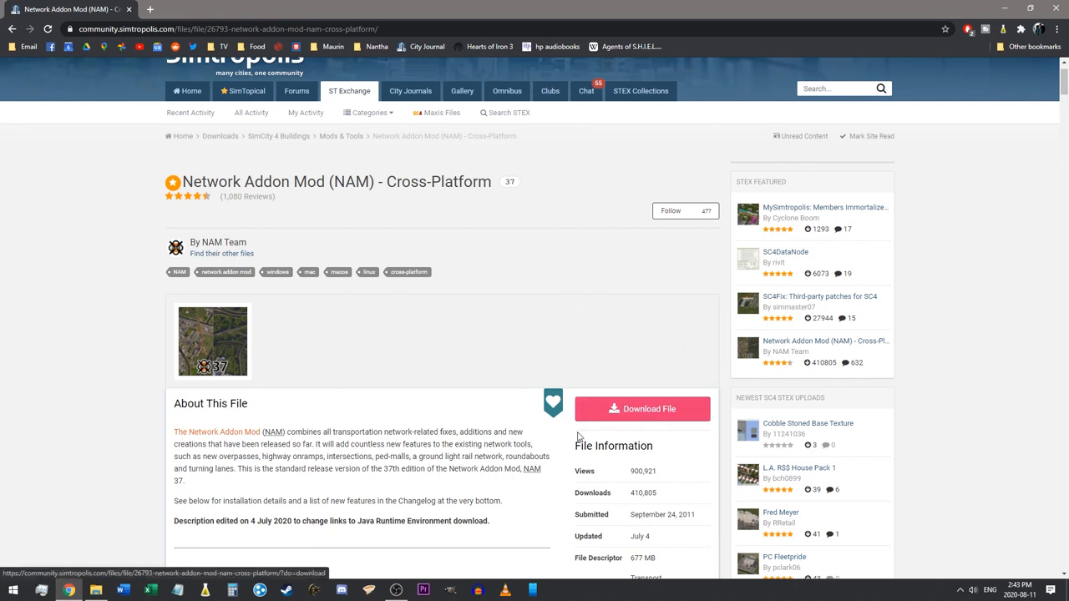
left_click(641, 408)
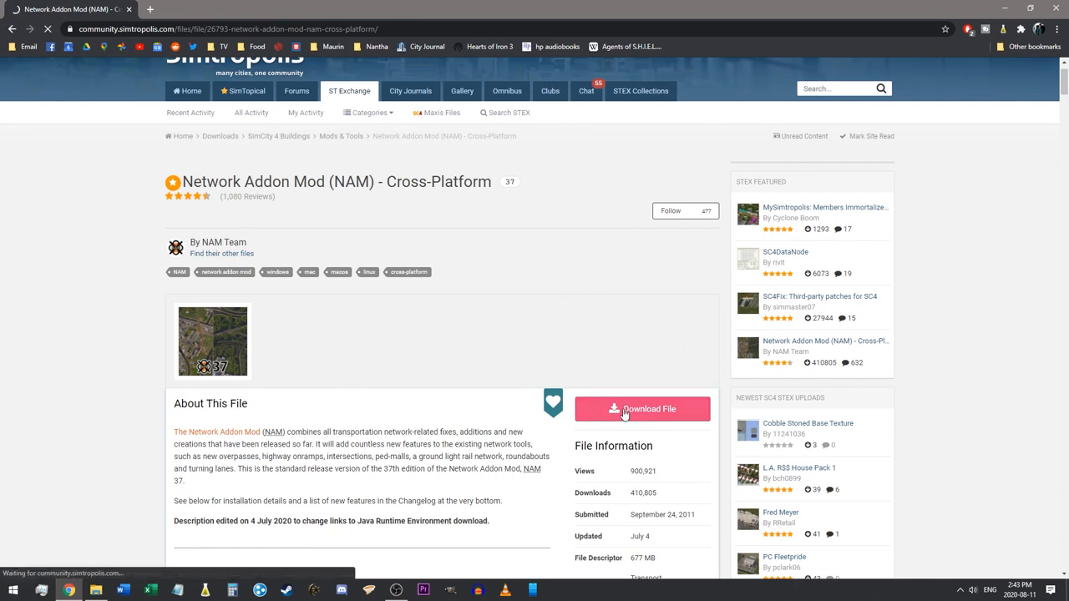
left_click(641, 408)
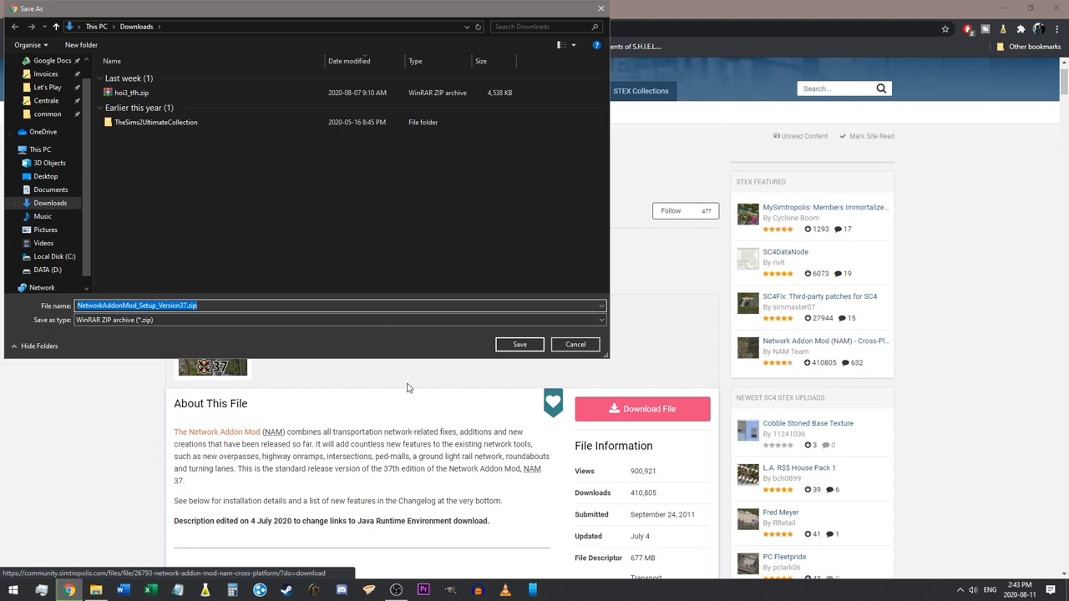
left_click(519, 344)
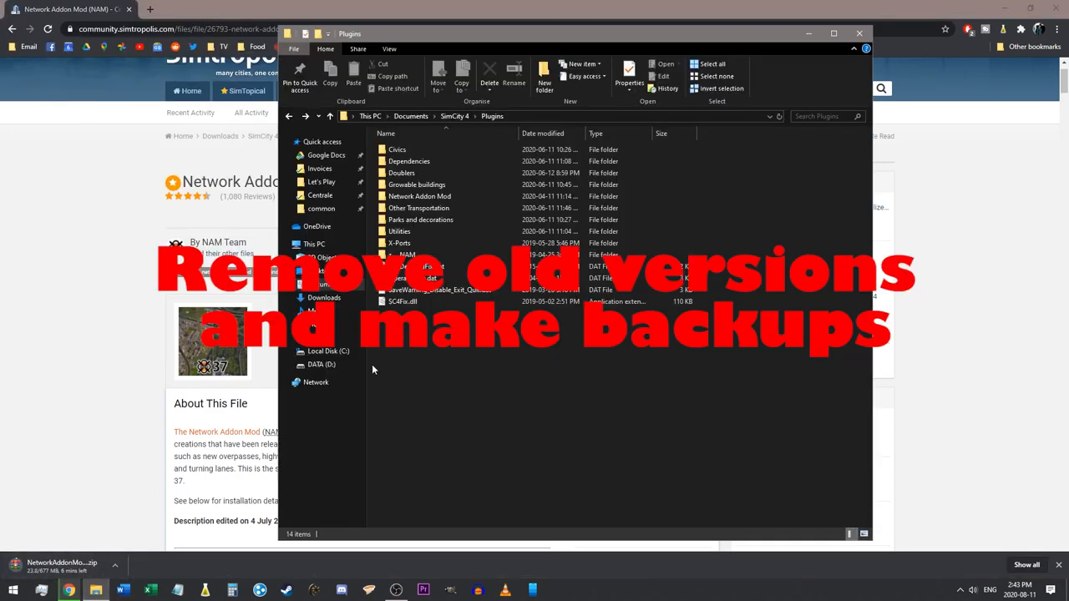
mouse_move(449, 387)
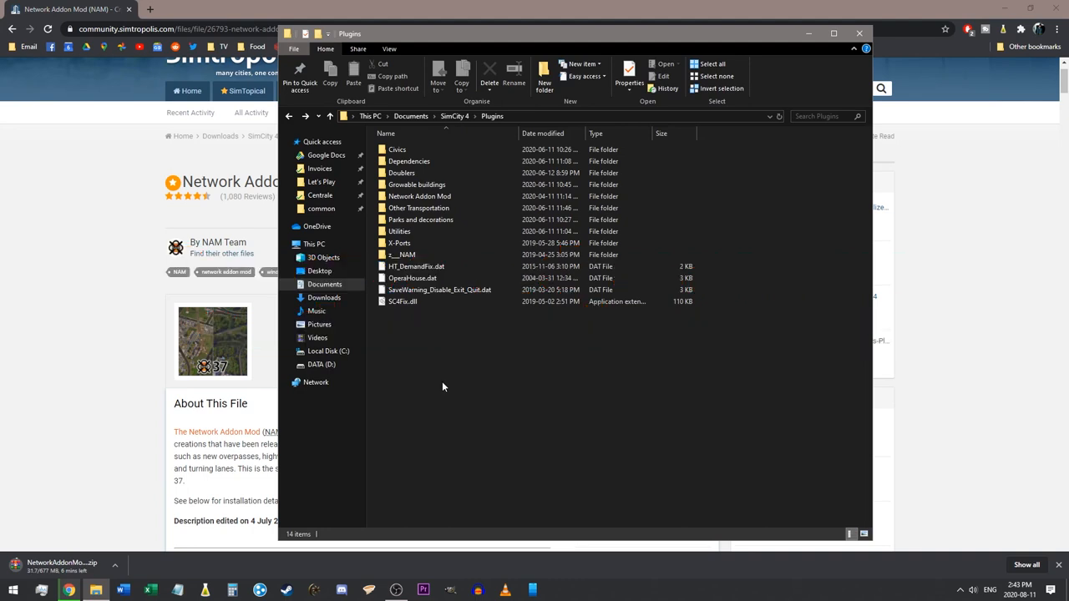
mouse_move(437, 372)
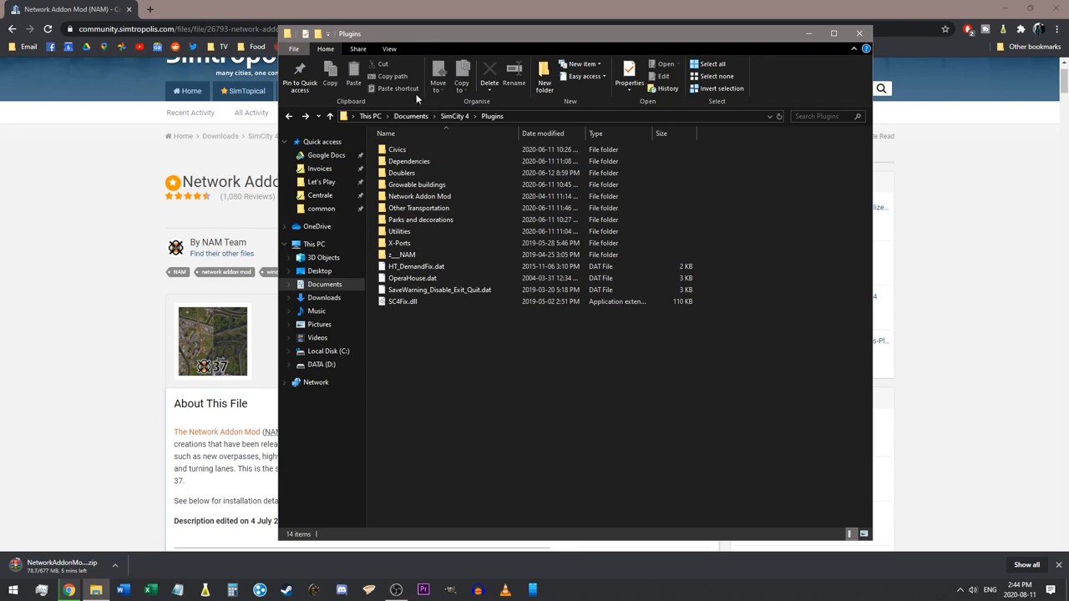
mouse_move(449, 132)
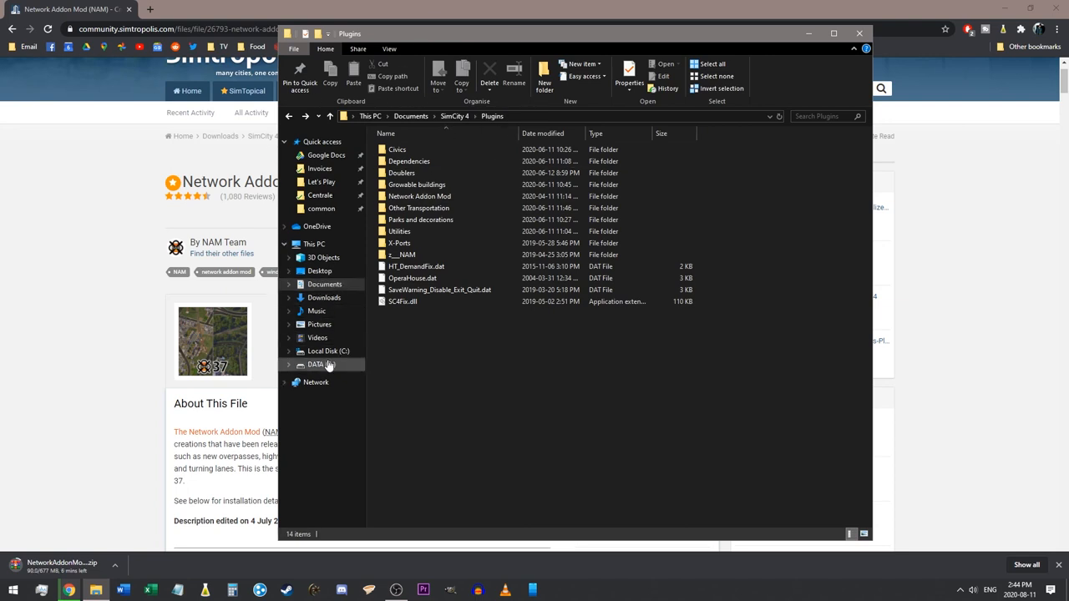
mouse_move(332, 366)
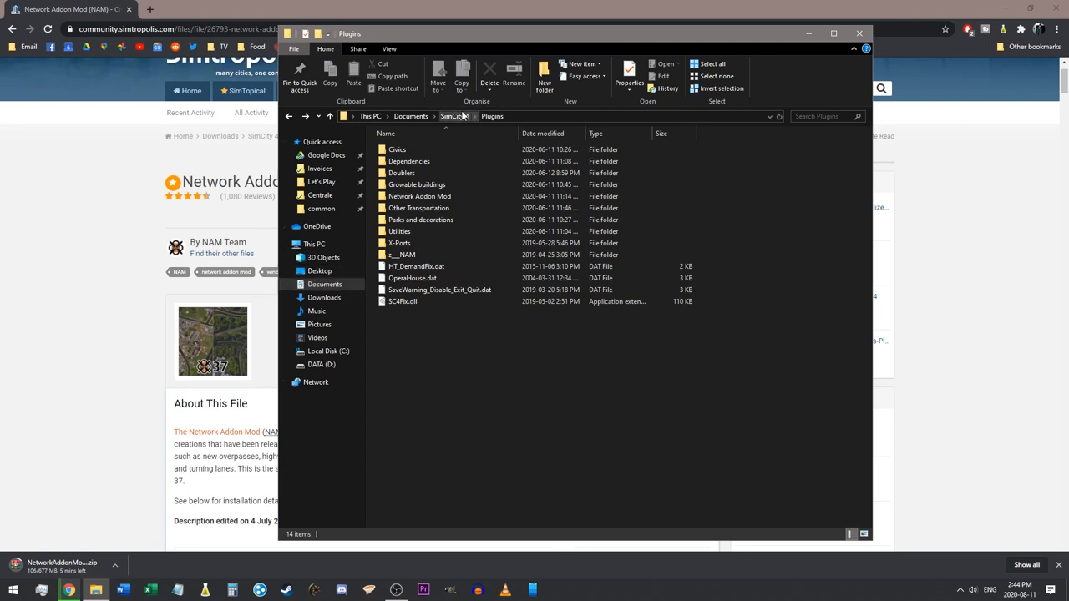
Navigate from Documents into SimCity 4's Plugins folder
left_click(410, 116)
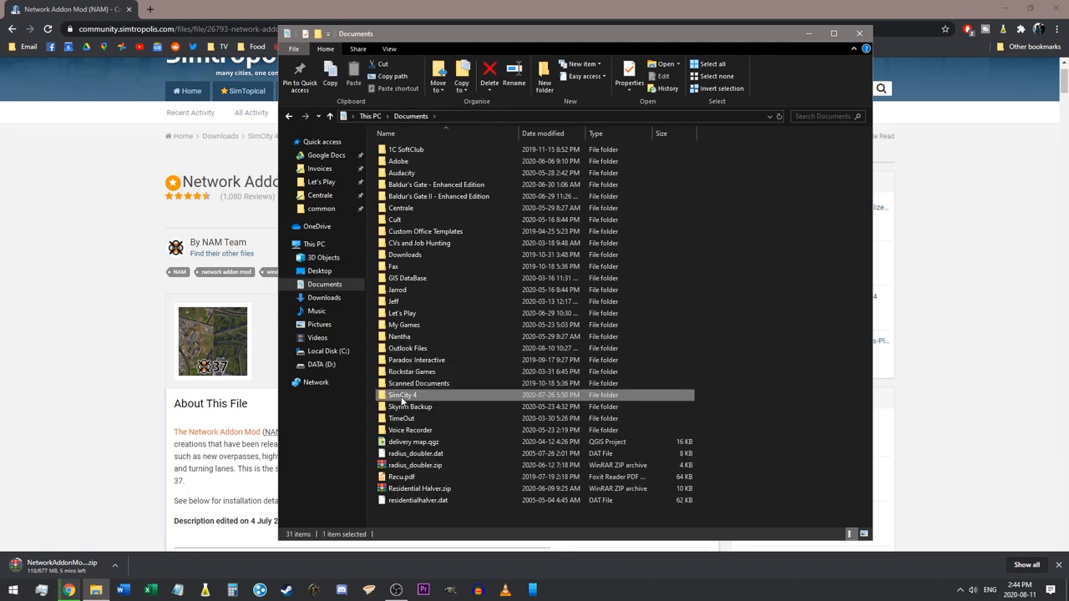
double_click(402, 394)
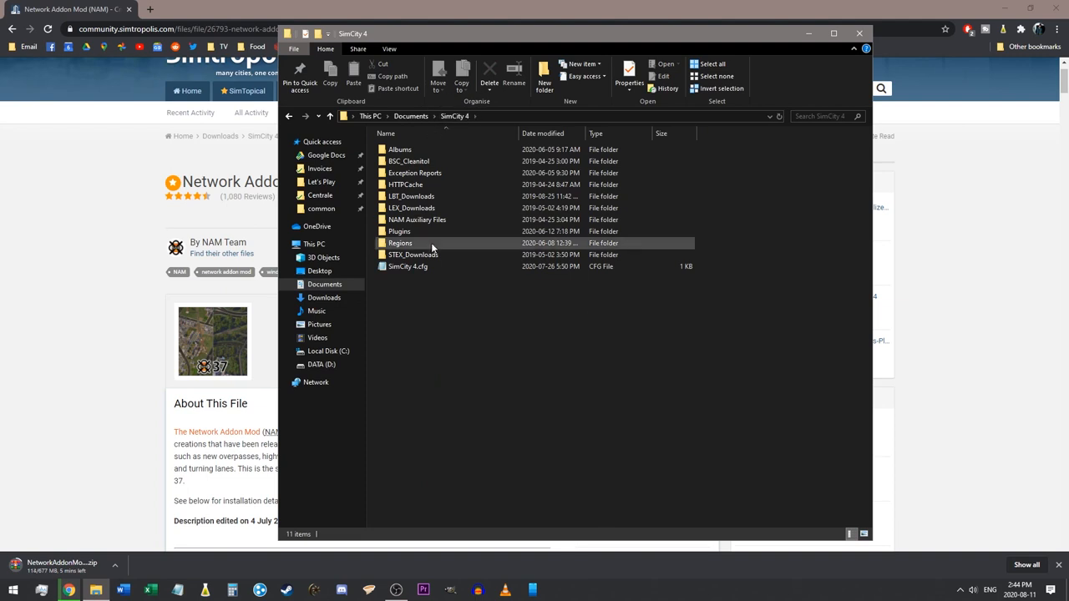
double_click(399, 231)
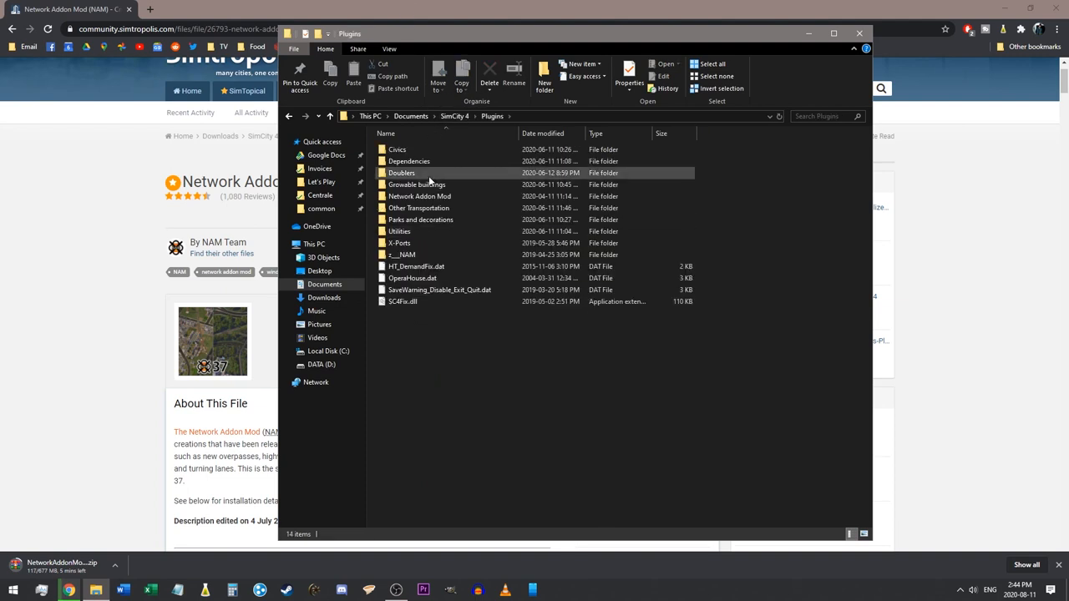
left_click(419, 195)
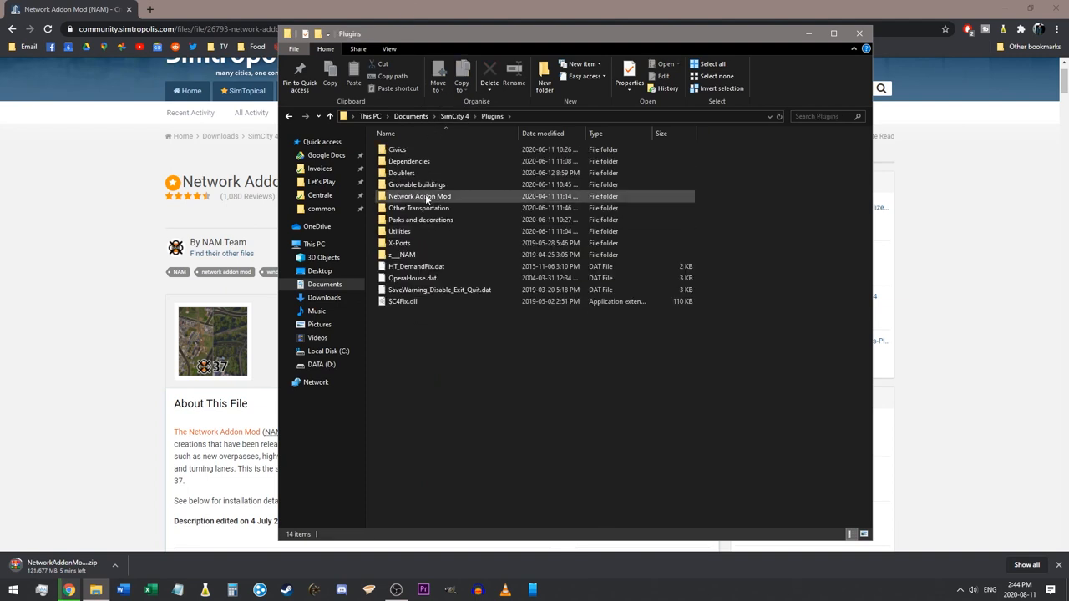
Look inside the z___NAM folder, then return to the Plugins folder
left_click(419, 196)
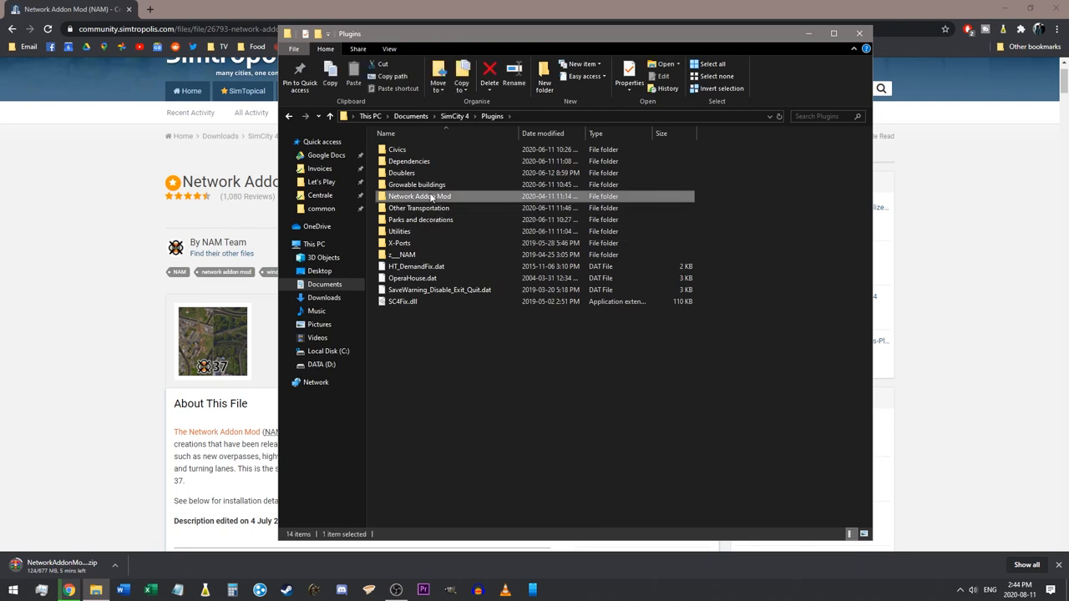
left_click(404, 254)
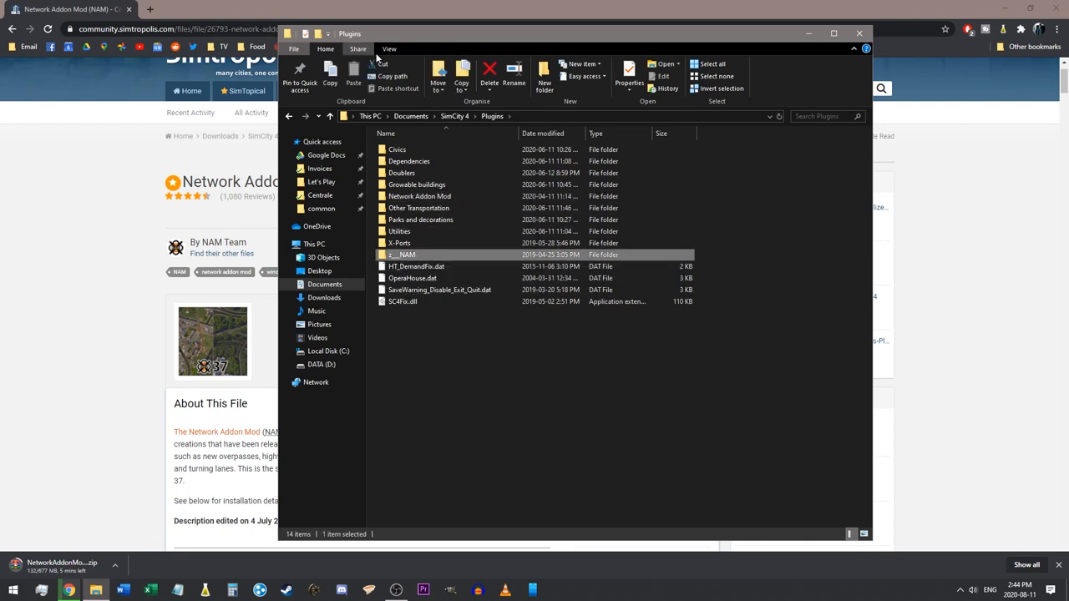
double_click(402, 255)
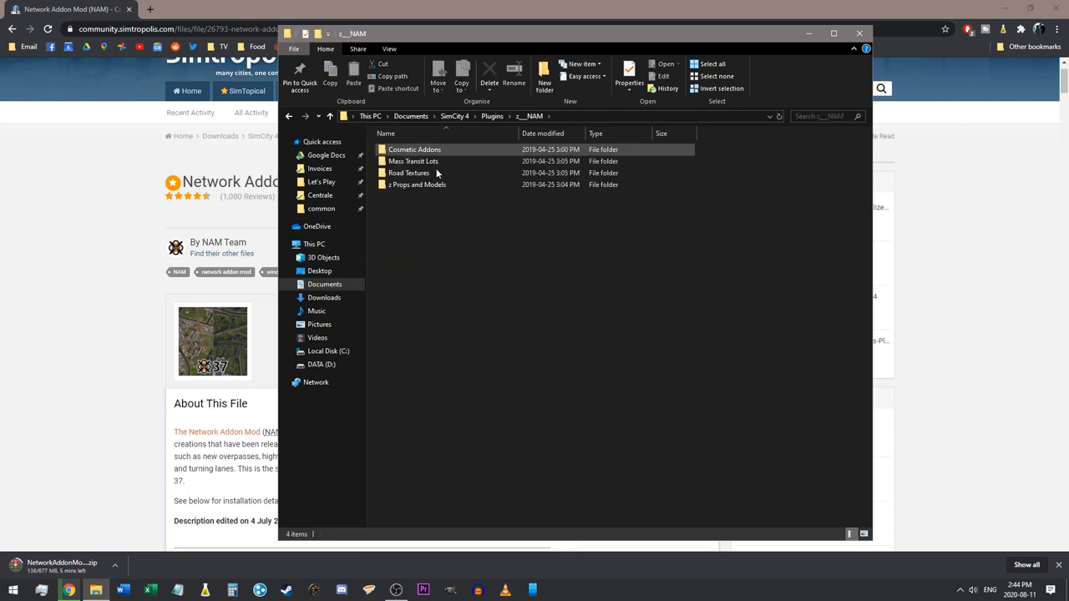
left_click(491, 116)
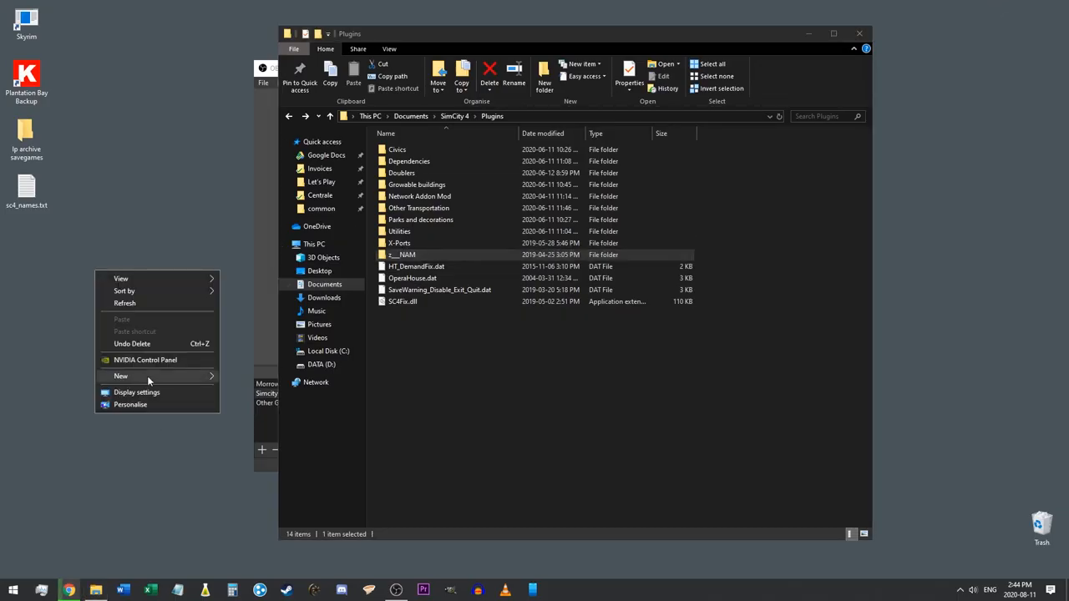
Create an 'OLD NAM STUFF' folder on the desktop for the old NAM folders
left_click(120, 376)
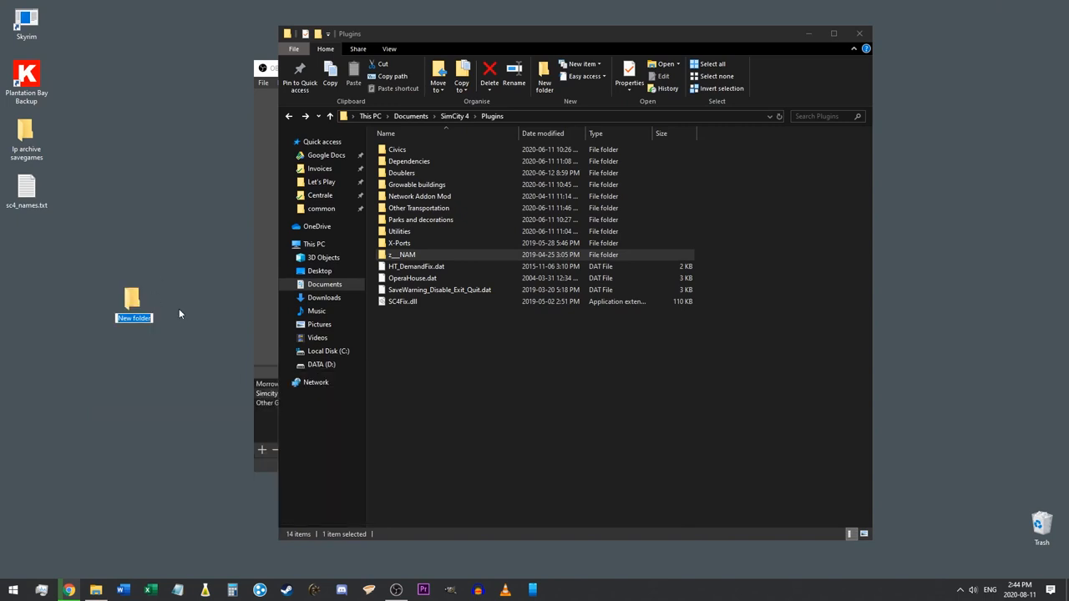
type("OLD NAM")
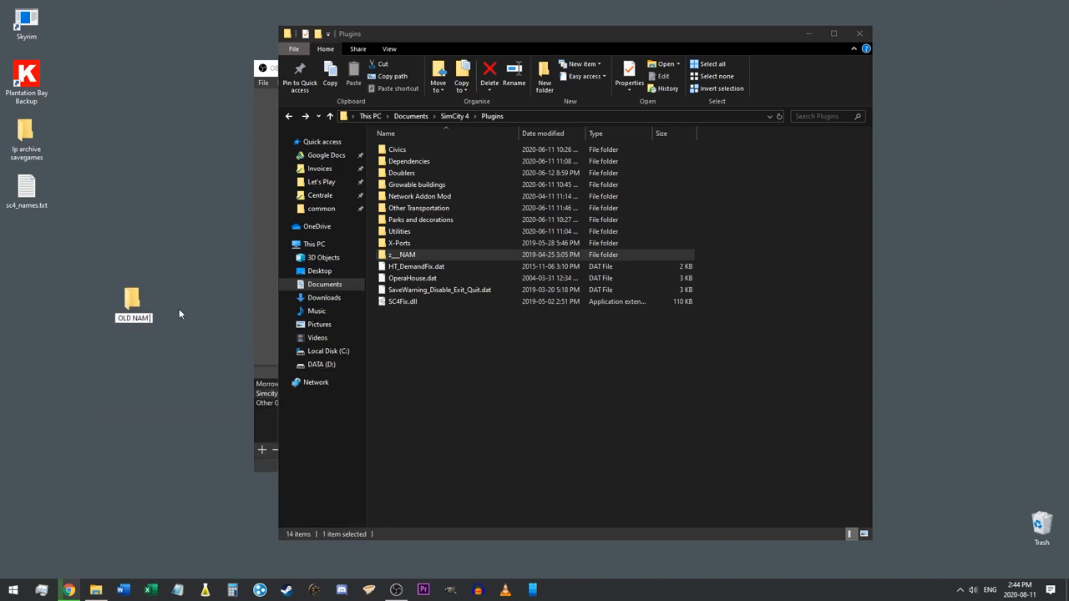
type("STUFF")
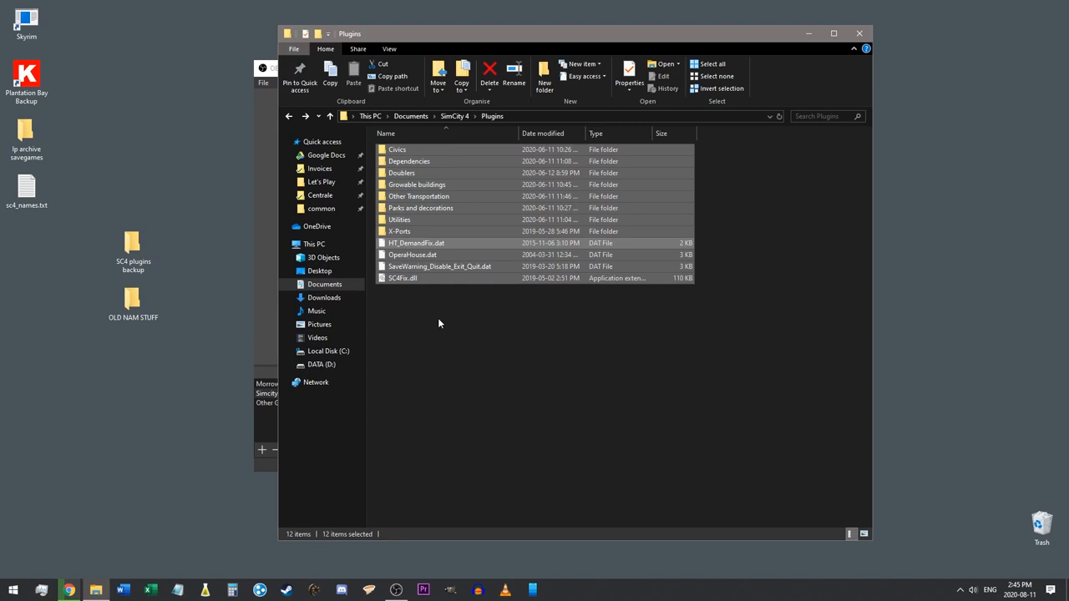
mouse_move(468, 330)
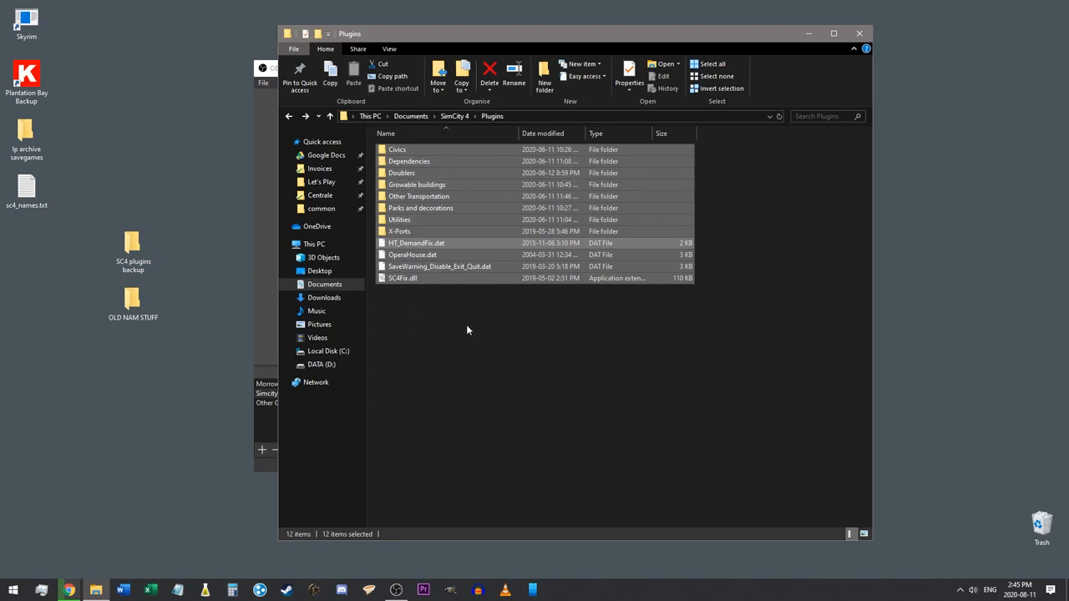
Back up Plugins into 'SC4 plugins backup' and create an 'SC4 regions backup' folder
double_click(132, 244)
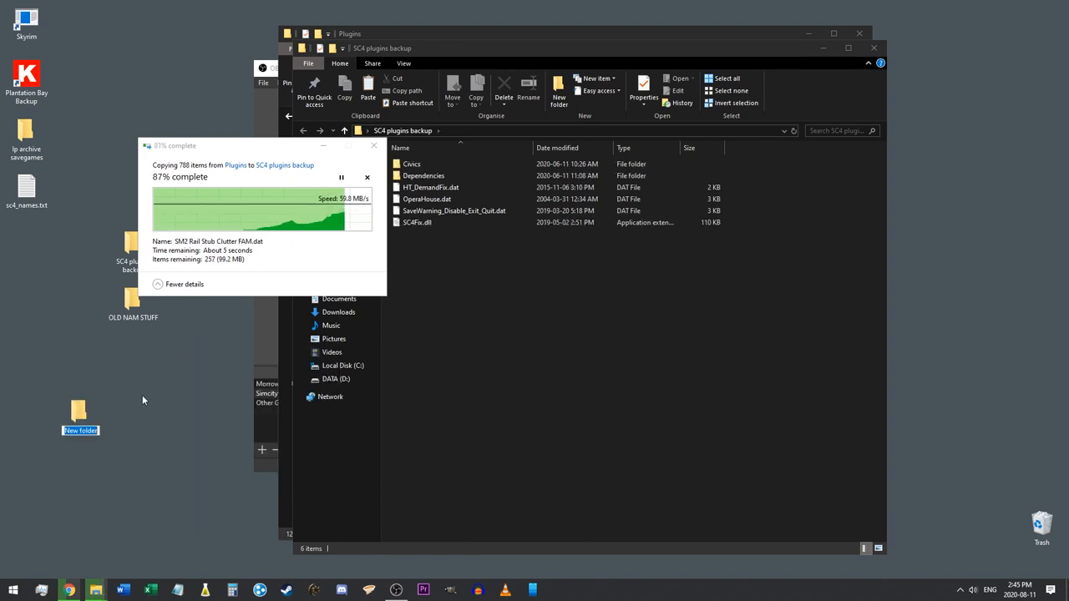
type("SC4 regions backup")
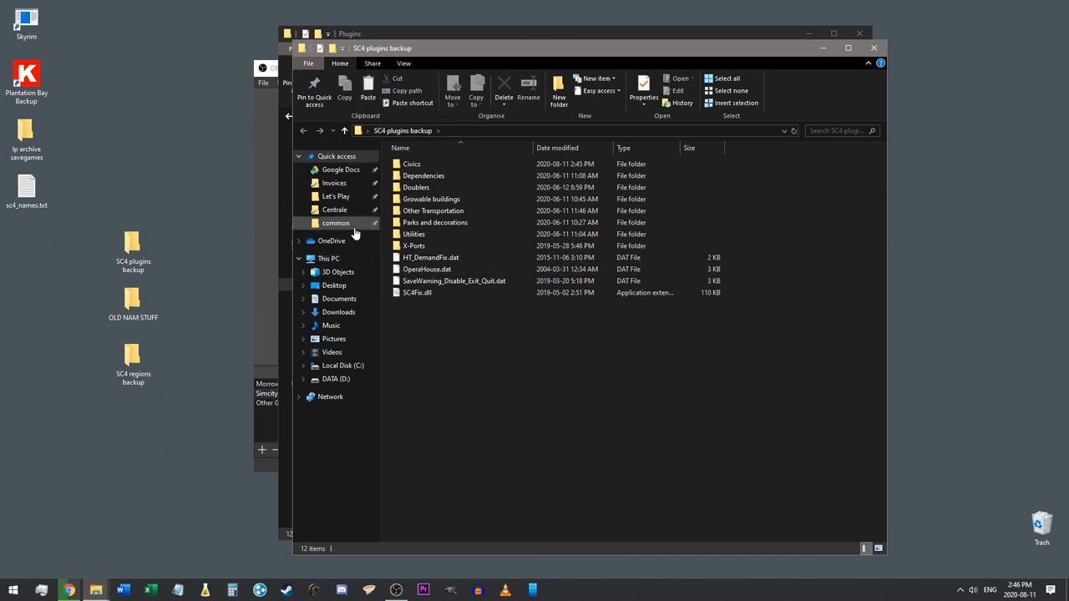
Select all ten region folders in Documents\SimCity 4\Regions
left_click(339, 298)
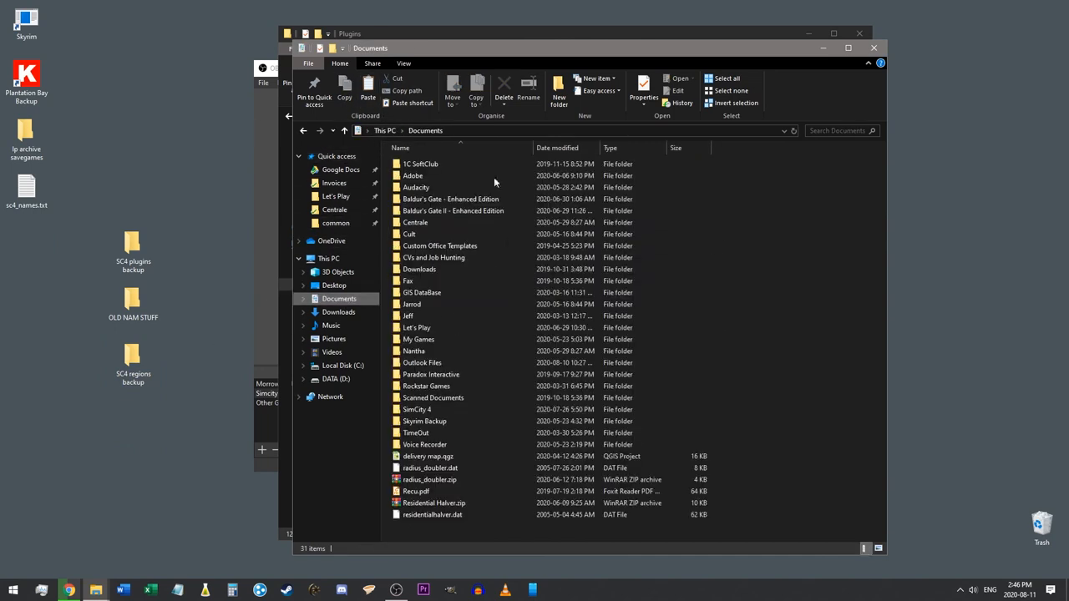
double_click(416, 409)
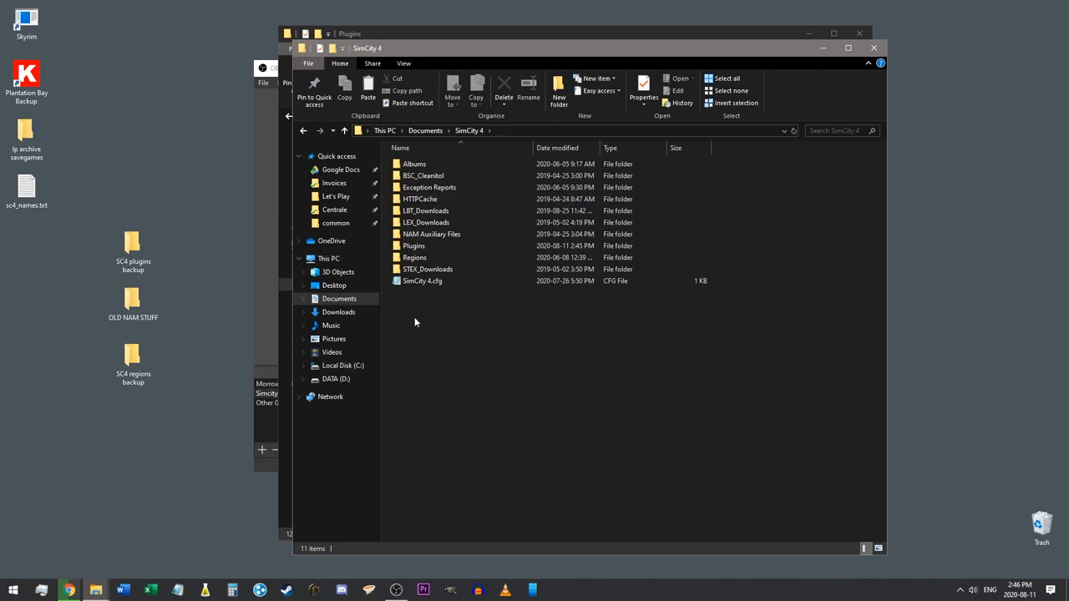
double_click(414, 257)
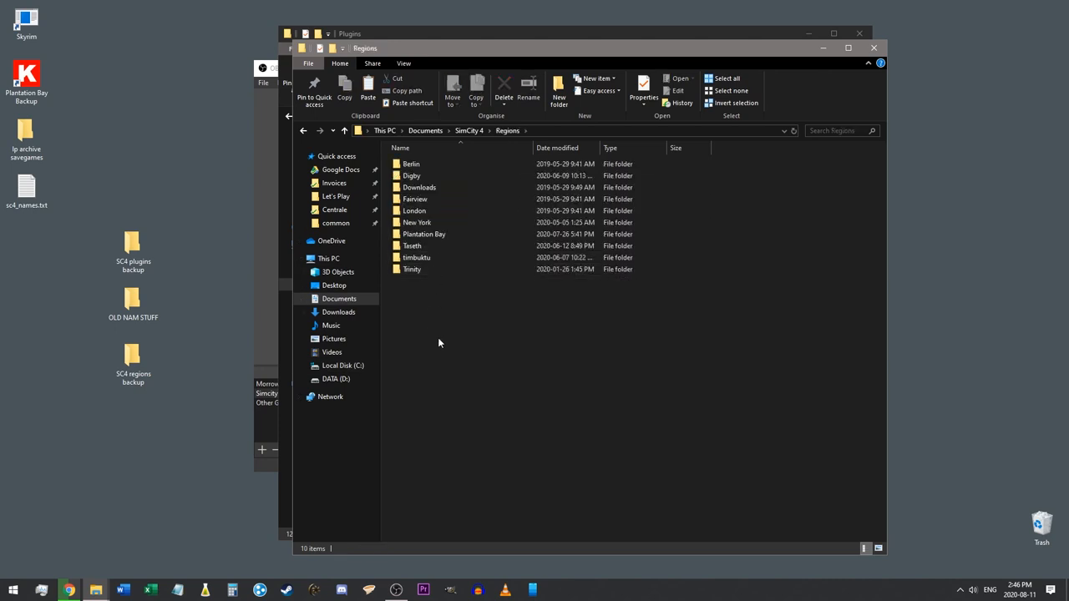
left_click(412, 245)
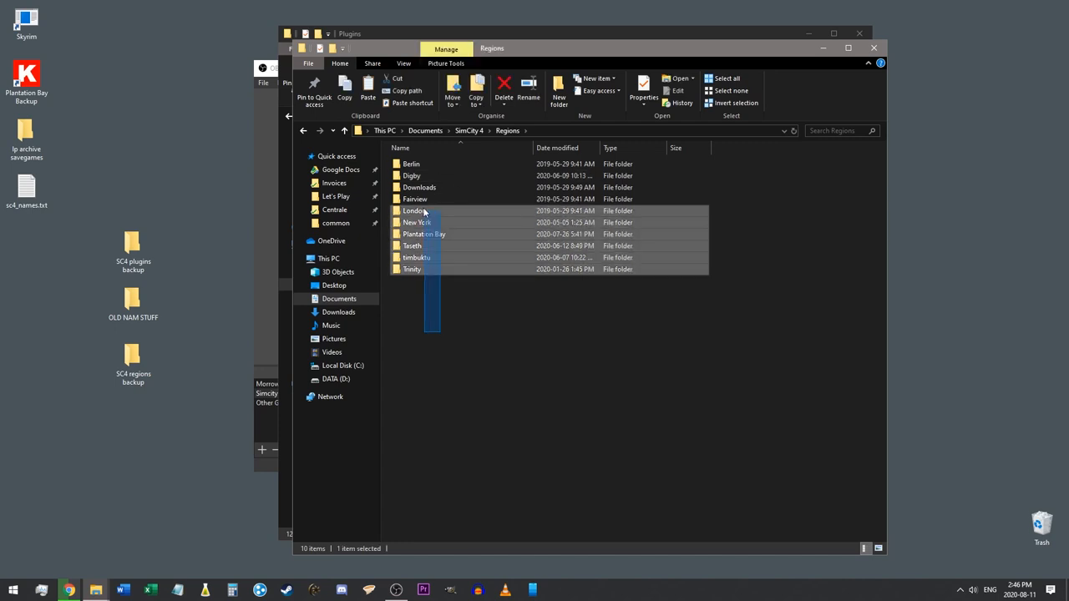
key("ctrl+a")
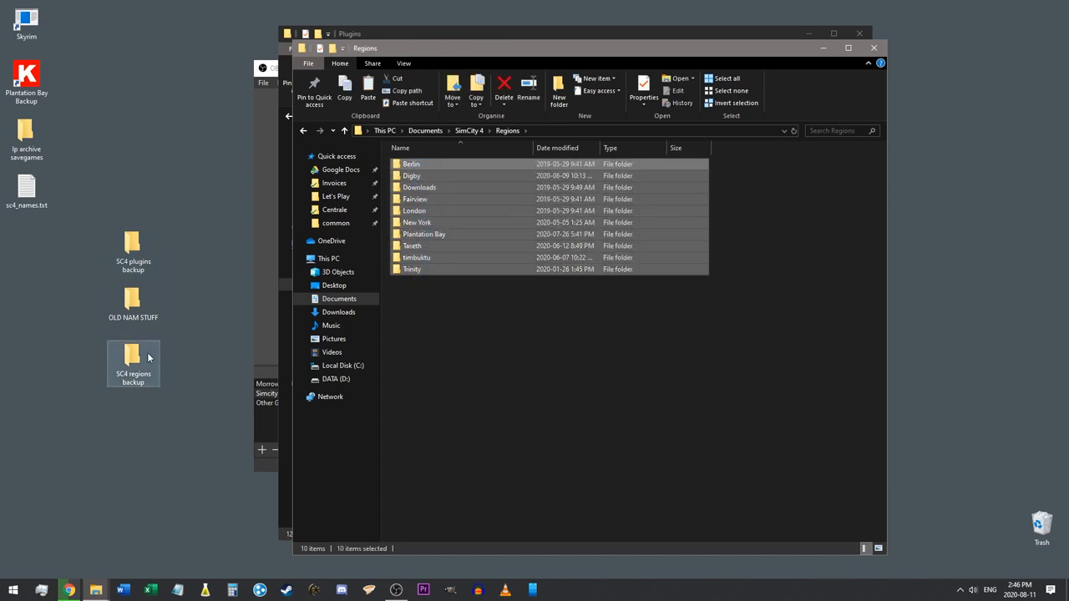
Paste the region folders into the 'SC4 regions backup' folder on the desktop
double_click(132, 355)
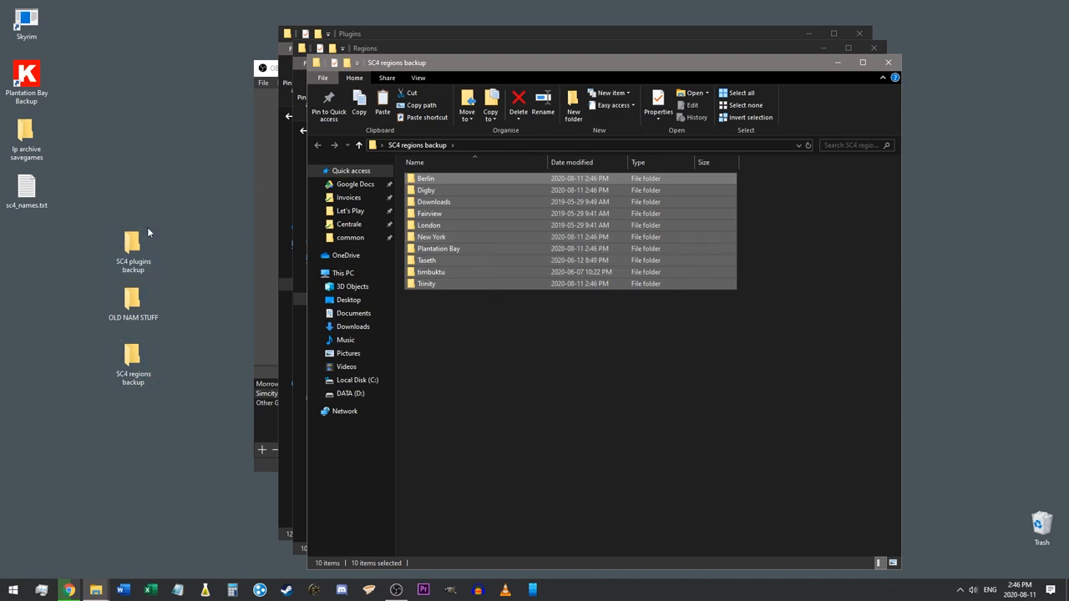
left_click(512, 430)
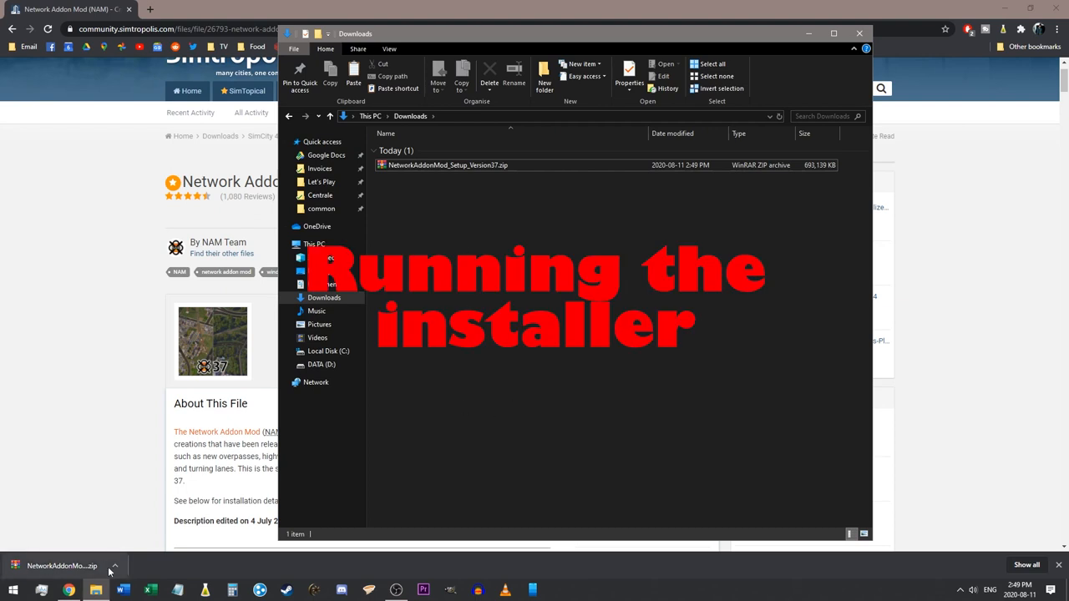
Extract NetworkAddonMod_Setup_Version37.zip into its own folder in Downloads
right_click(446, 165)
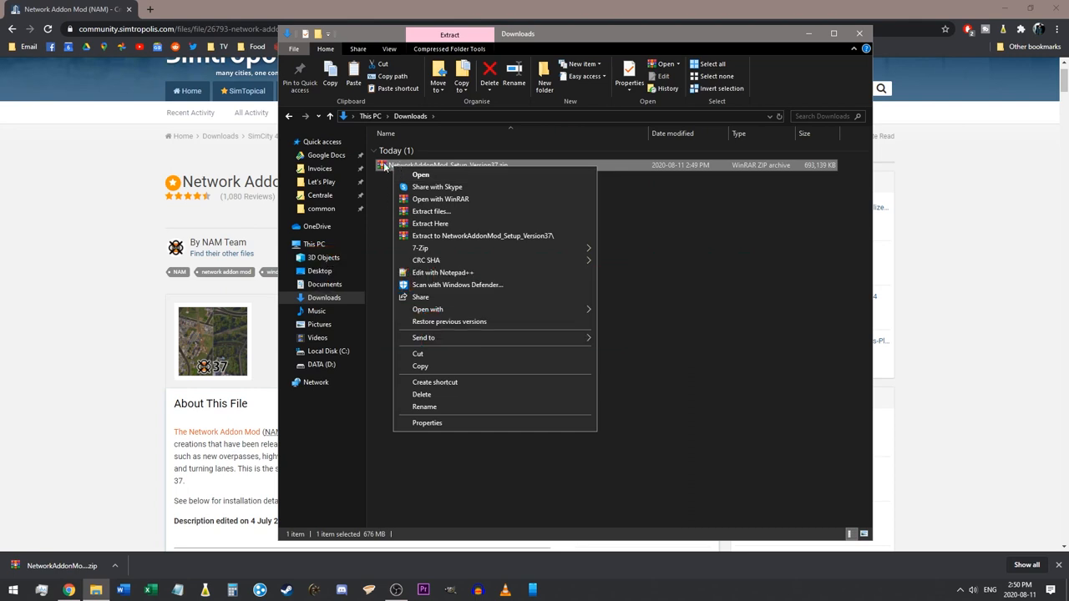
mouse_move(375, 275)
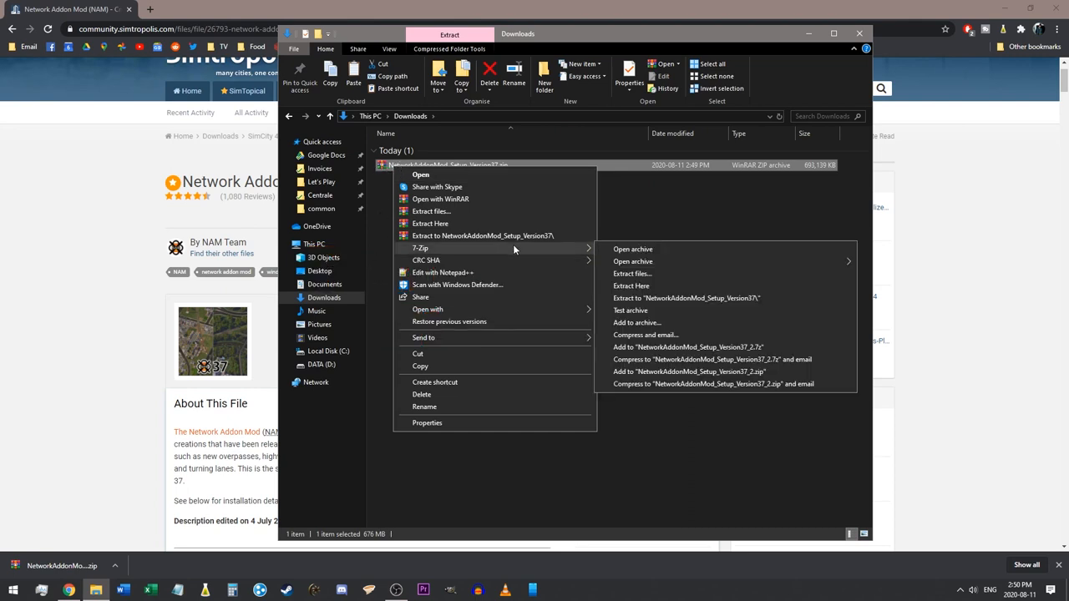
mouse_move(483, 235)
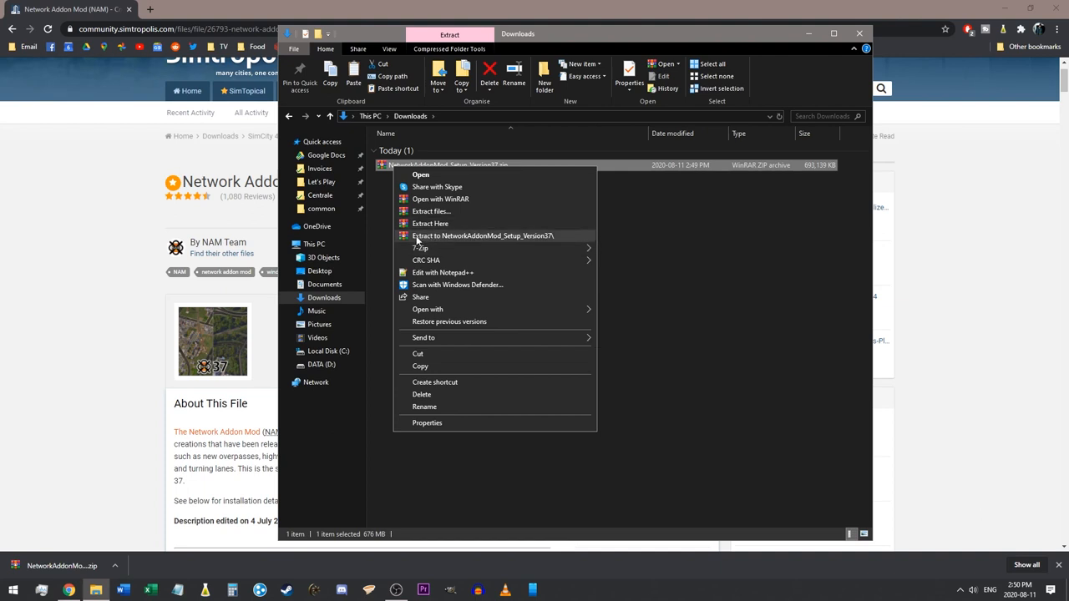
mouse_move(450, 238)
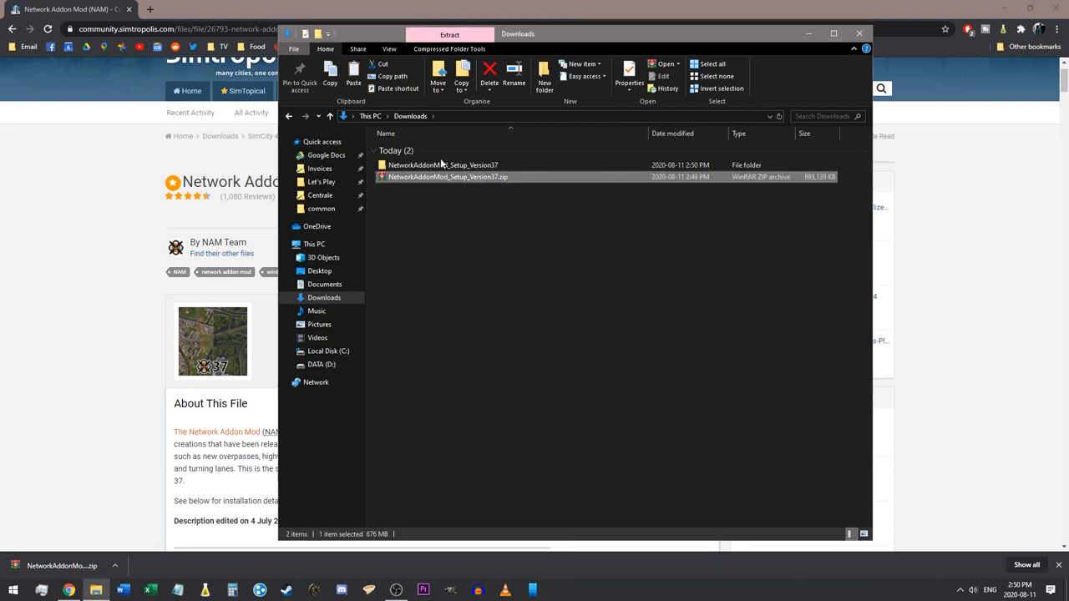
Browse the extracted NAM 37 folder and its Traffic Simulator Configuration Tool subfolder, then return to the setup folder
double_click(442, 164)
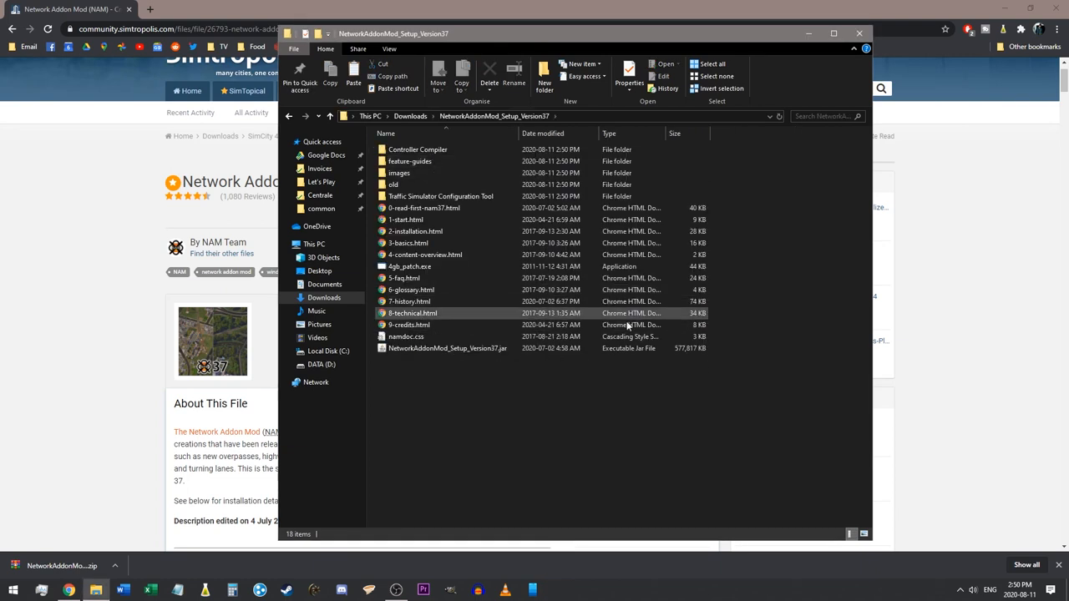
left_click(405, 219)
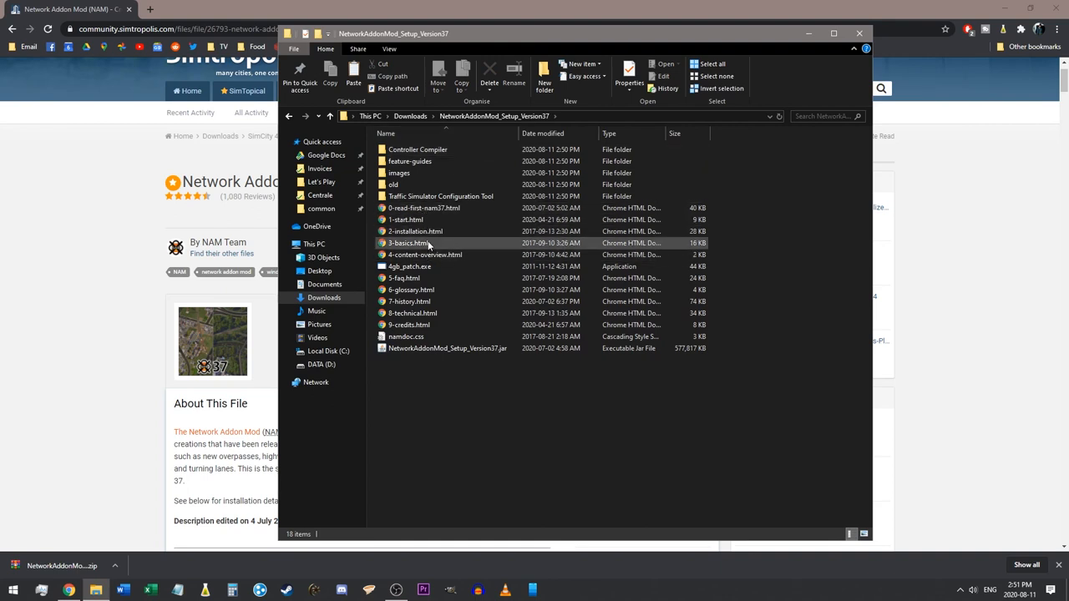
left_click(424, 254)
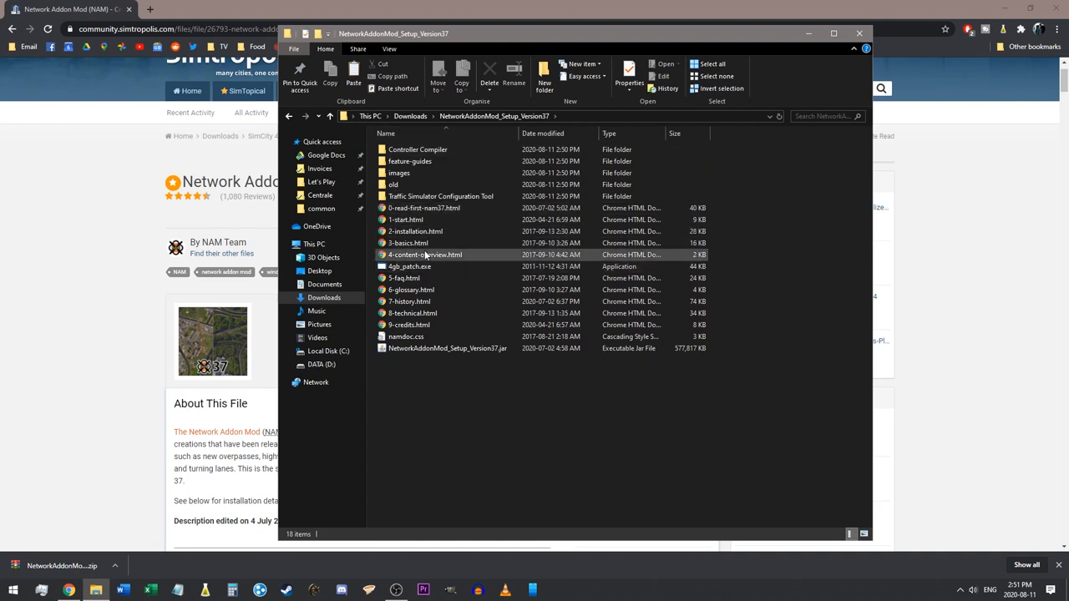
left_click(409, 266)
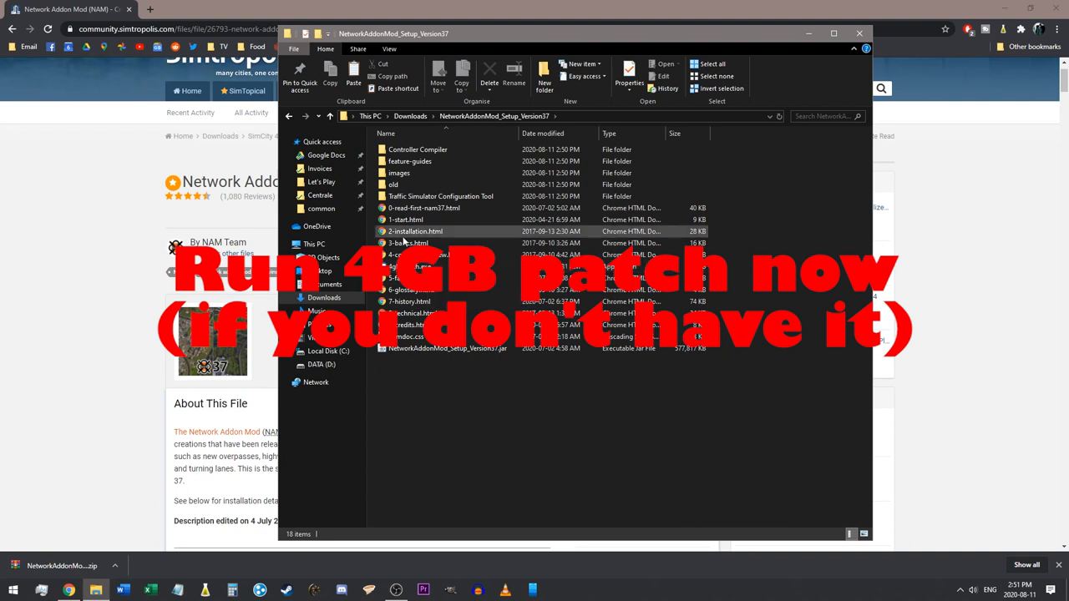
double_click(440, 196)
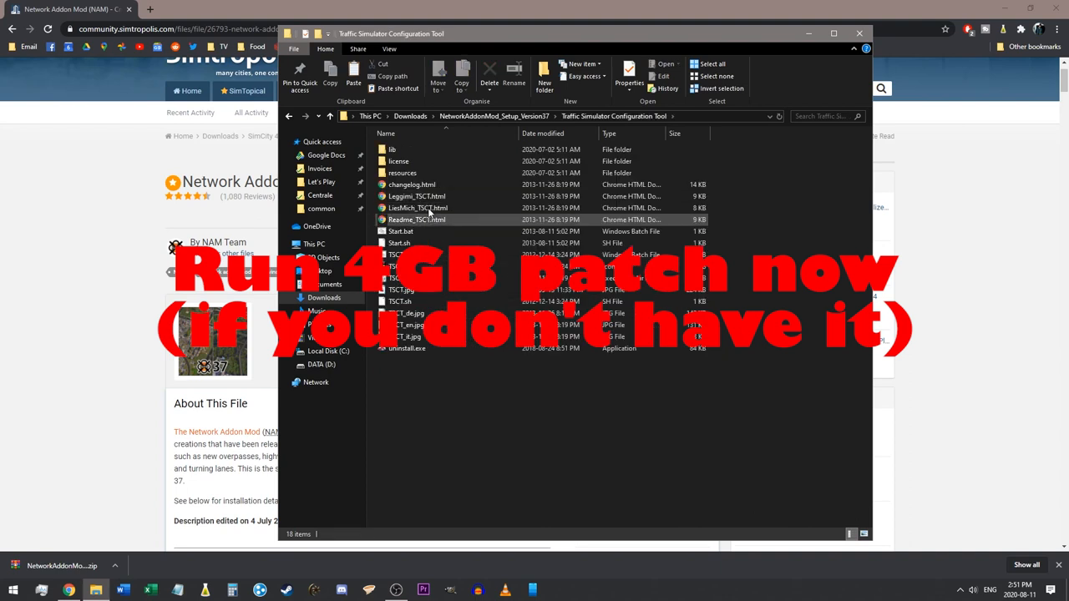
left_click(288, 116)
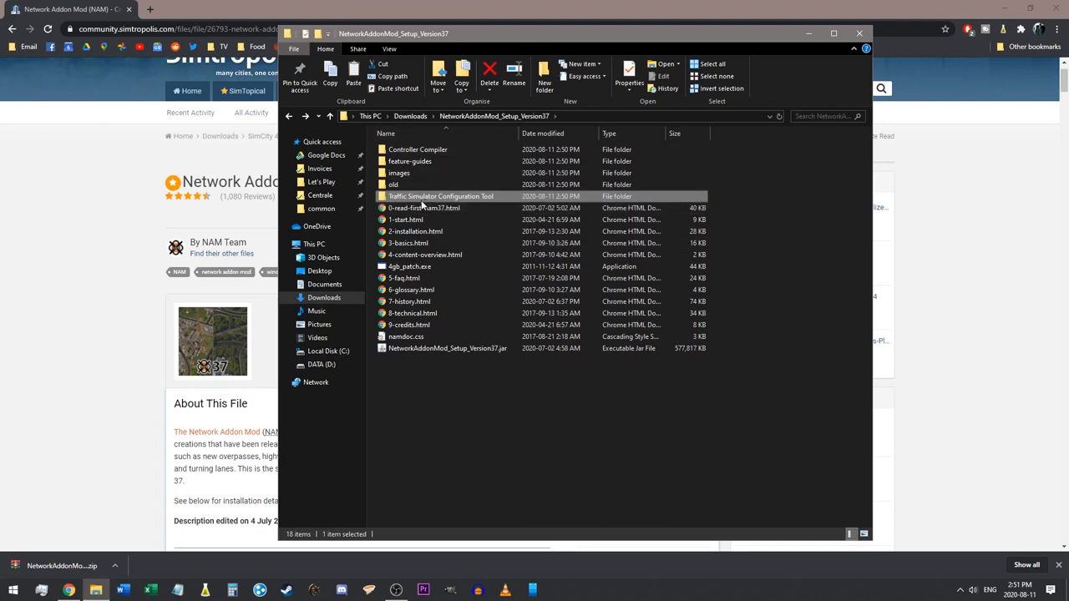
mouse_move(405, 223)
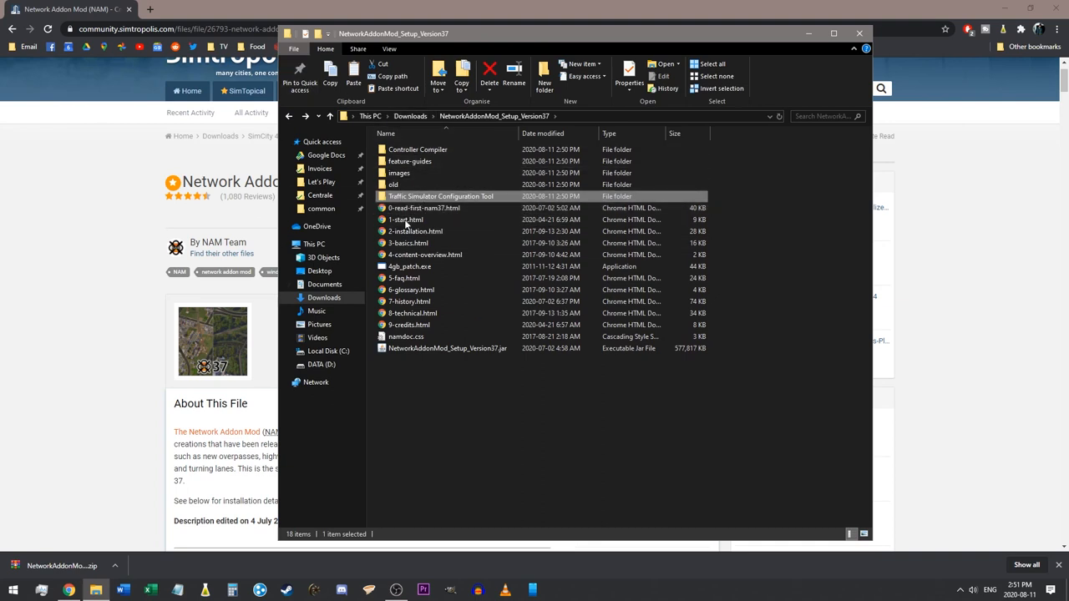
mouse_move(416, 369)
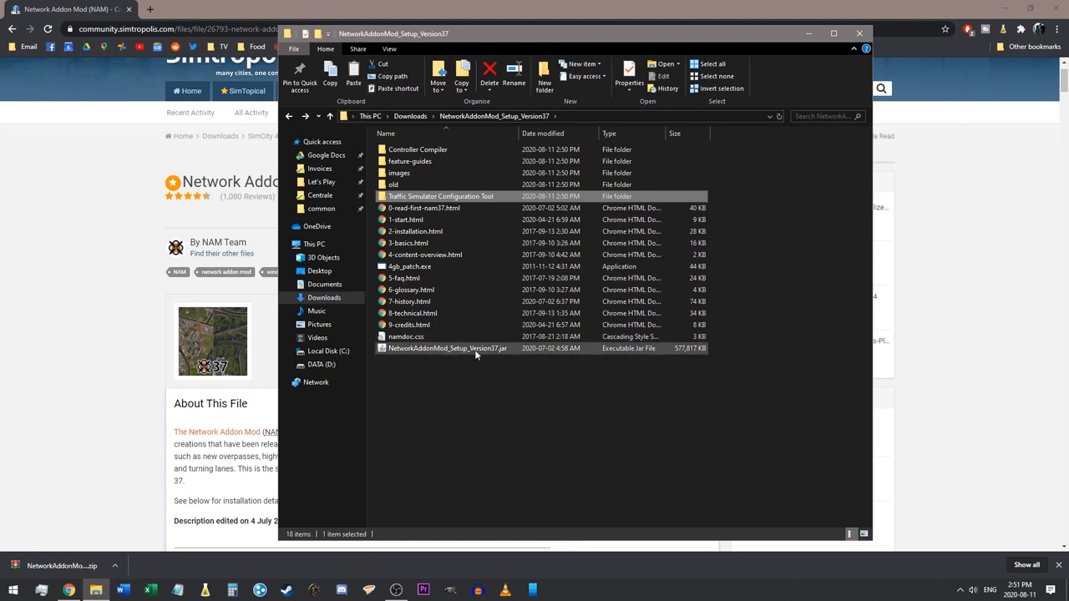
mouse_move(516, 347)
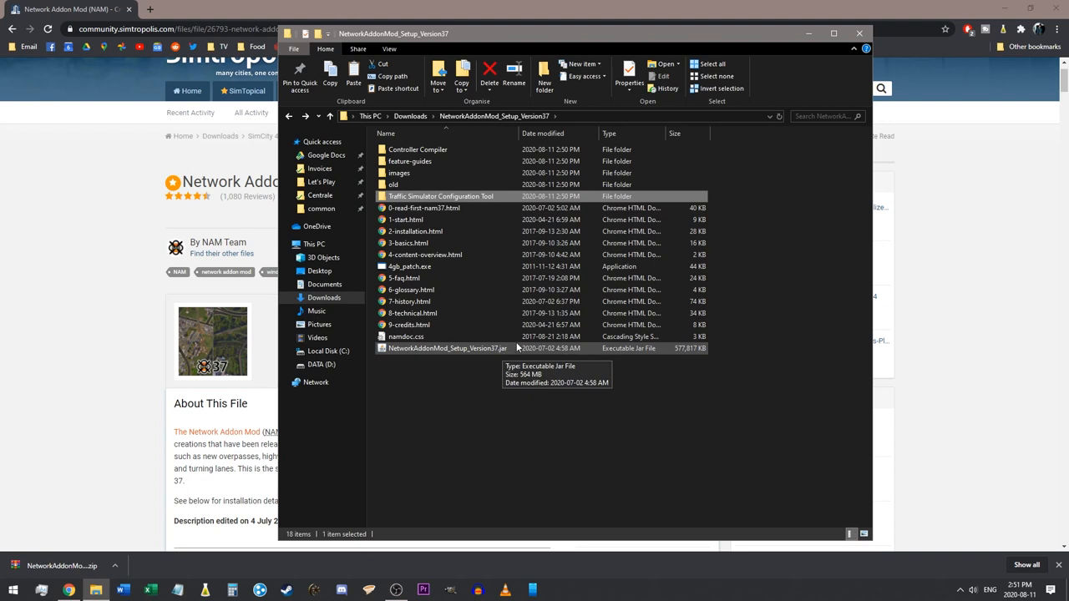
mouse_move(476, 358)
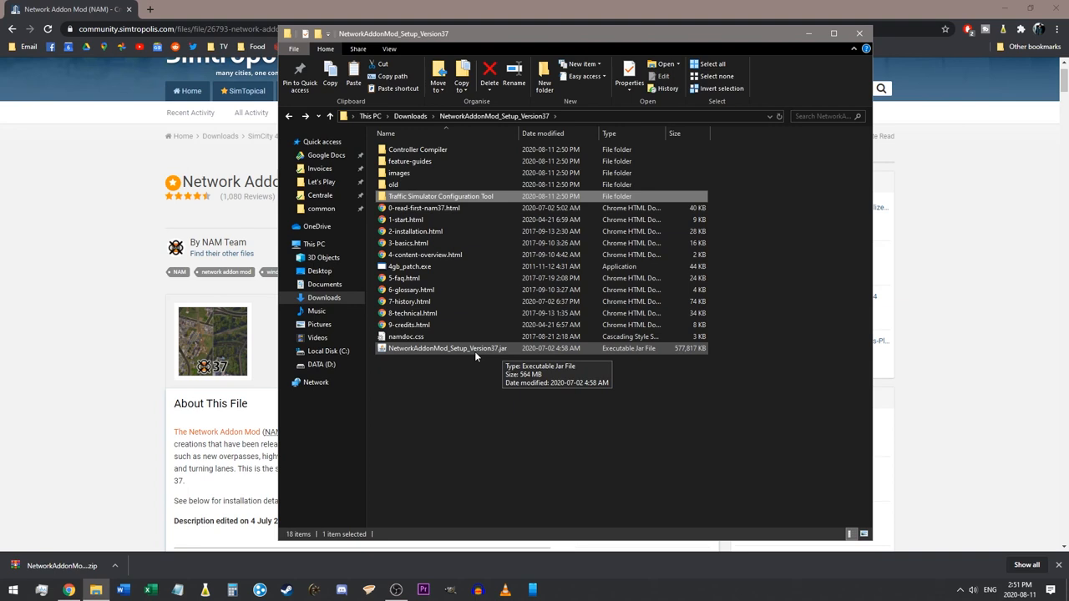
mouse_move(424, 255)
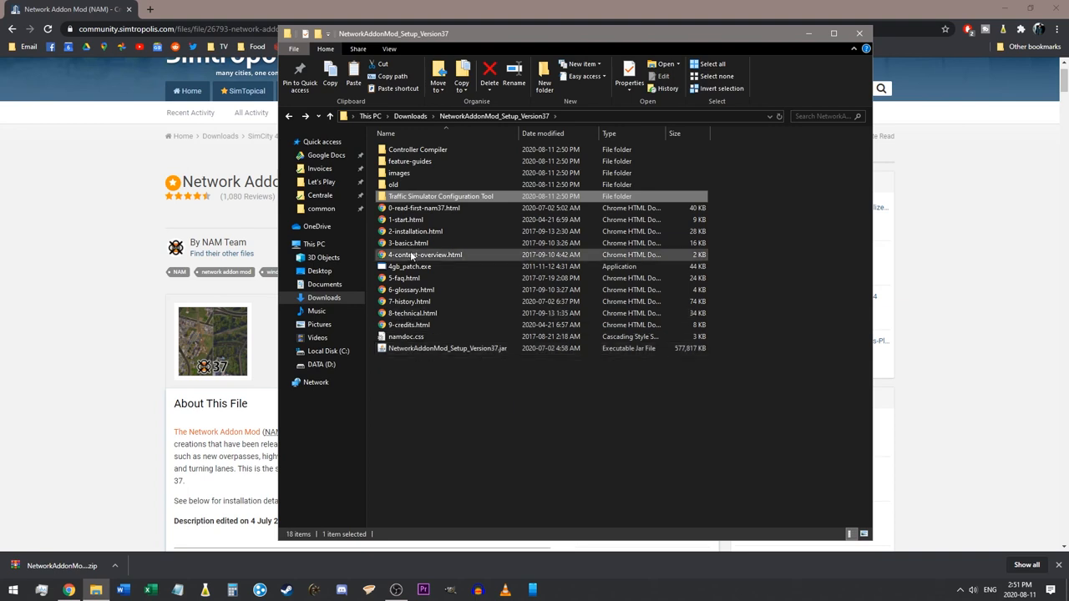
left_click(447, 348)
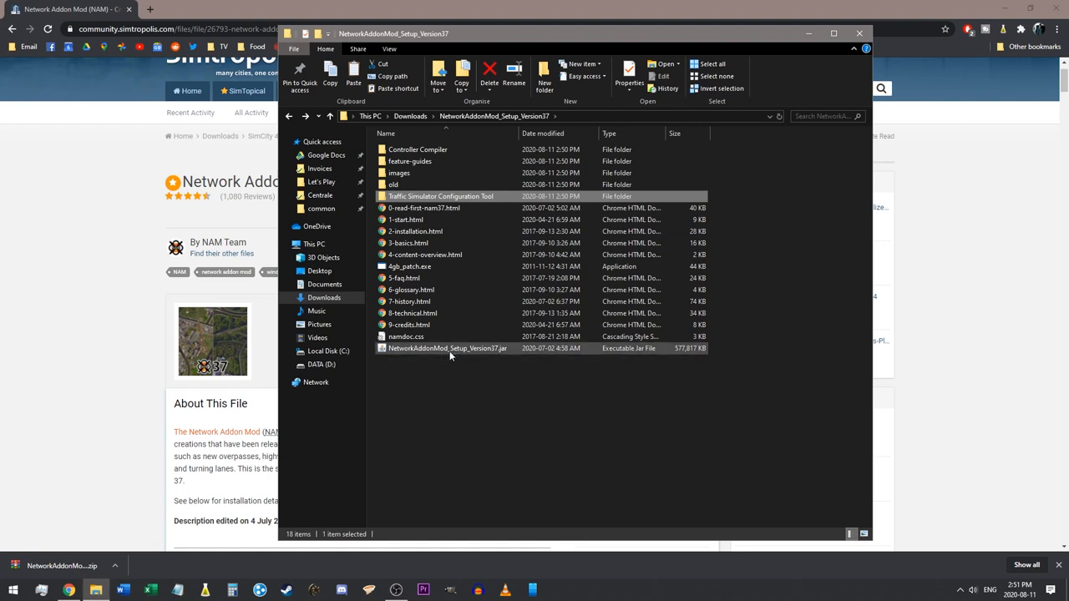
mouse_move(447, 348)
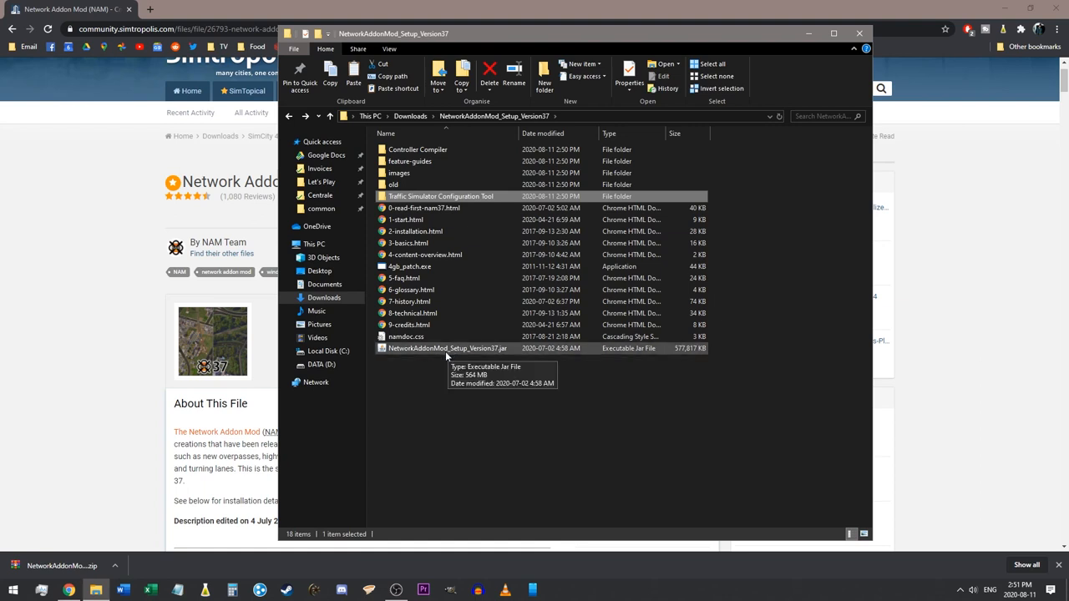
mouse_move(437, 357)
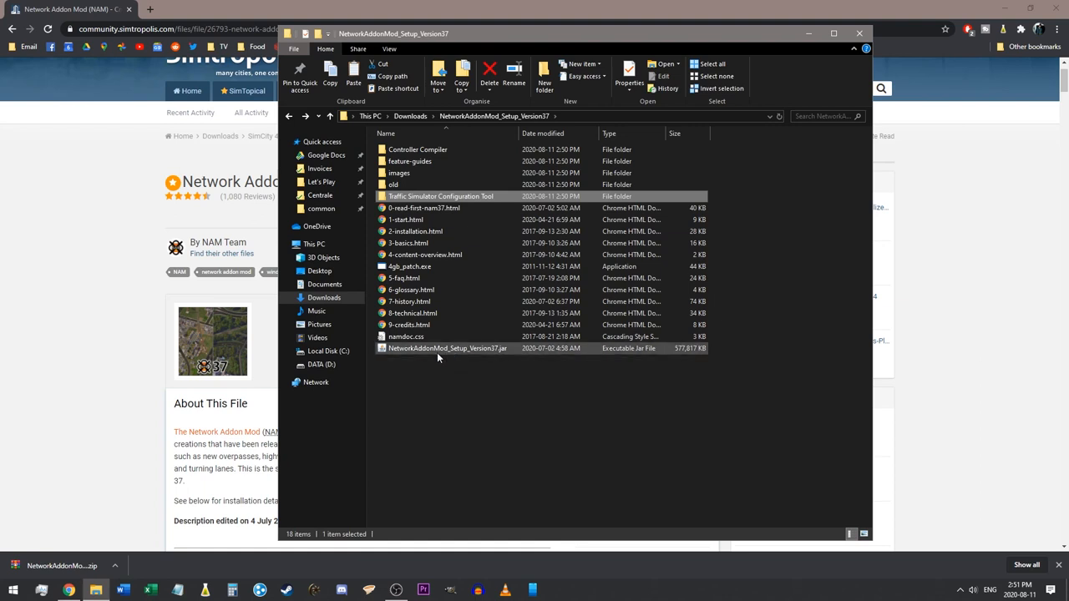
mouse_move(439, 357)
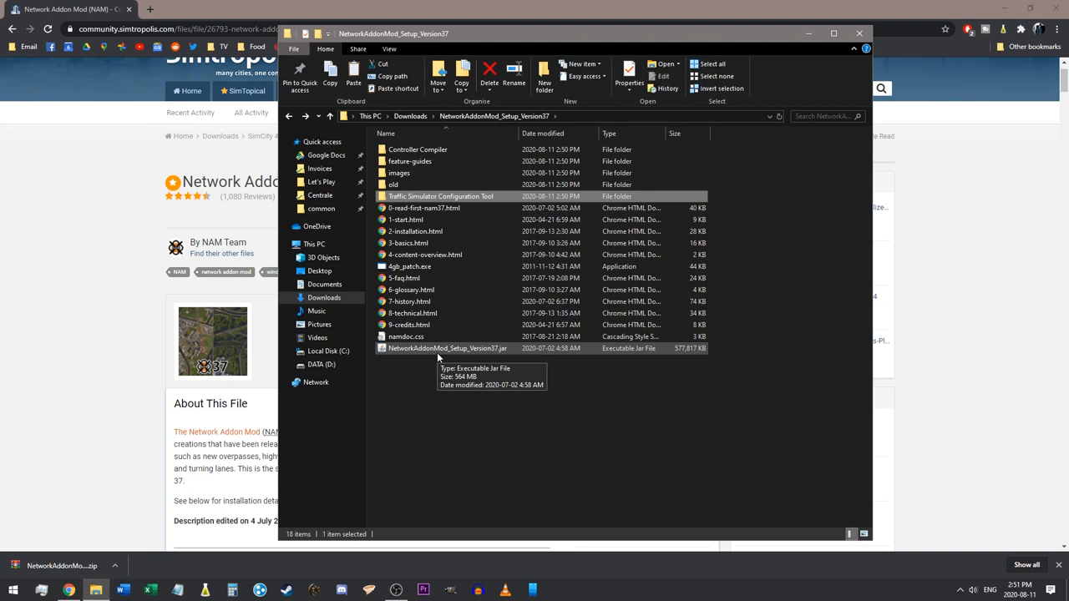
mouse_move(429, 358)
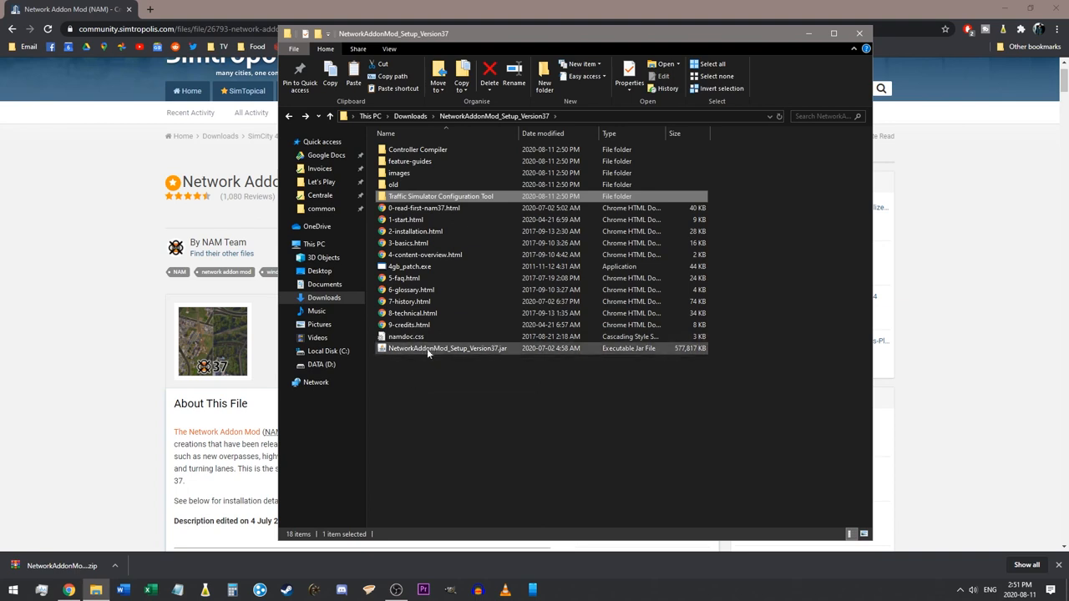
left_click(446, 349)
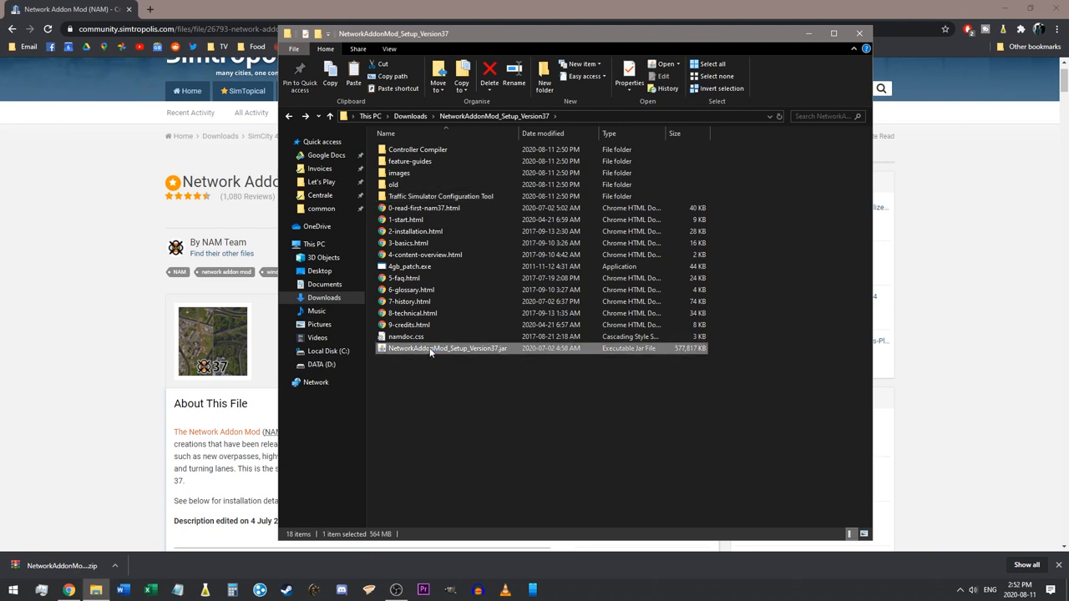
Launch NetworkAddonMod_Setup_Version37.jar and agree to the installer's disclaimer conditions
double_click(448, 348)
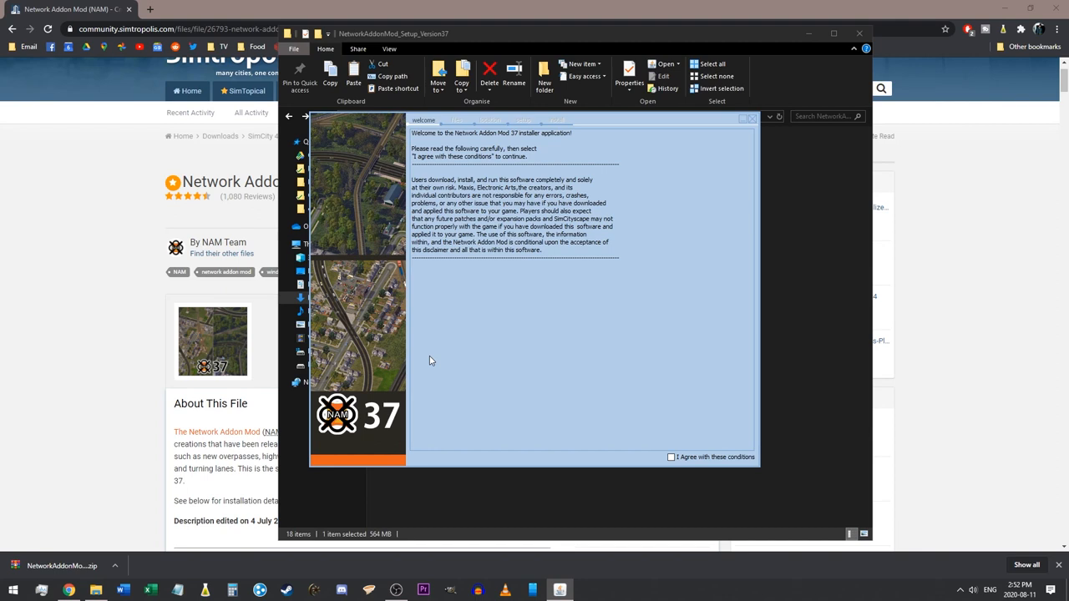
mouse_move(420, 371)
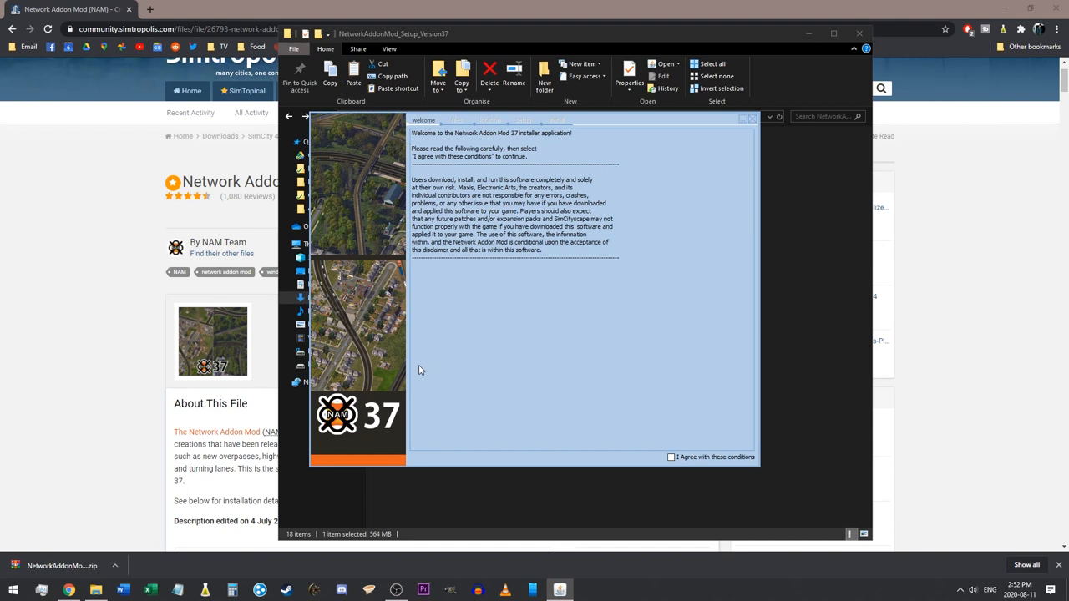
mouse_move(242, 546)
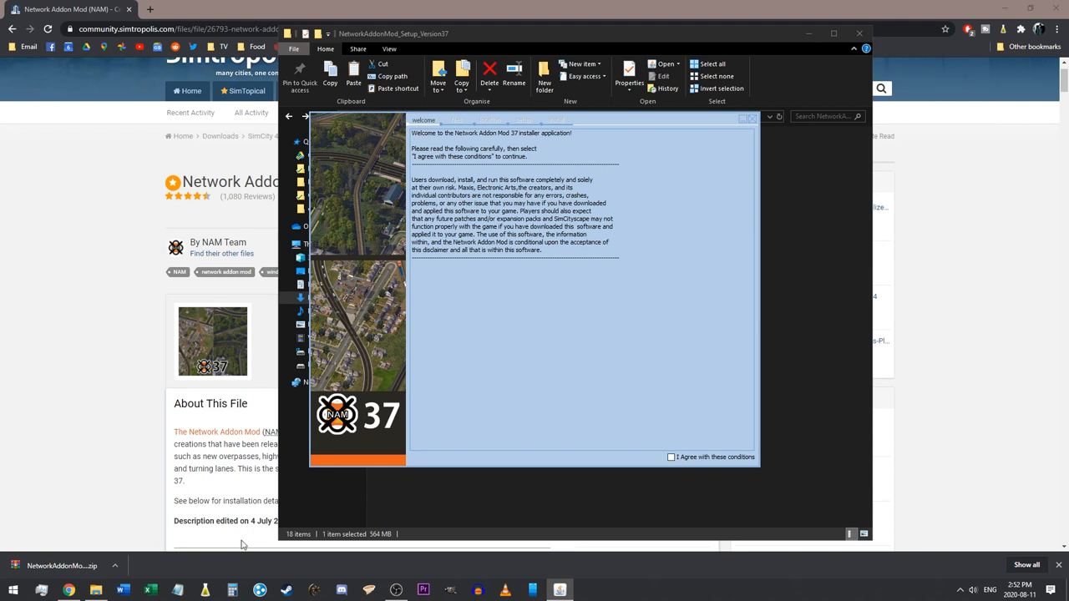
mouse_move(194, 432)
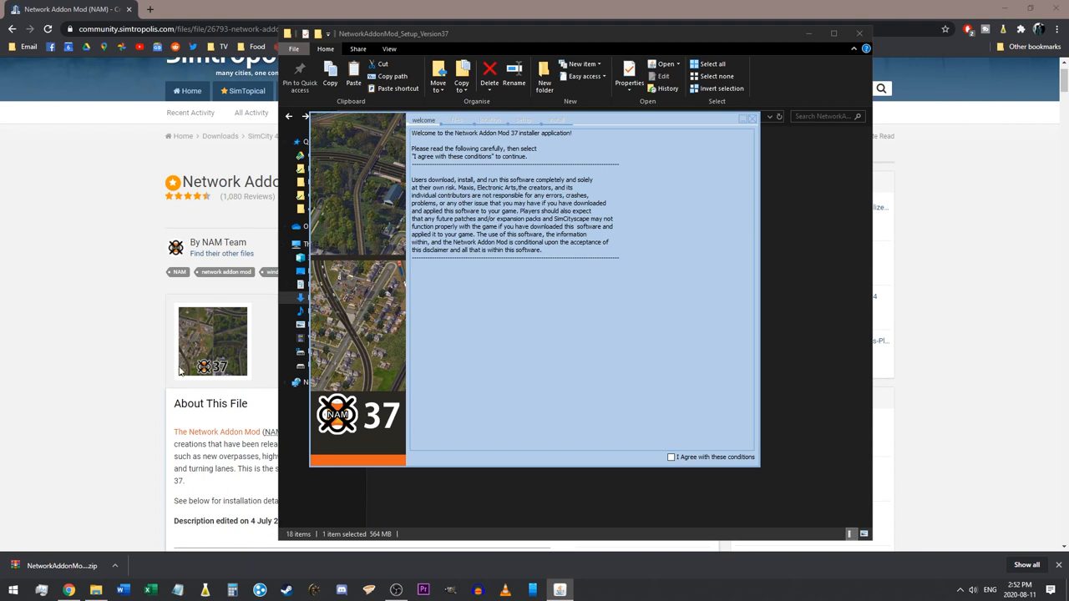
mouse_move(593, 251)
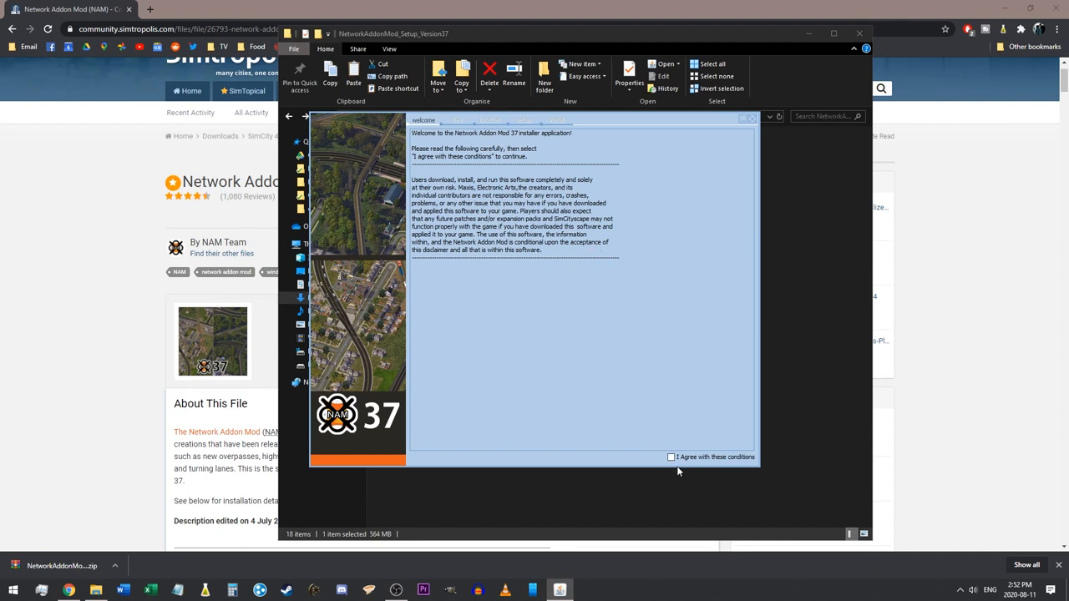
left_click(671, 457)
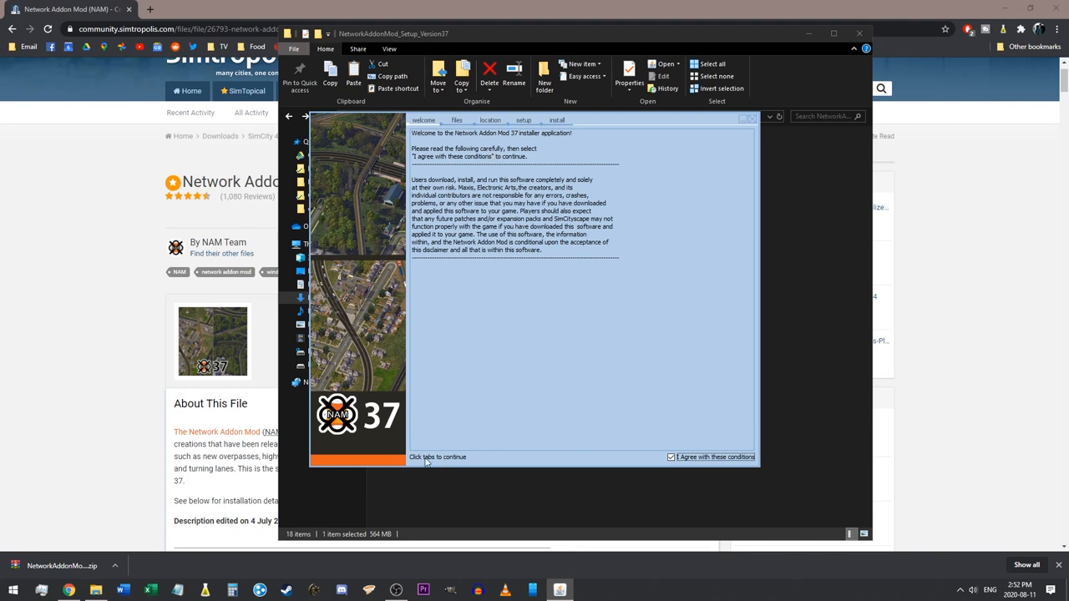
On the files step, choose the right-hand-drive NAM Controller and review the Additional Network Features and Maxis Highway groups
left_click(457, 120)
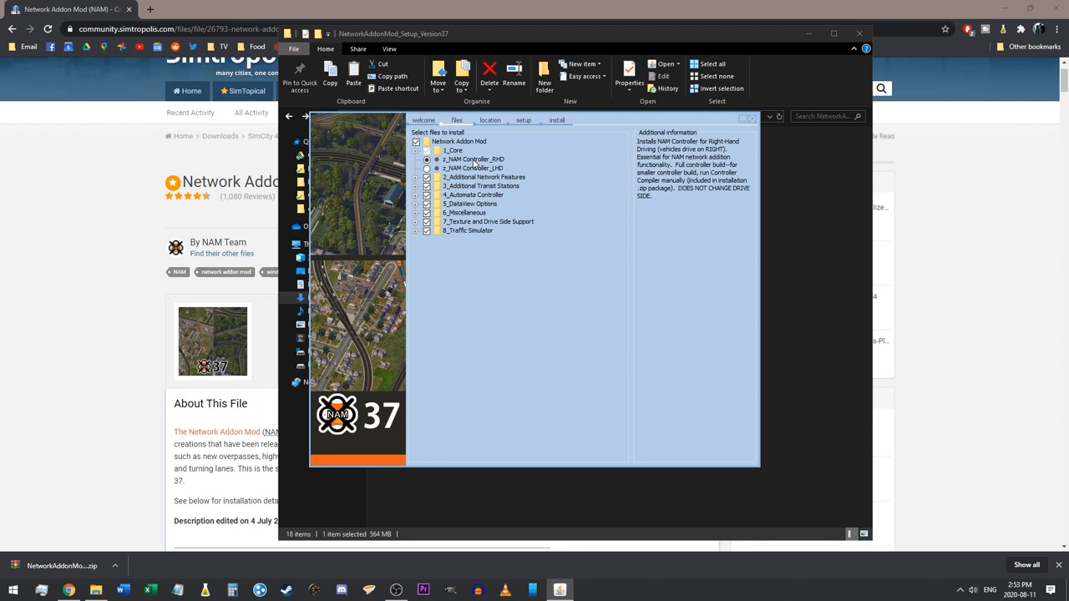
left_click(427, 167)
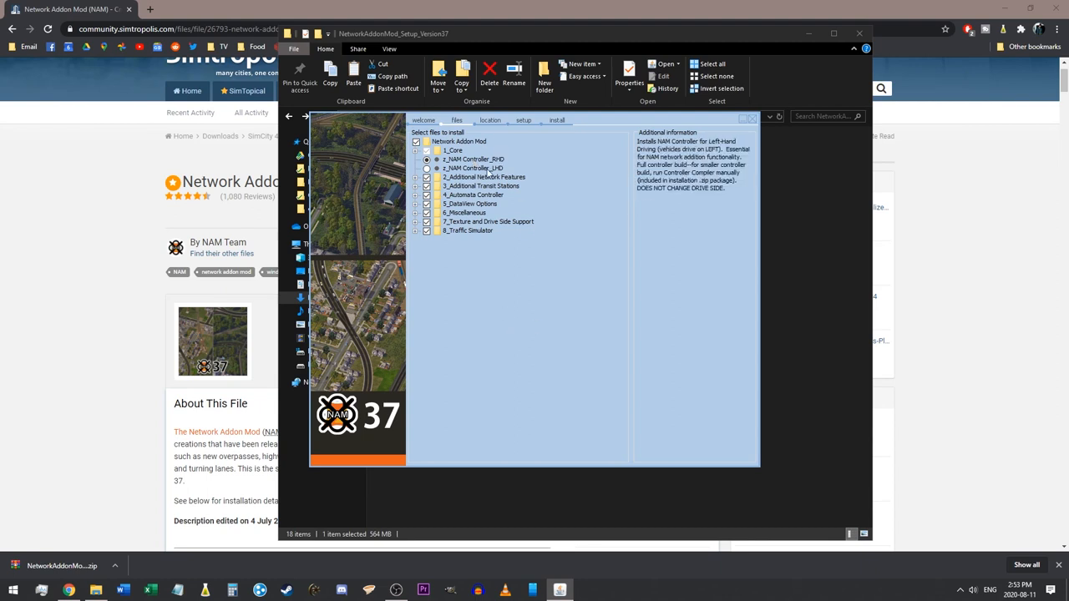
left_click(470, 204)
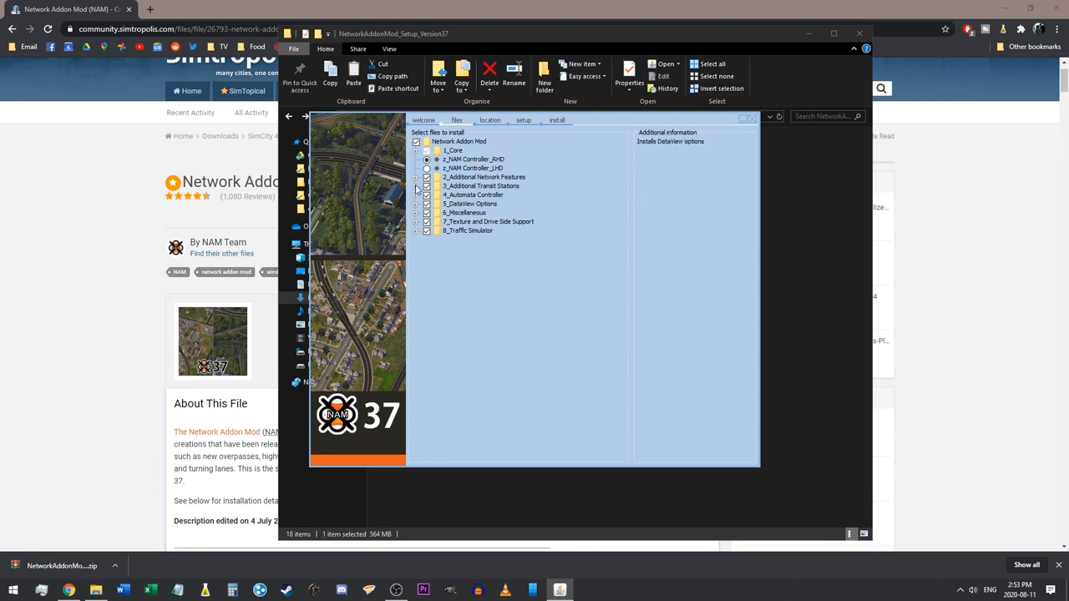
left_click(416, 177)
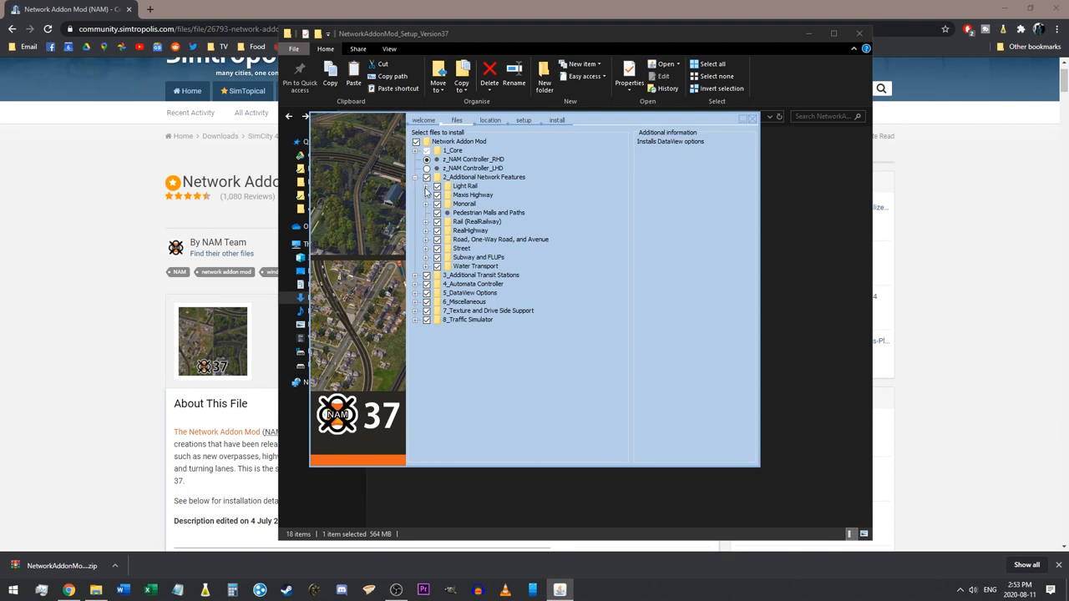
left_click(426, 195)
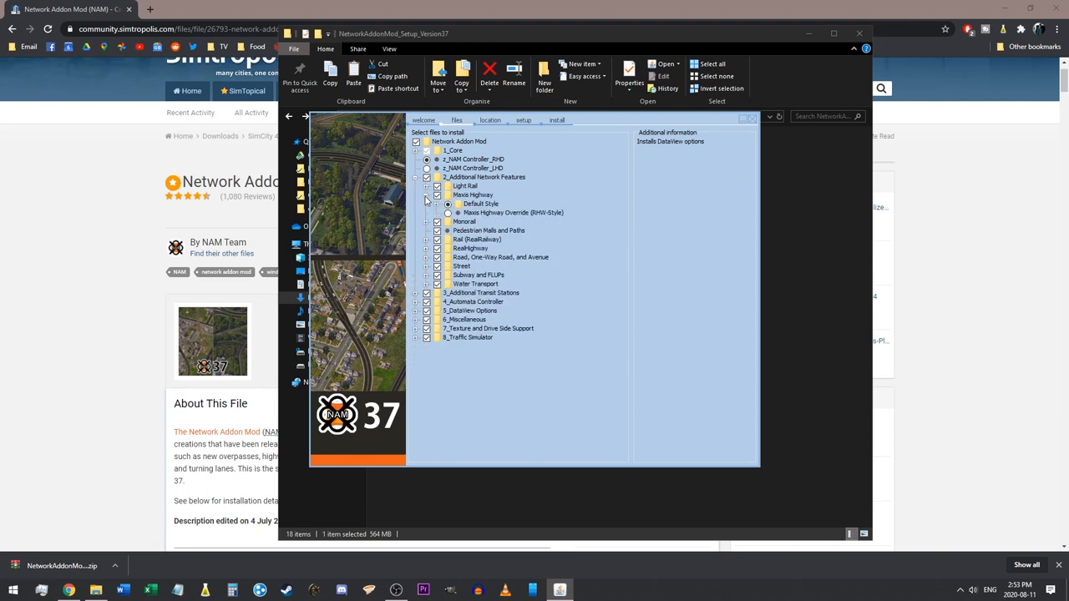
left_click(426, 203)
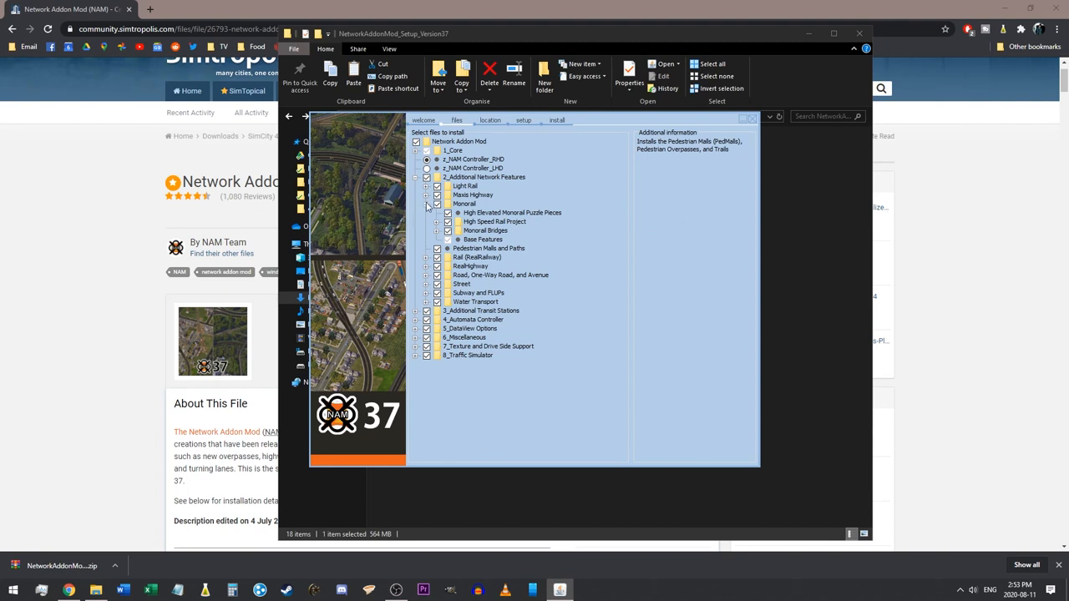
Review the Monorail and RealRailway groups and leave out the One-Way Road Arrow Plugins
left_click(426, 203)
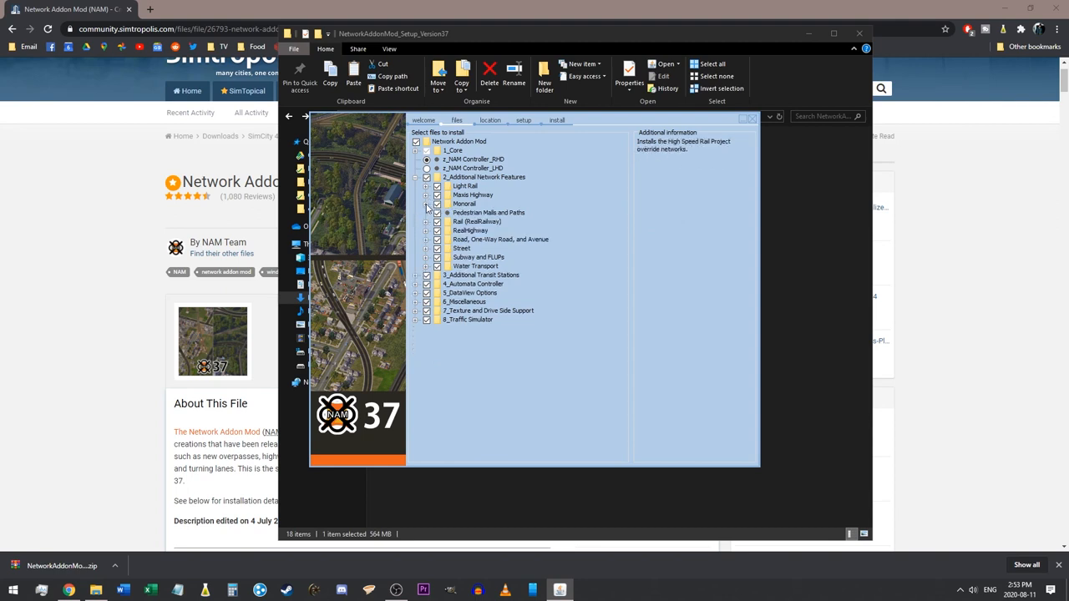
left_click(426, 222)
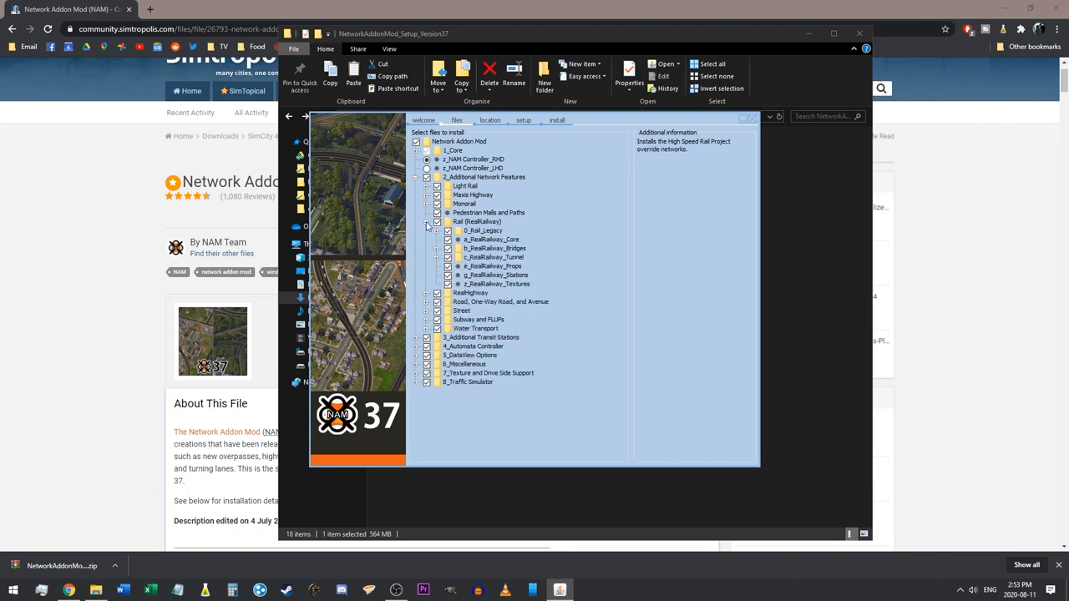
left_click(437, 239)
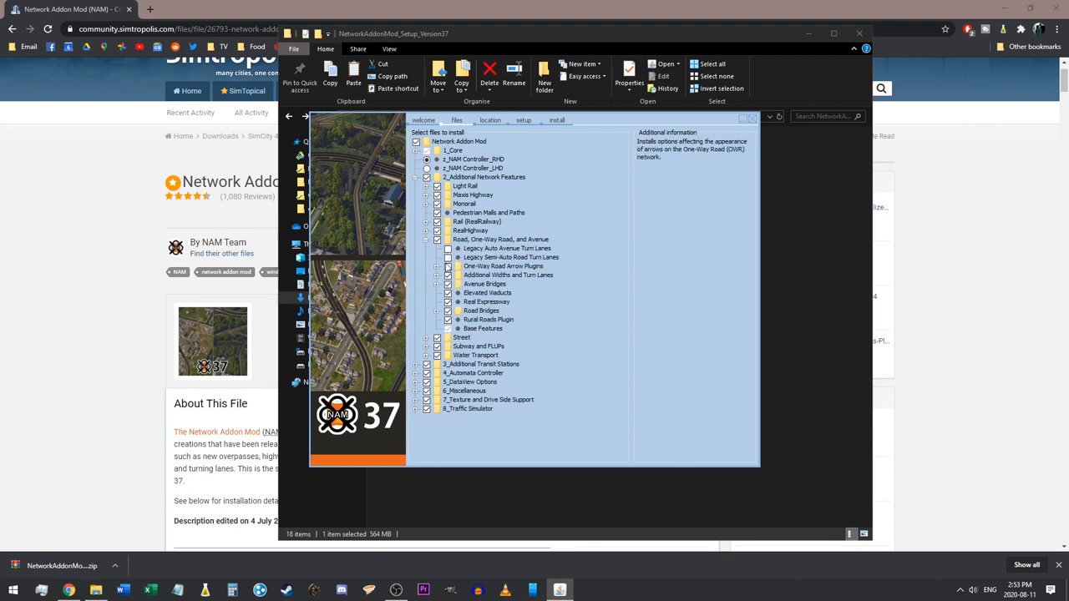
left_click(447, 266)
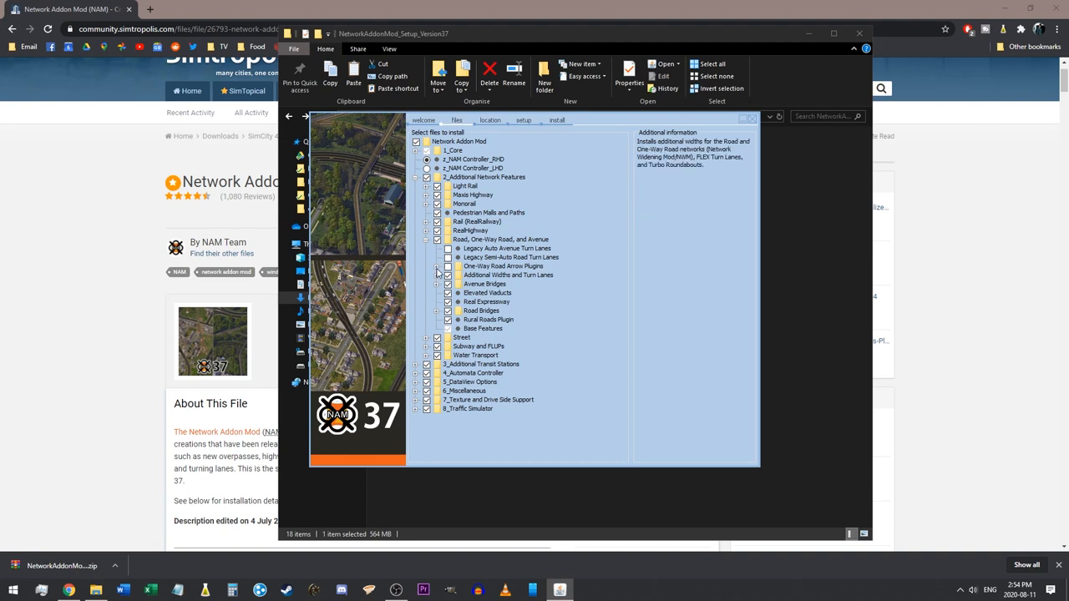
left_click(436, 266)
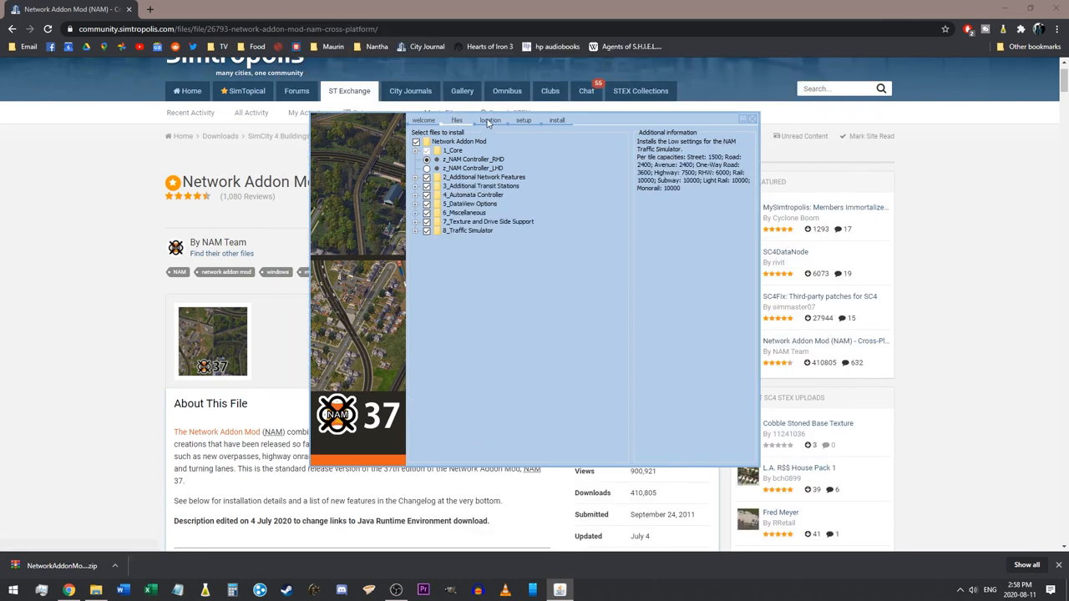
Accept the Documents\SimCity 4\Plugins\Network Addon Mod install location
left_click(490, 120)
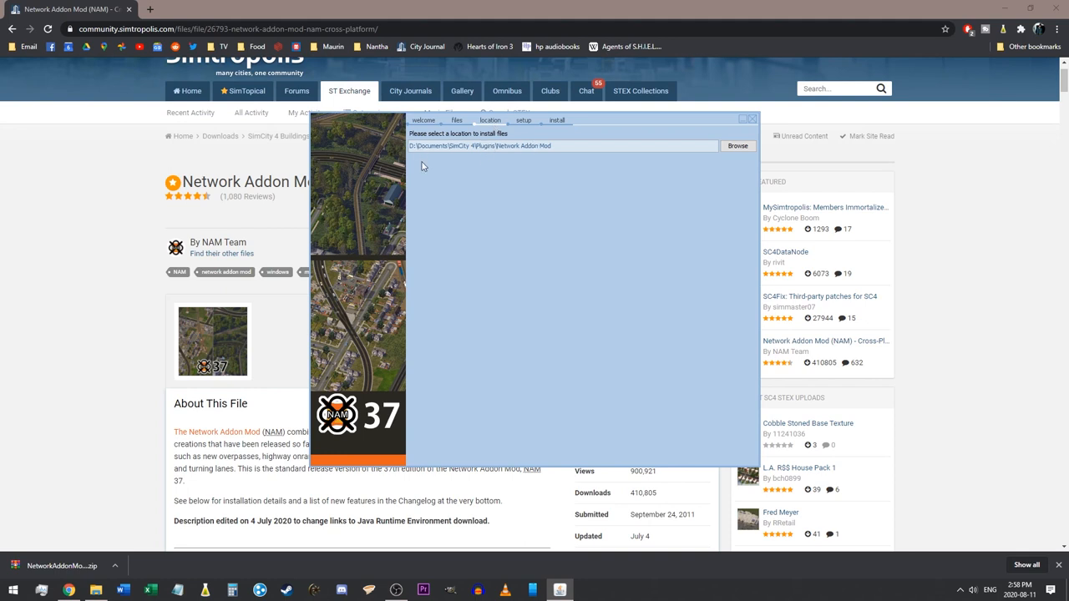
mouse_move(540, 156)
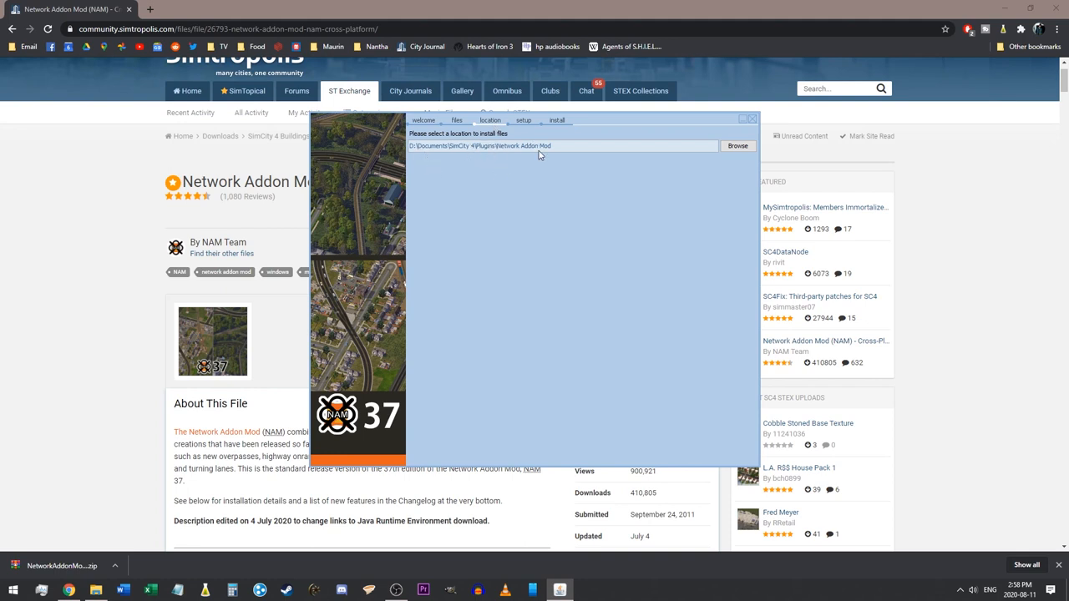
mouse_move(541, 169)
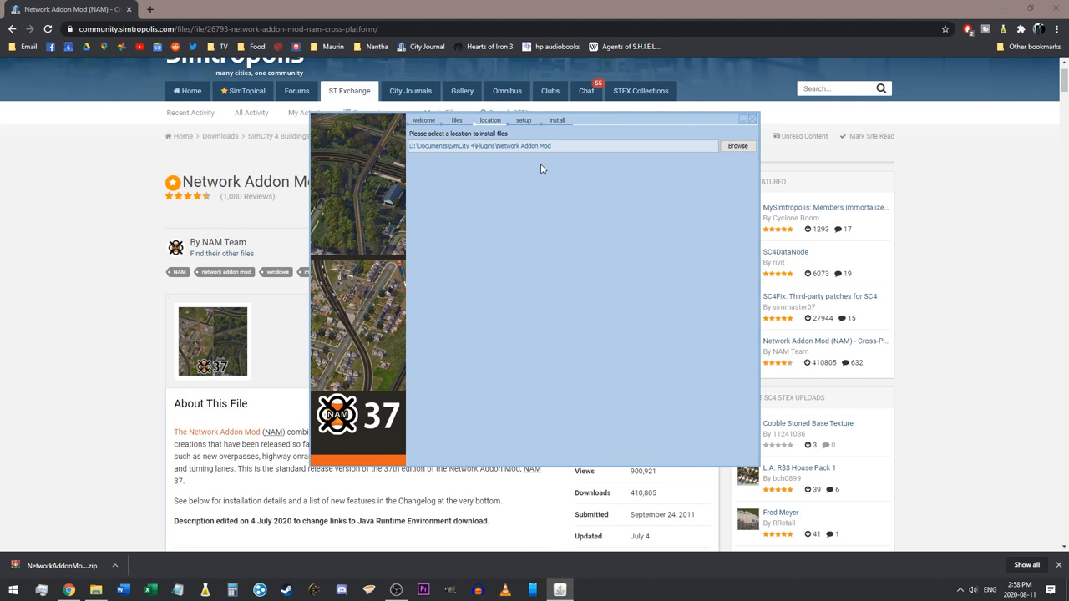
mouse_move(723, 141)
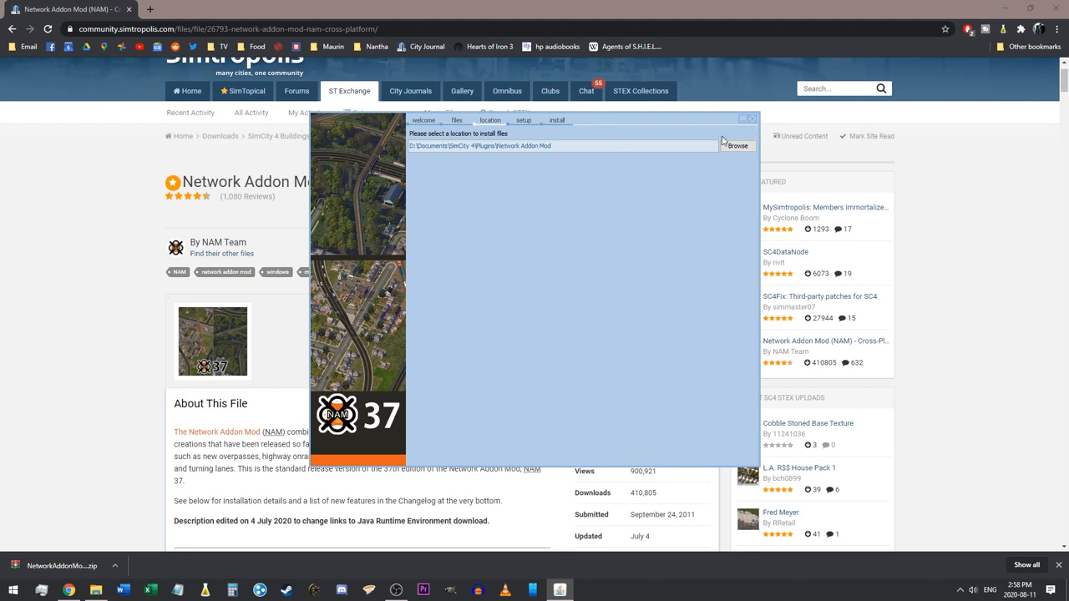
mouse_move(524, 125)
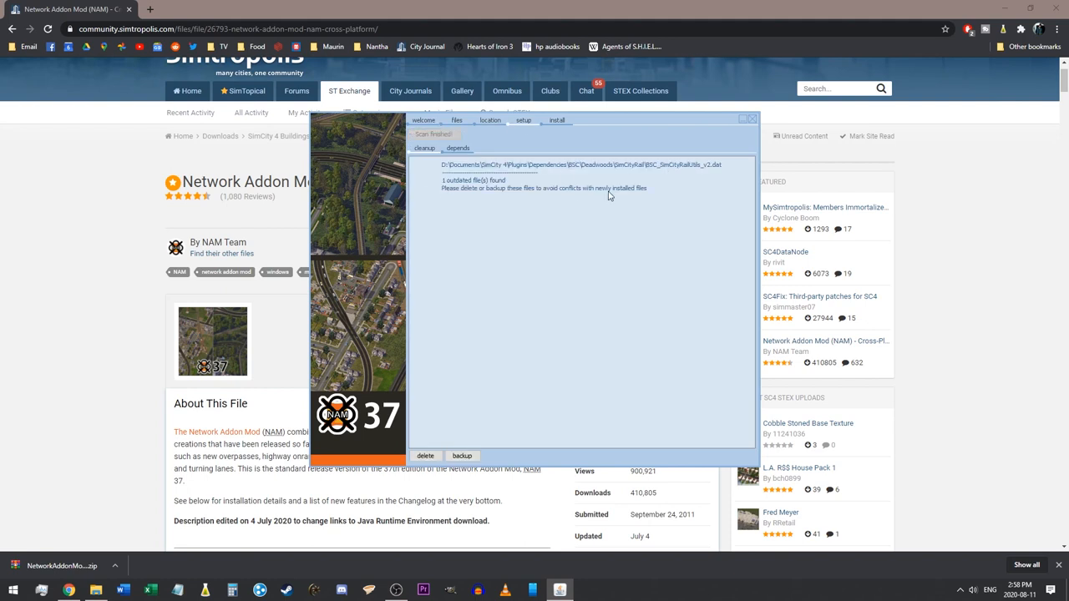
mouse_move(446, 204)
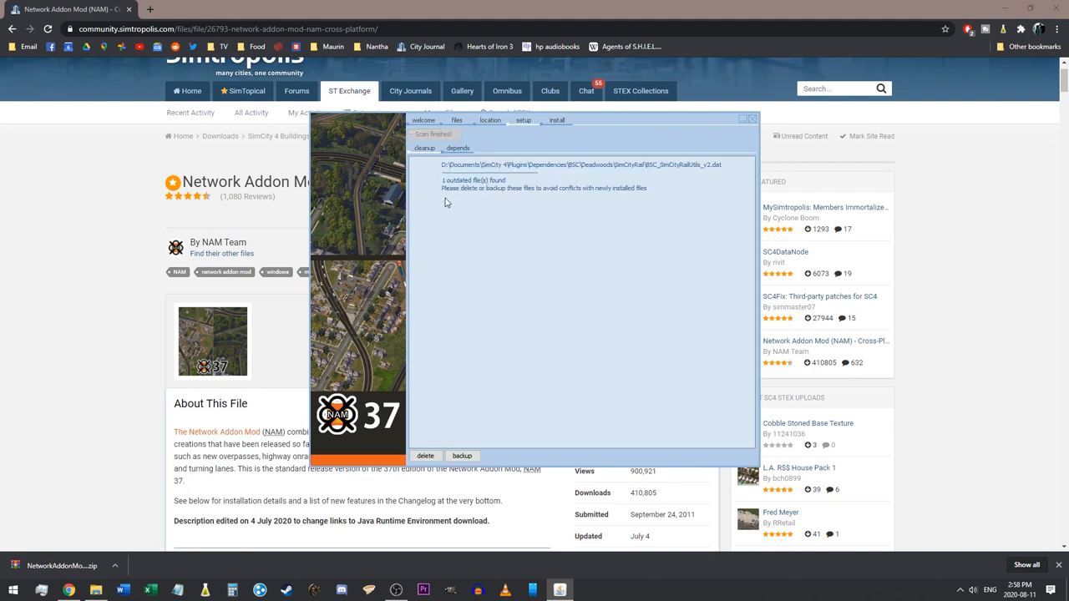
mouse_move(673, 182)
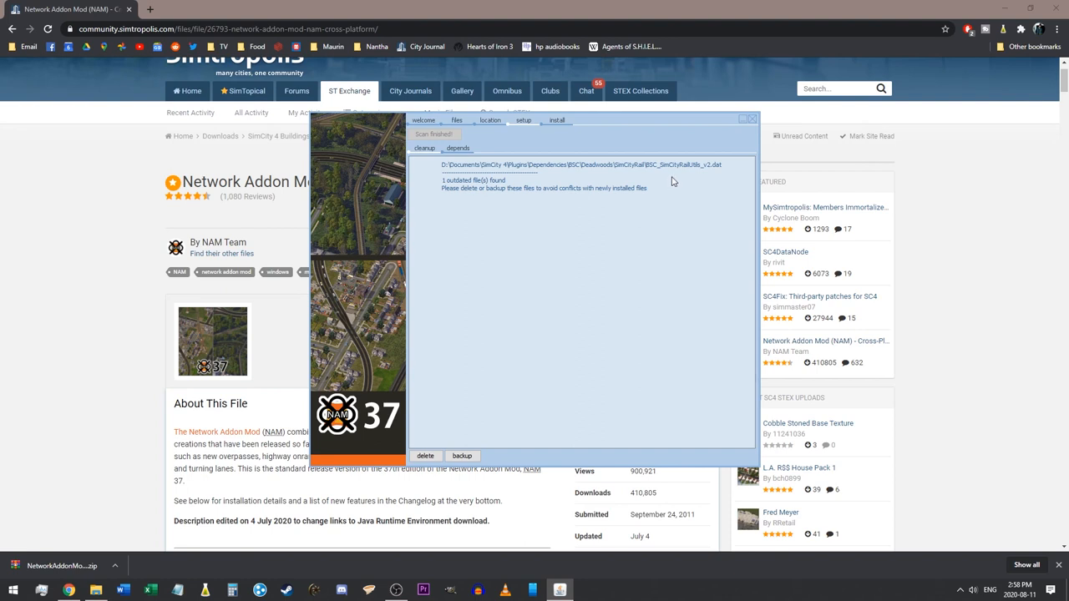
mouse_move(669, 175)
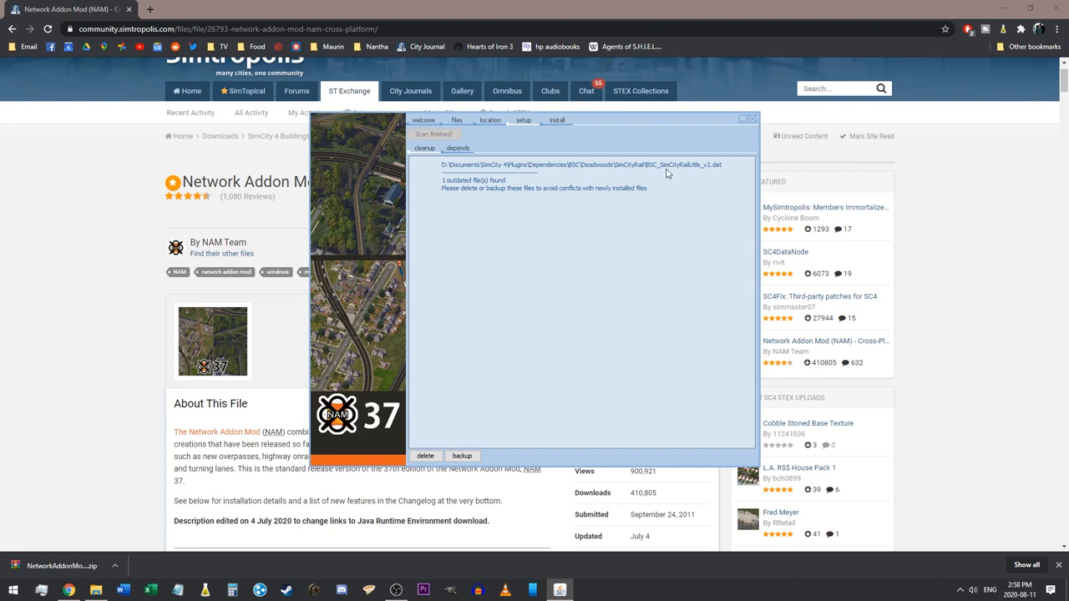
mouse_move(652, 178)
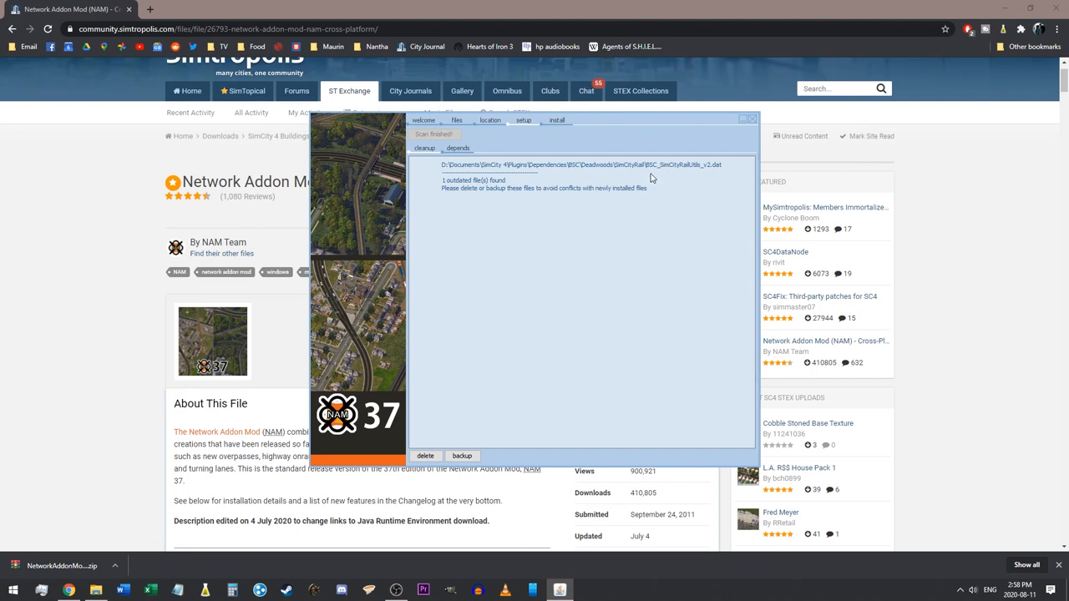
mouse_move(731, 162)
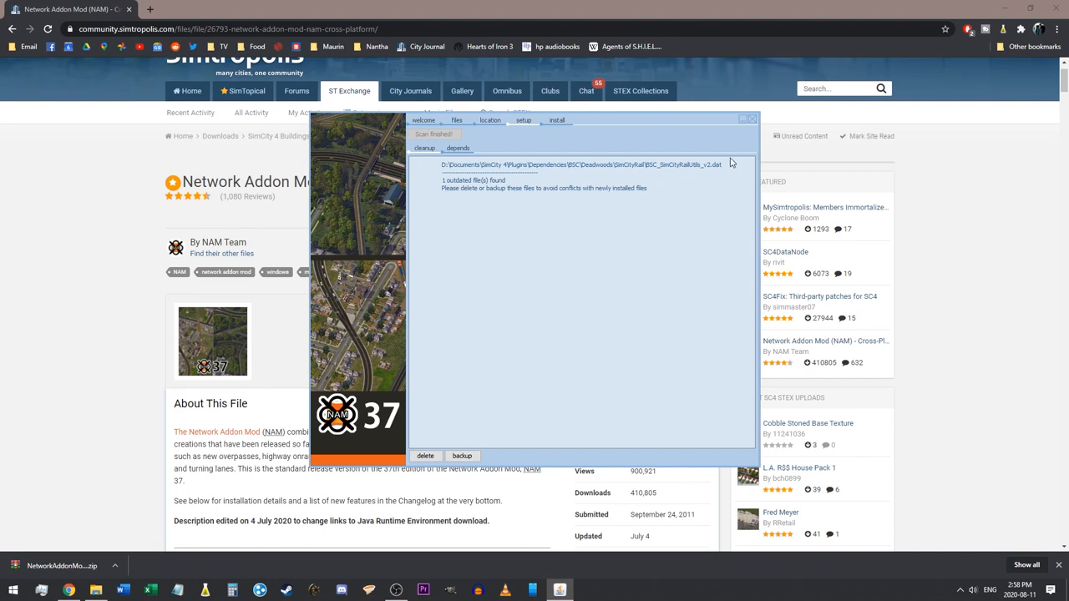
mouse_move(494, 200)
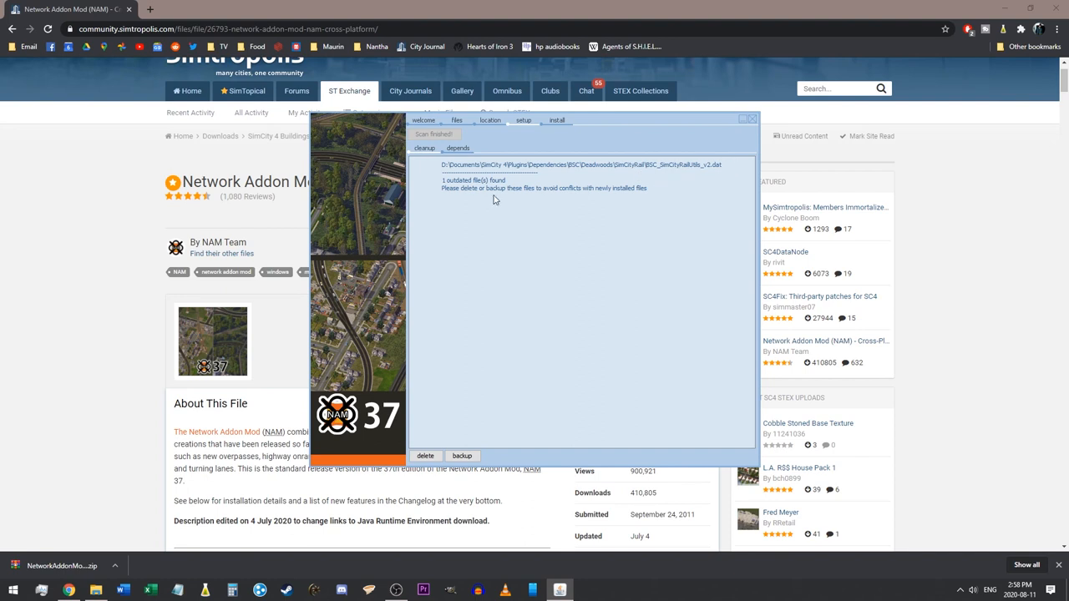
mouse_move(549, 203)
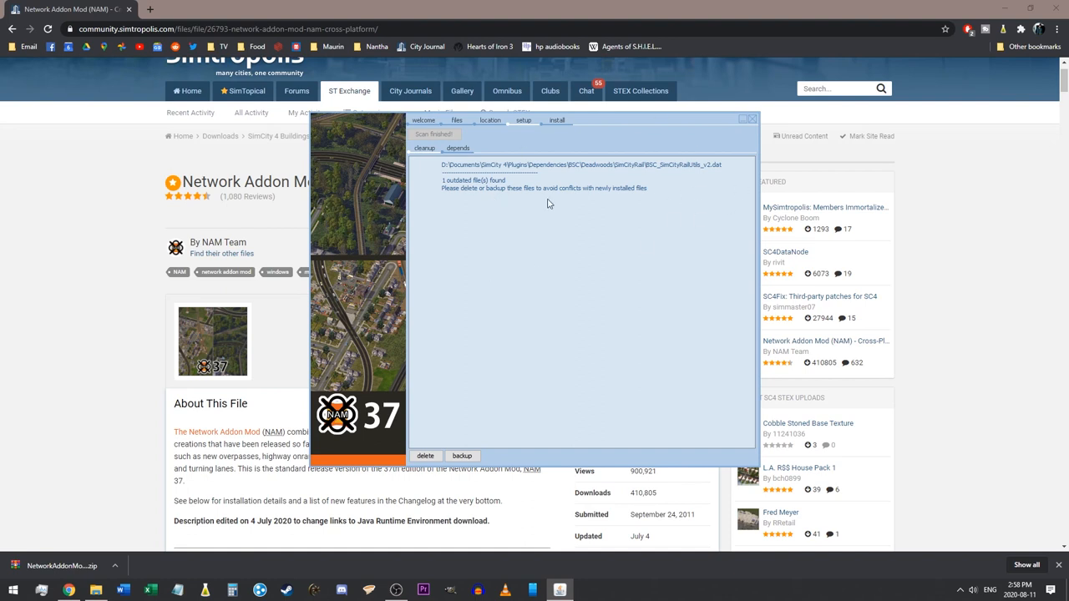
mouse_move(597, 193)
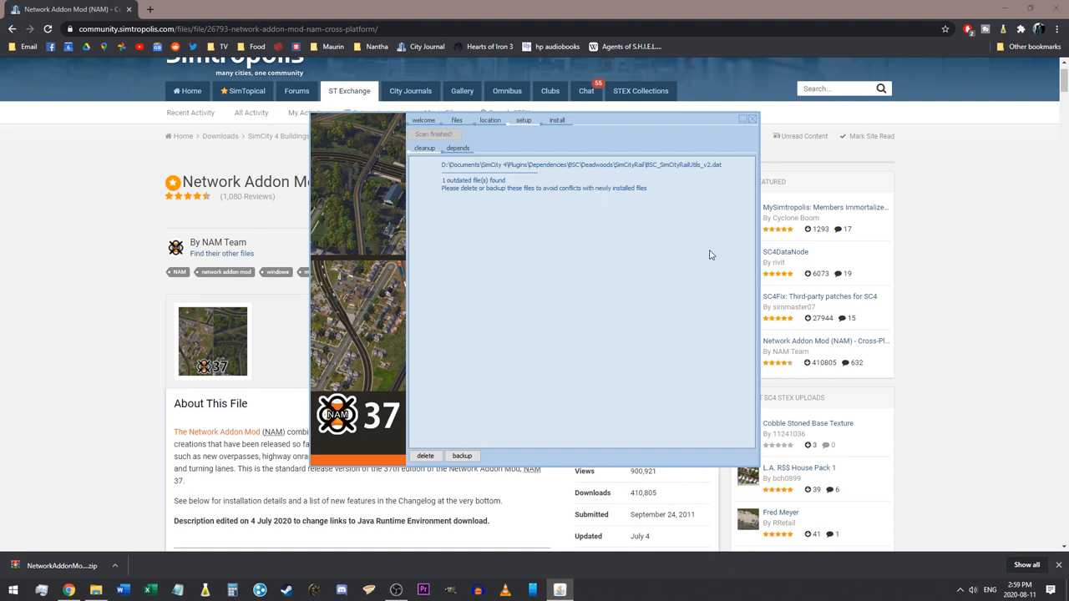
mouse_move(729, 164)
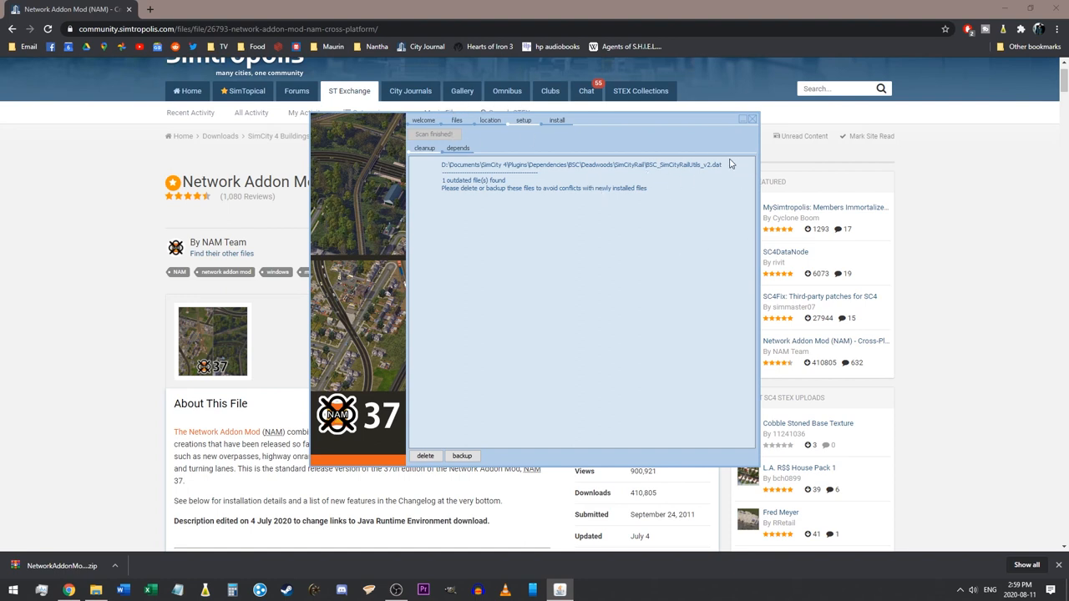
mouse_move(776, 164)
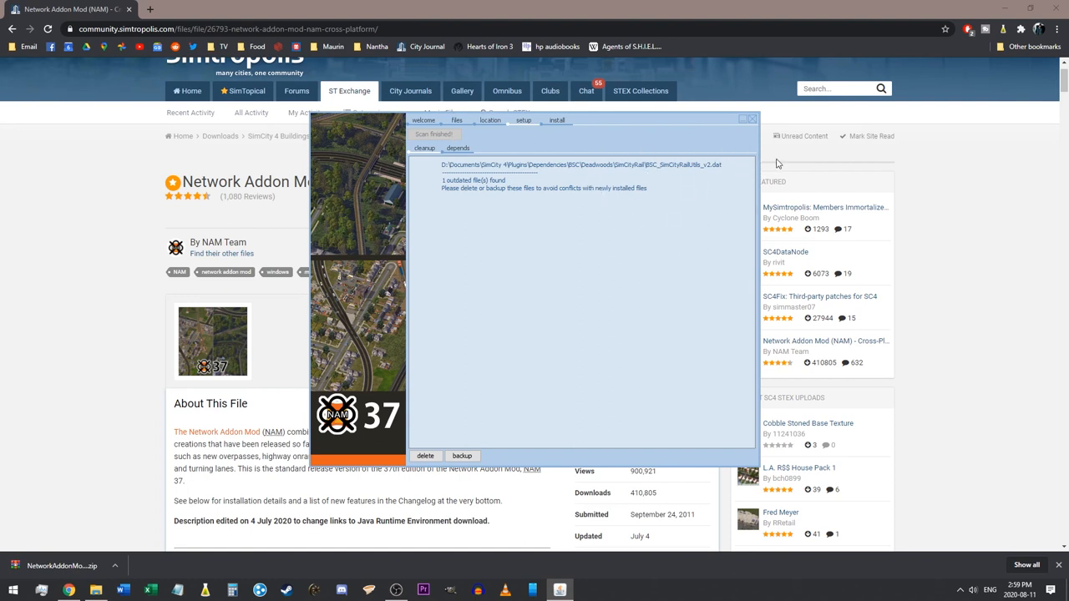
mouse_move(515, 169)
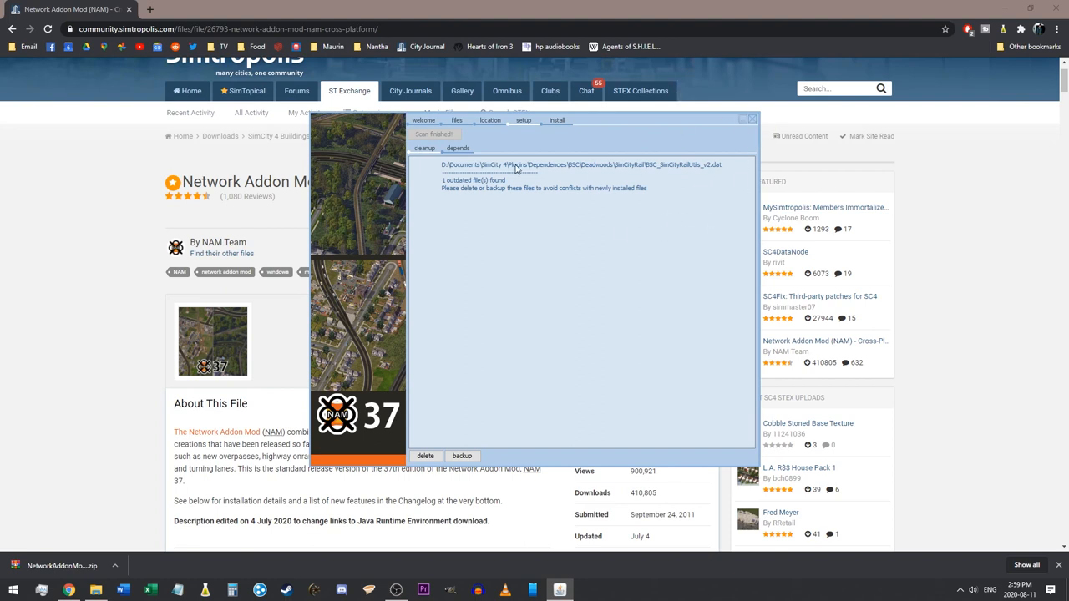
mouse_move(451, 159)
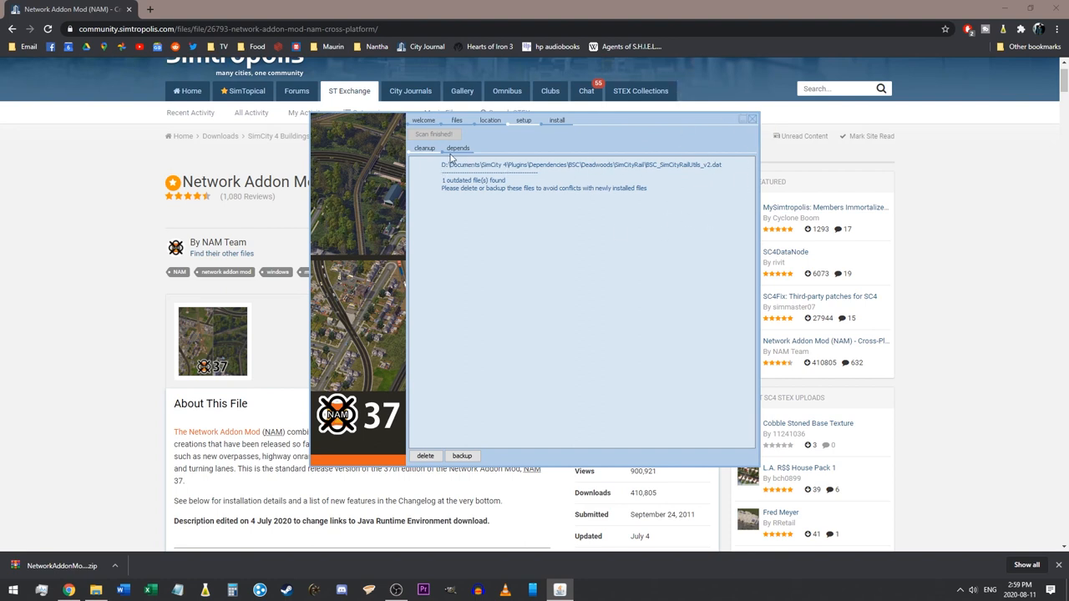
mouse_move(624, 174)
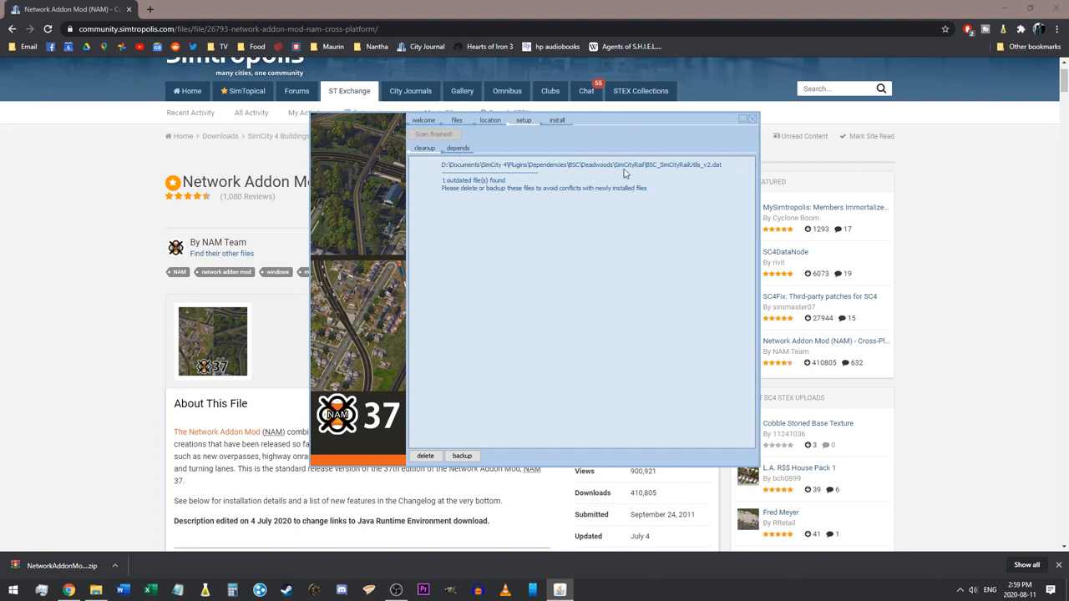
mouse_move(442, 151)
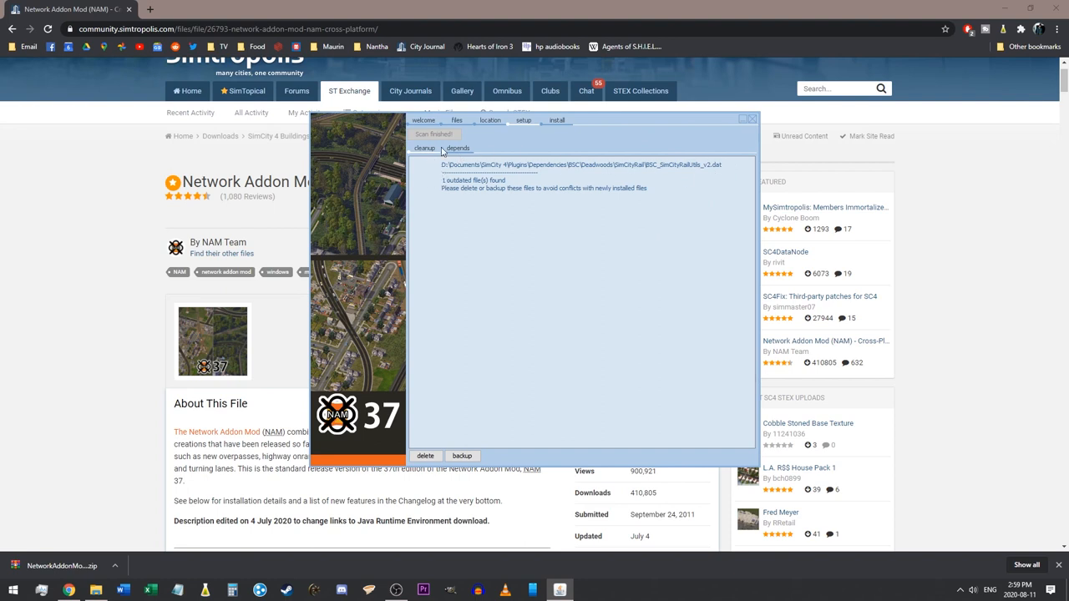
mouse_move(559, 123)
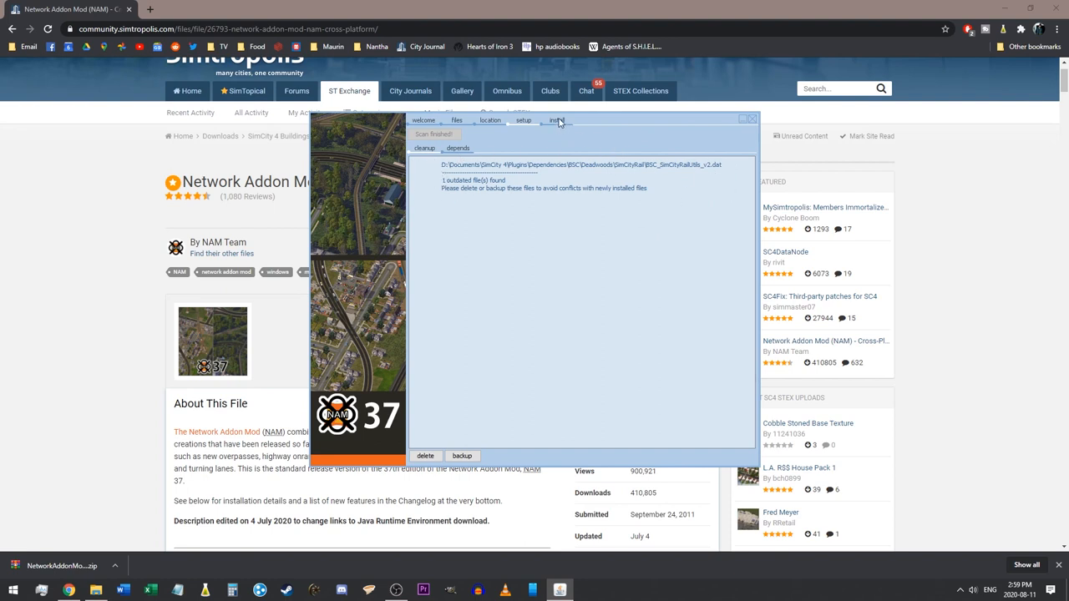
Install all selected NAM components until the log reports 'All selected components installed!'
left_click(556, 119)
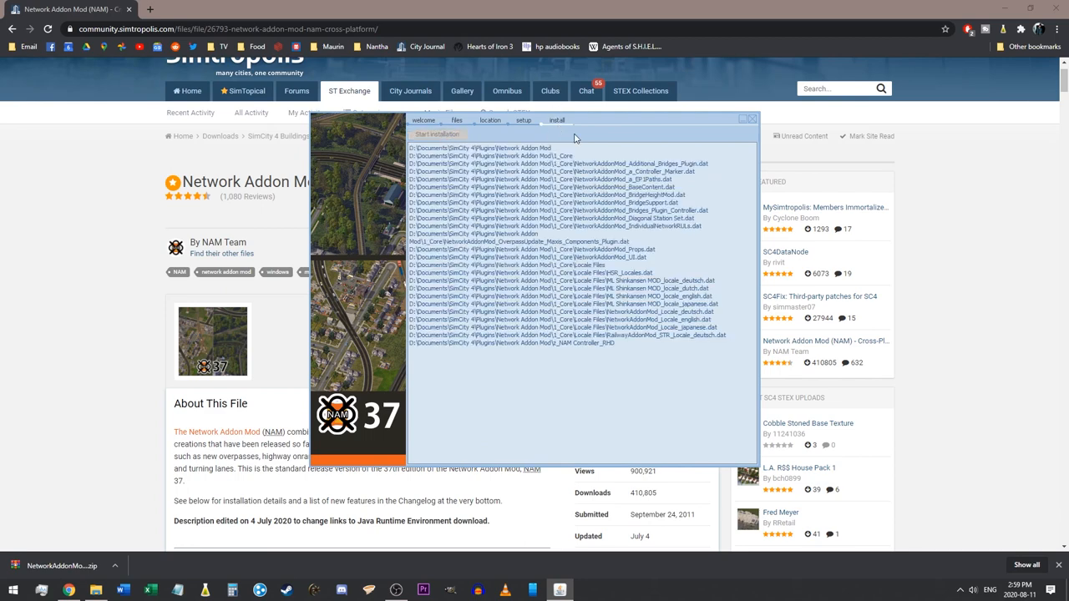
scroll("down", 3)
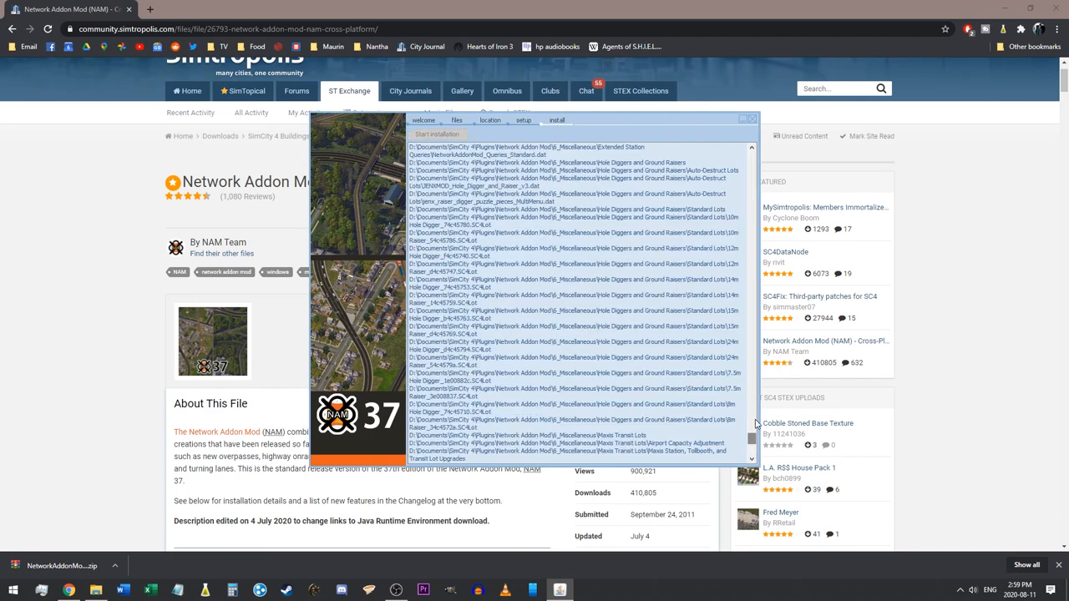
scroll("up", 3)
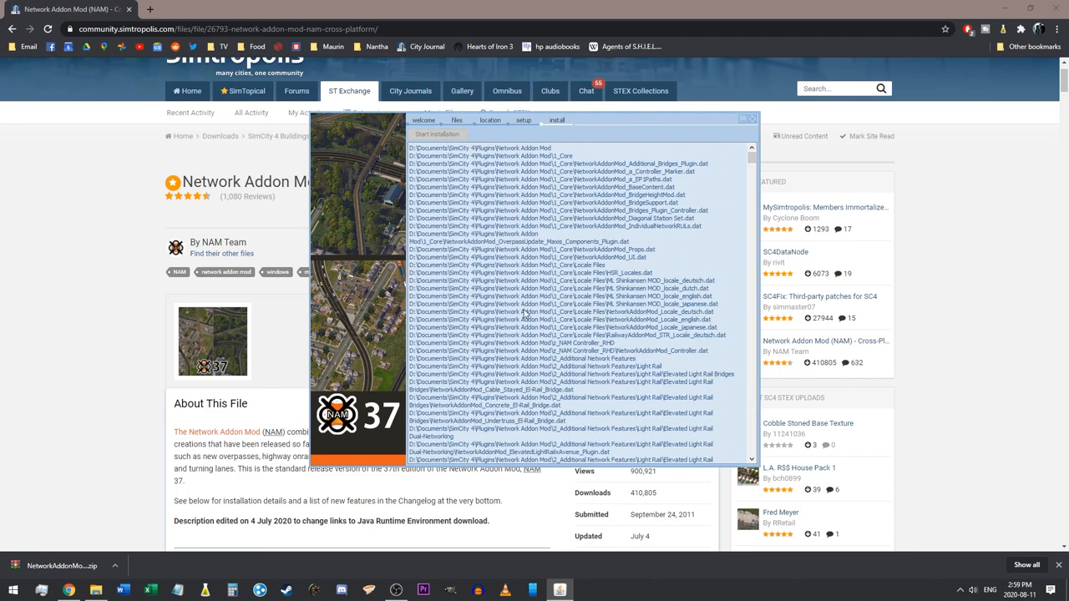
scroll("down", 3)
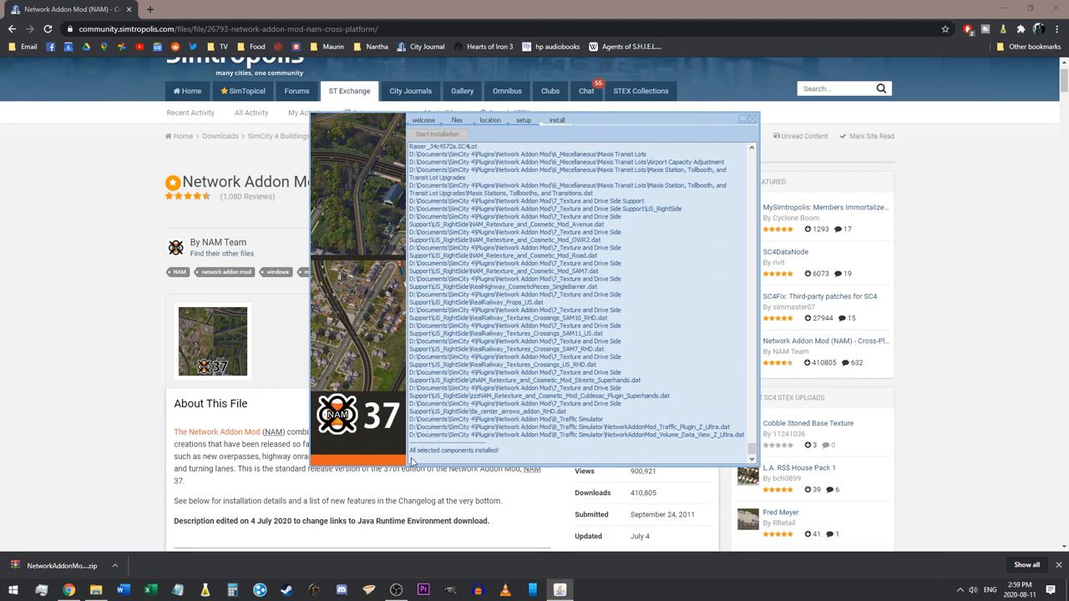
mouse_move(497, 457)
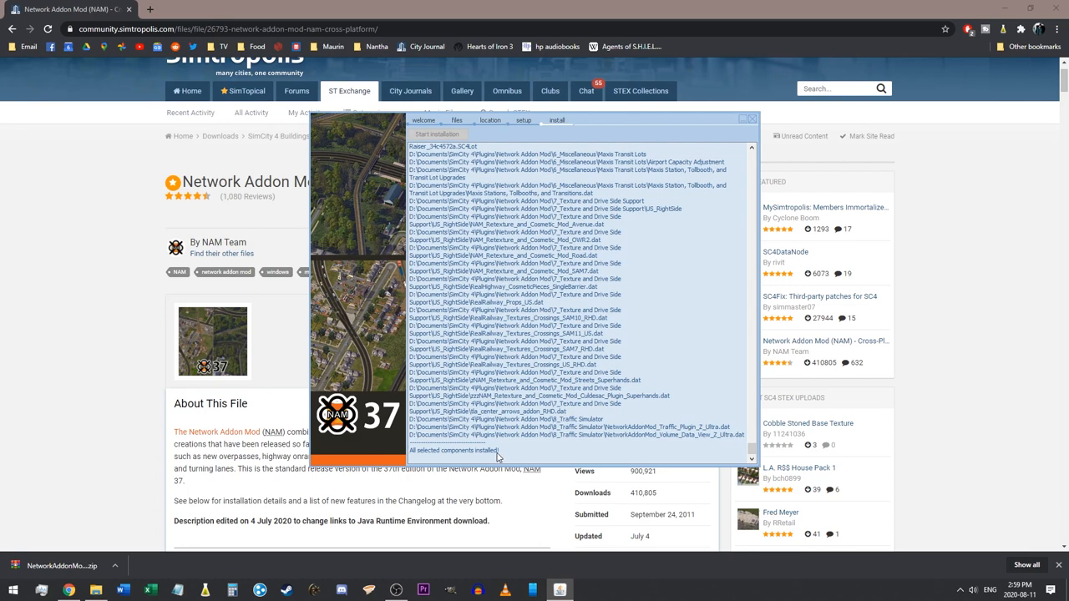
mouse_move(752, 119)
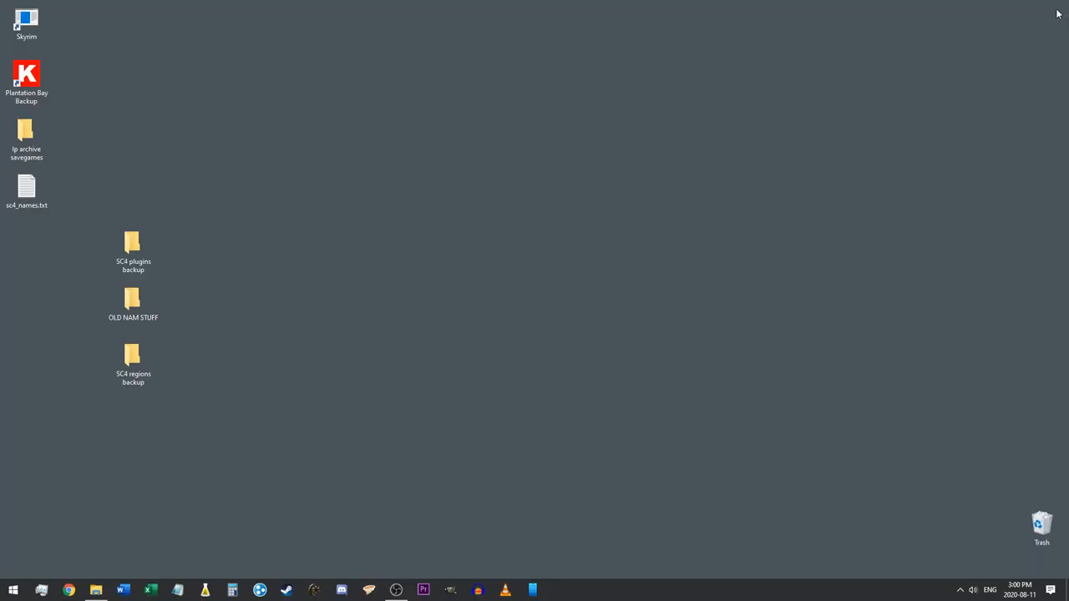
Browse Documents > SimCity 4 > Plugins > Network Addon Mod, review its subfolders, and close the window
left_click(95, 591)
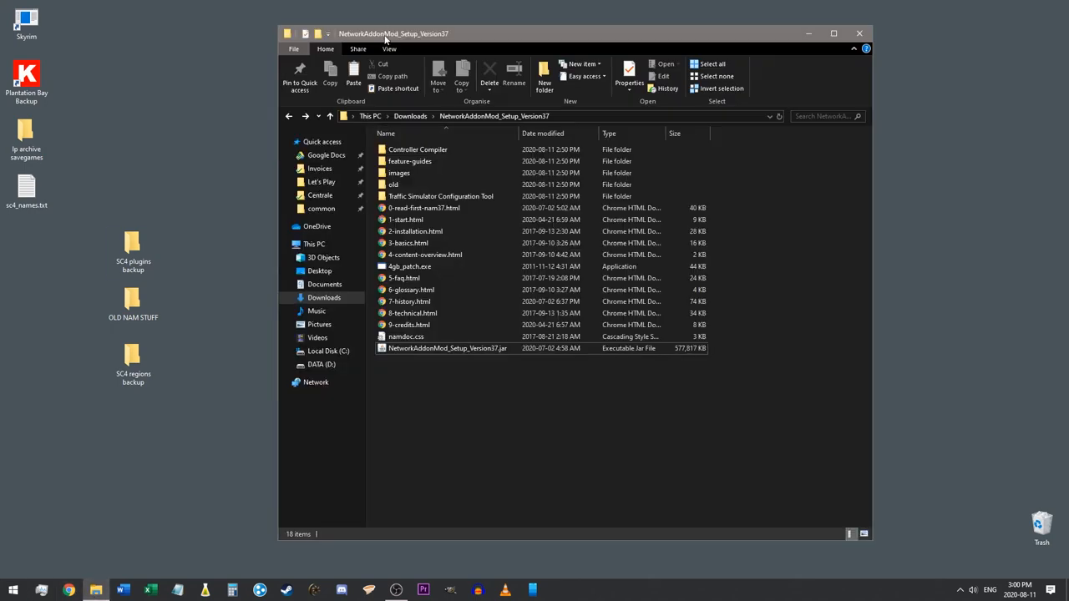
left_click(324, 283)
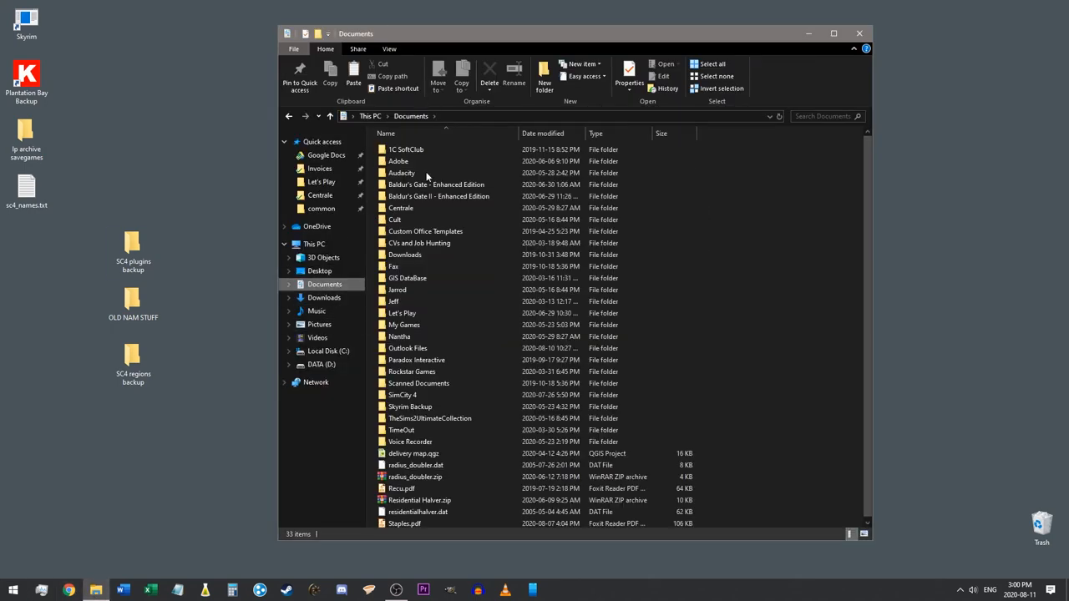
double_click(402, 394)
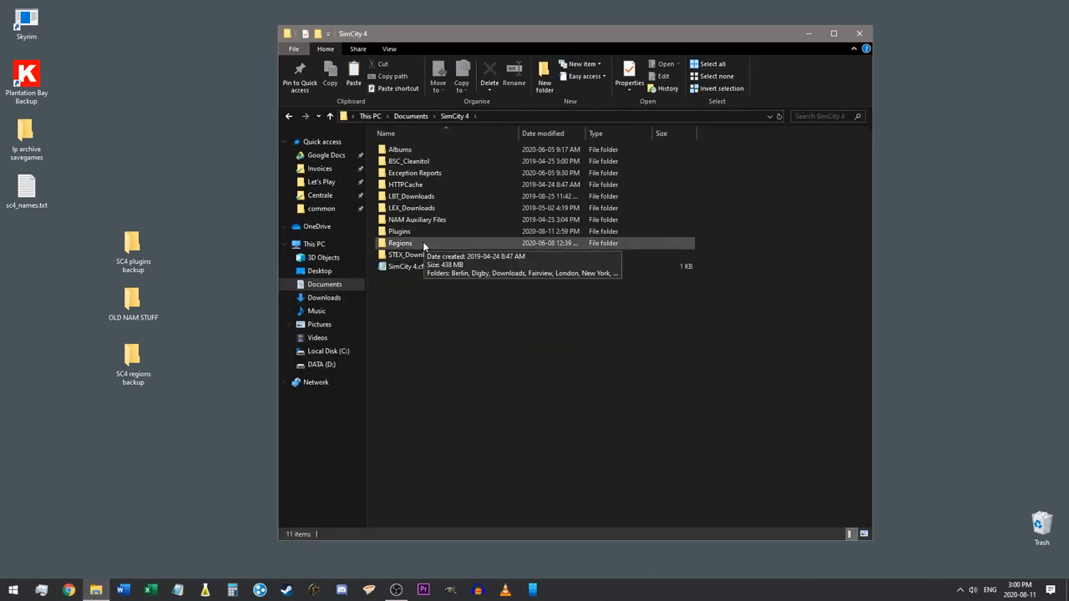
double_click(399, 232)
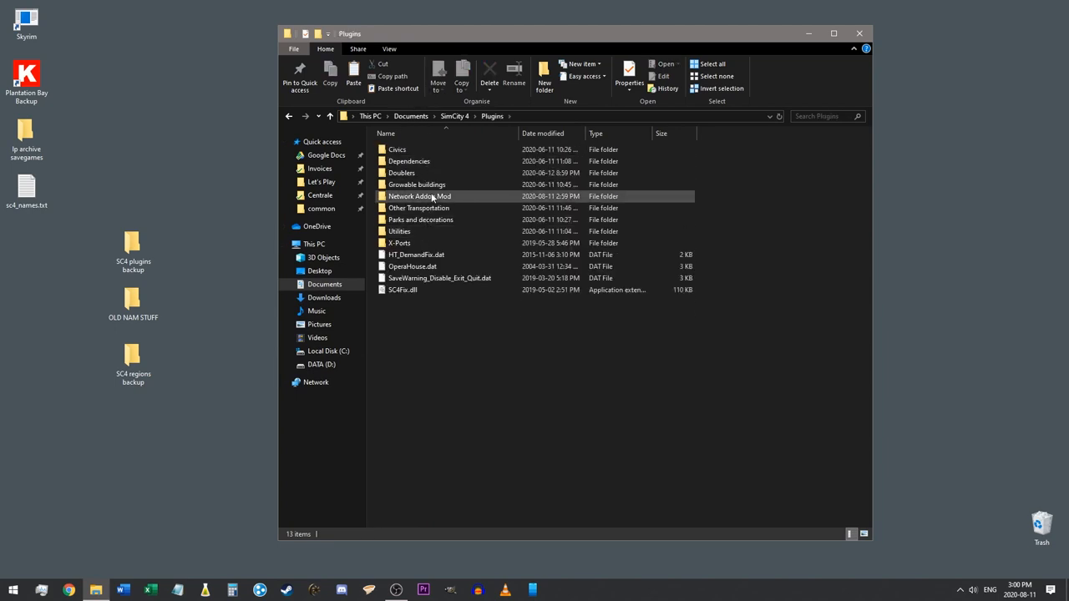
left_click(419, 196)
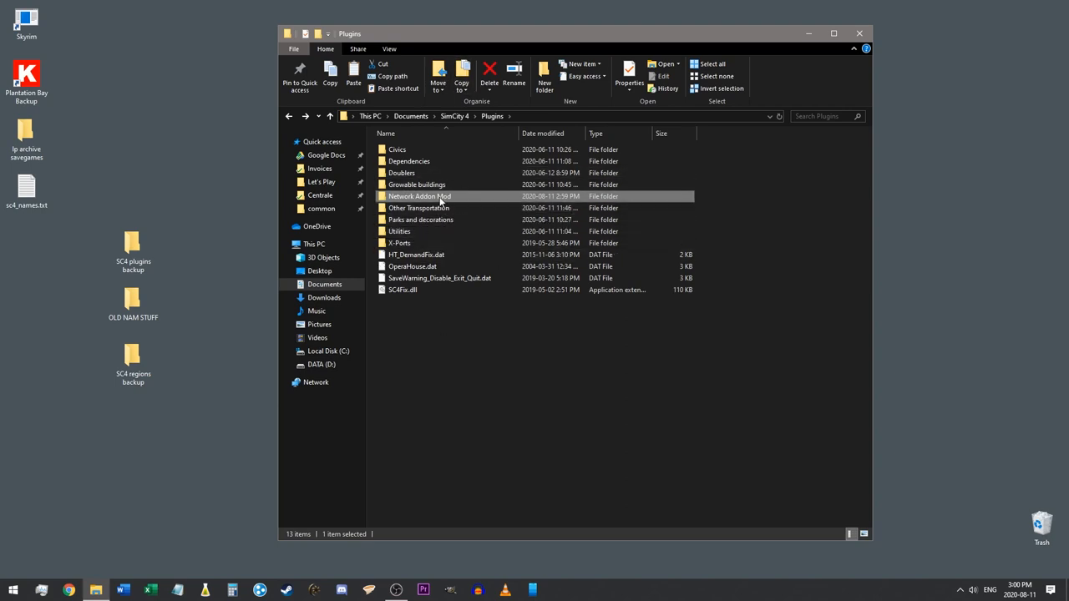
double_click(419, 196)
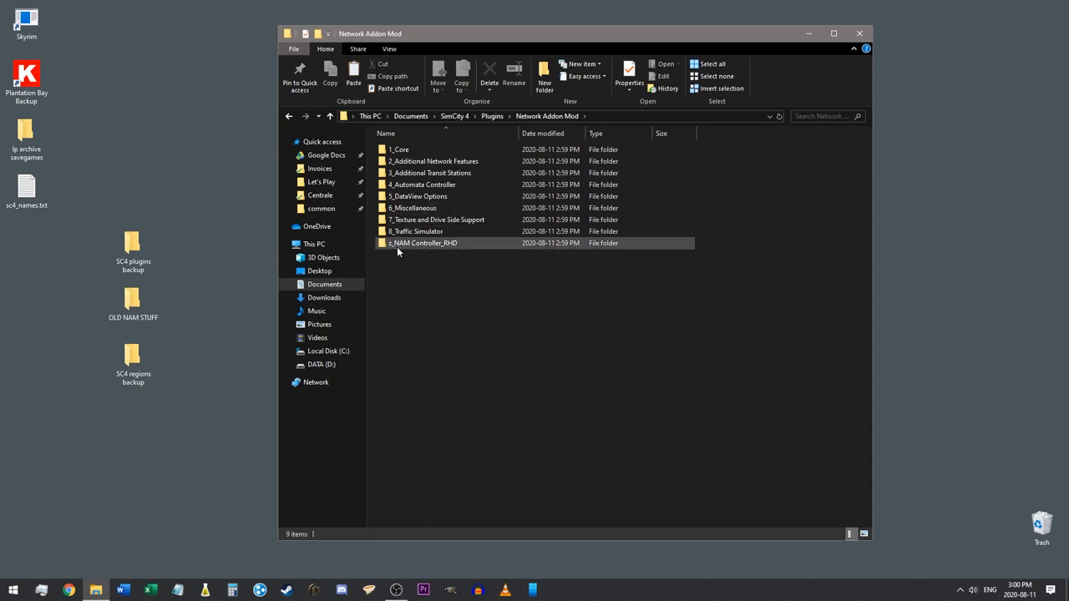
mouse_move(464, 243)
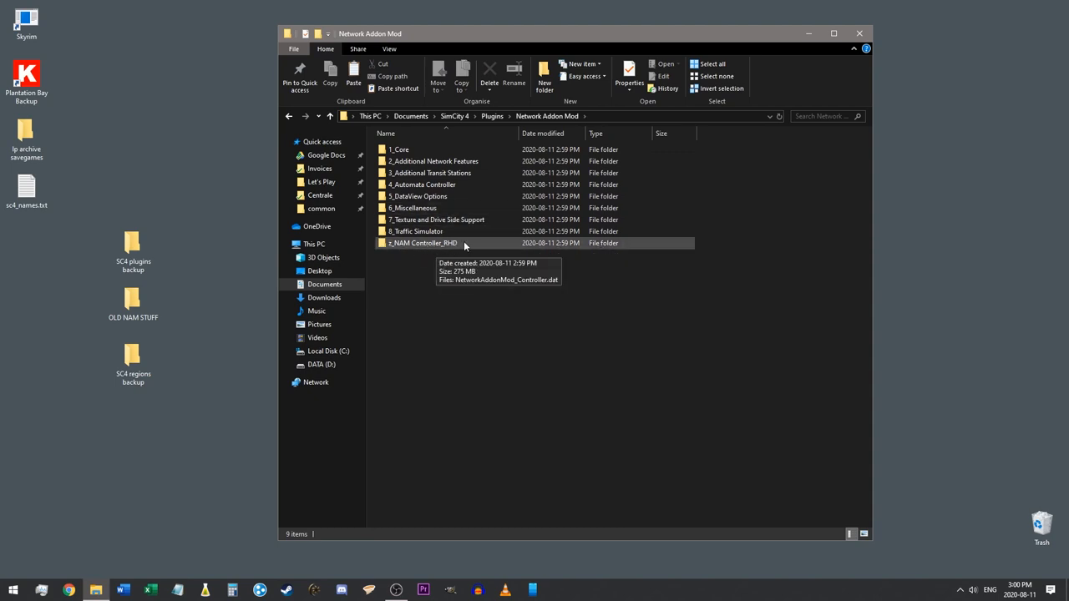
mouse_move(682, 245)
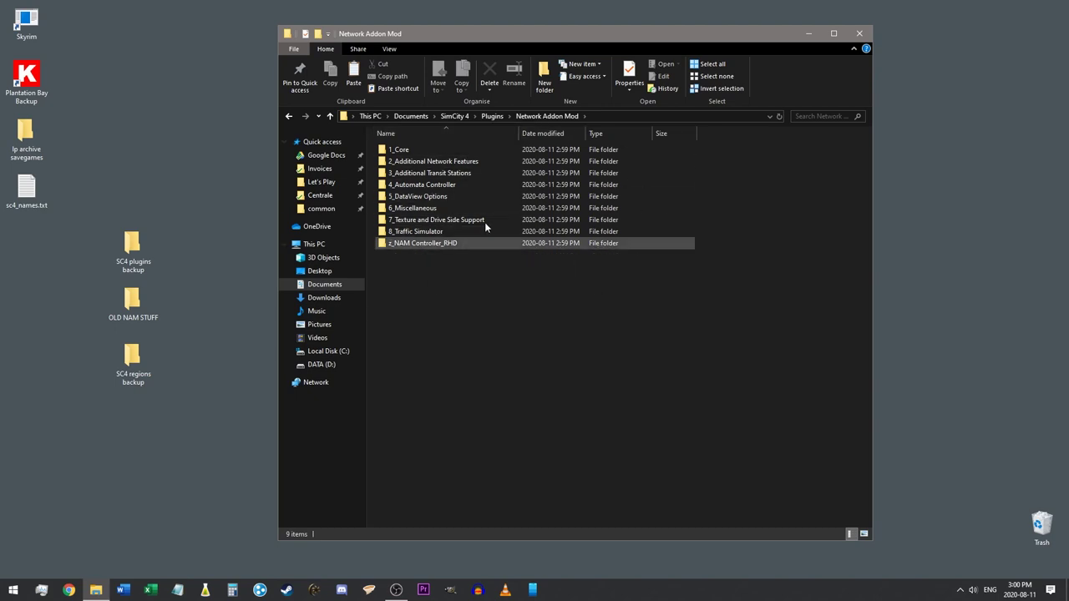
mouse_move(417, 249)
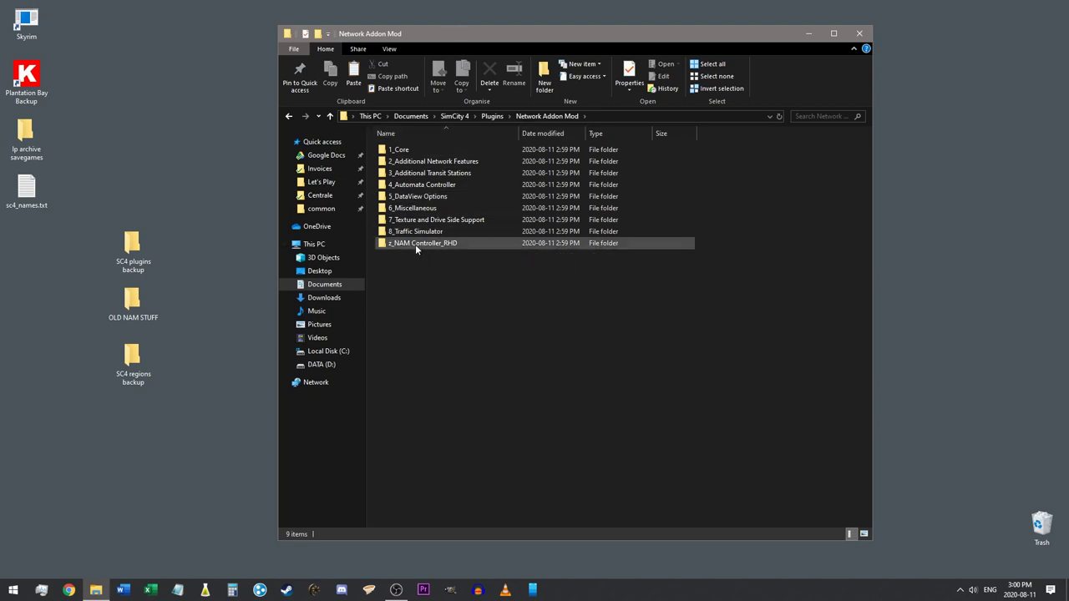
left_click(433, 162)
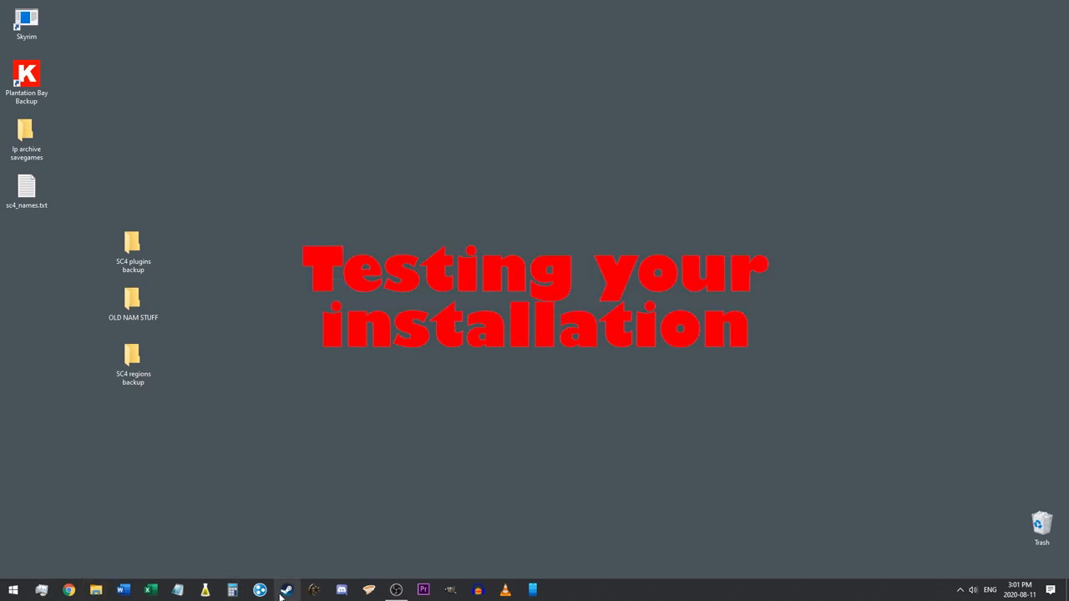
Launch SimCity 4 Deluxe from its page in the Steam Library
left_click(287, 590)
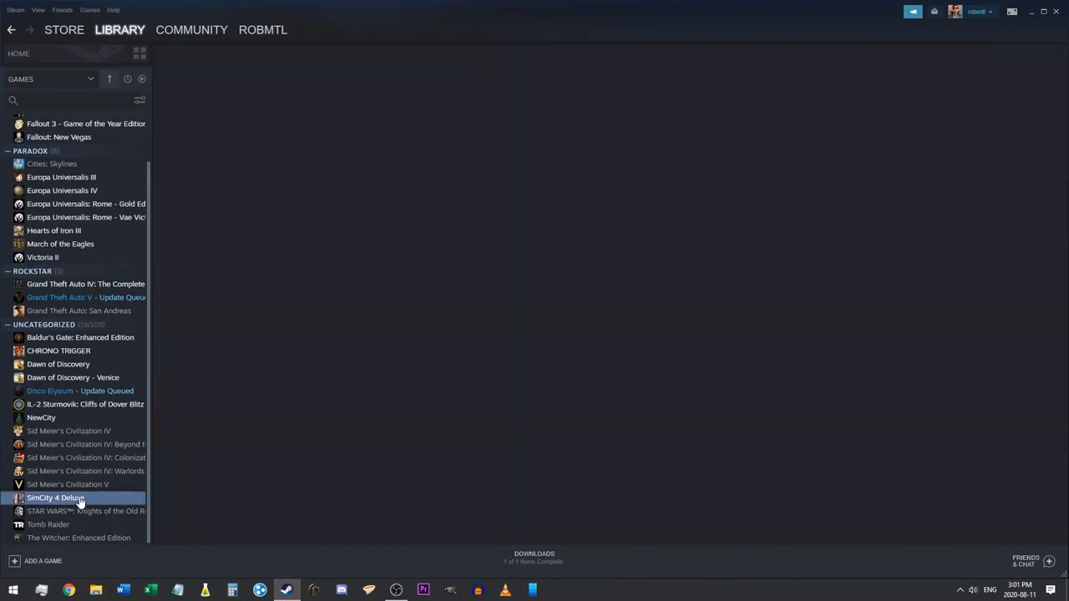
left_click(56, 496)
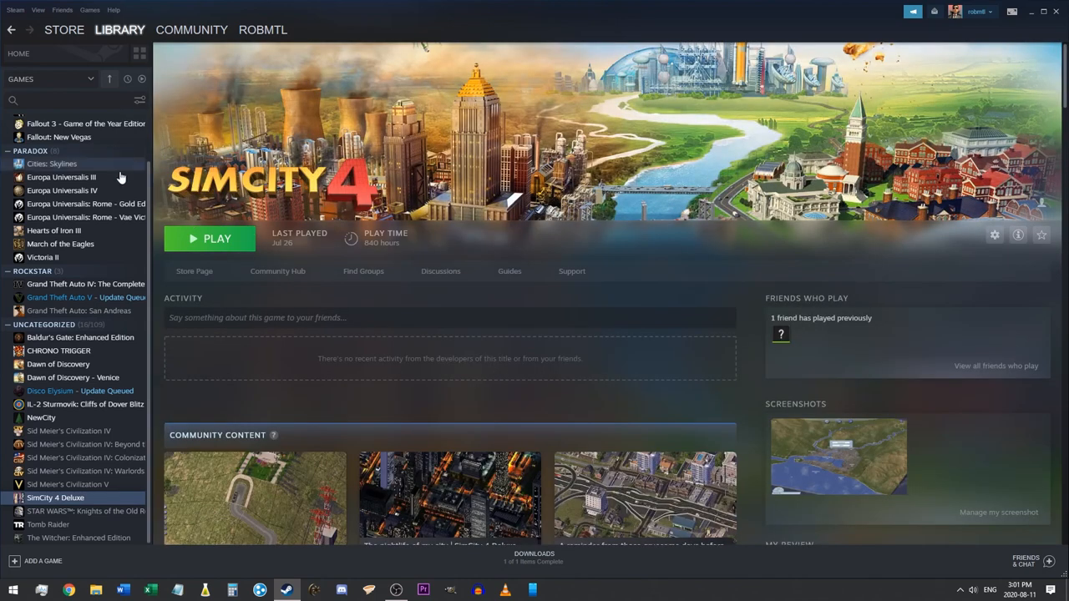
mouse_move(217, 238)
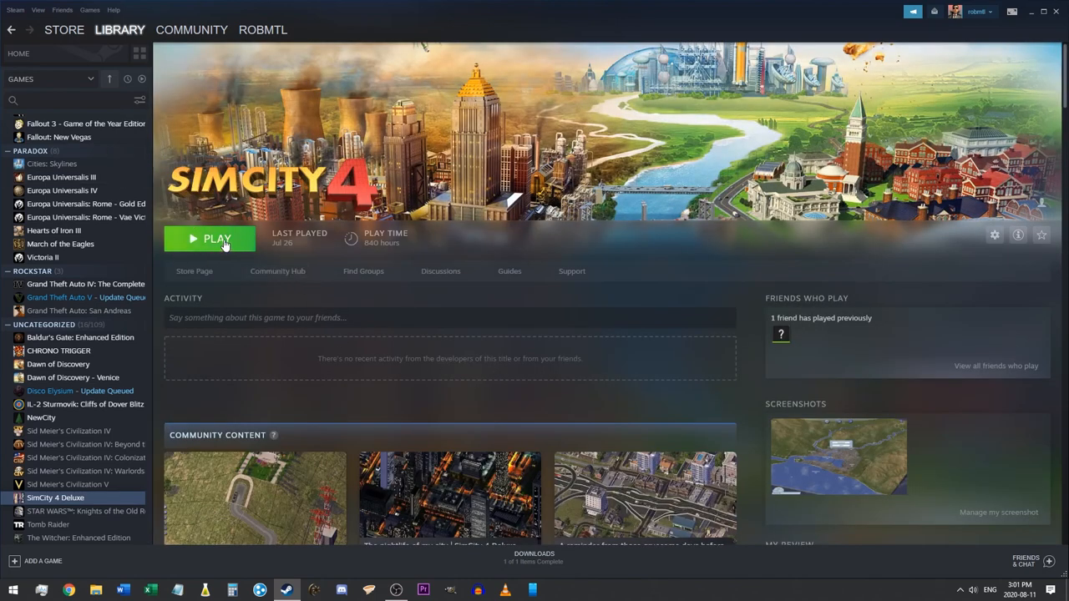
left_click(216, 239)
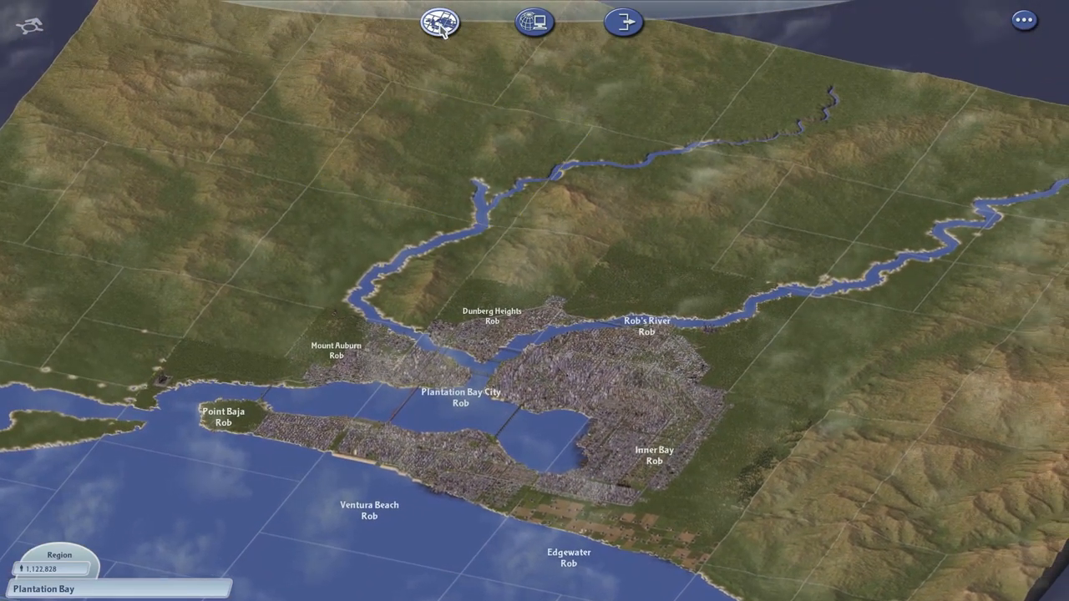
Load the Berlin region and select an empty city tile on its map
left_click(440, 23)
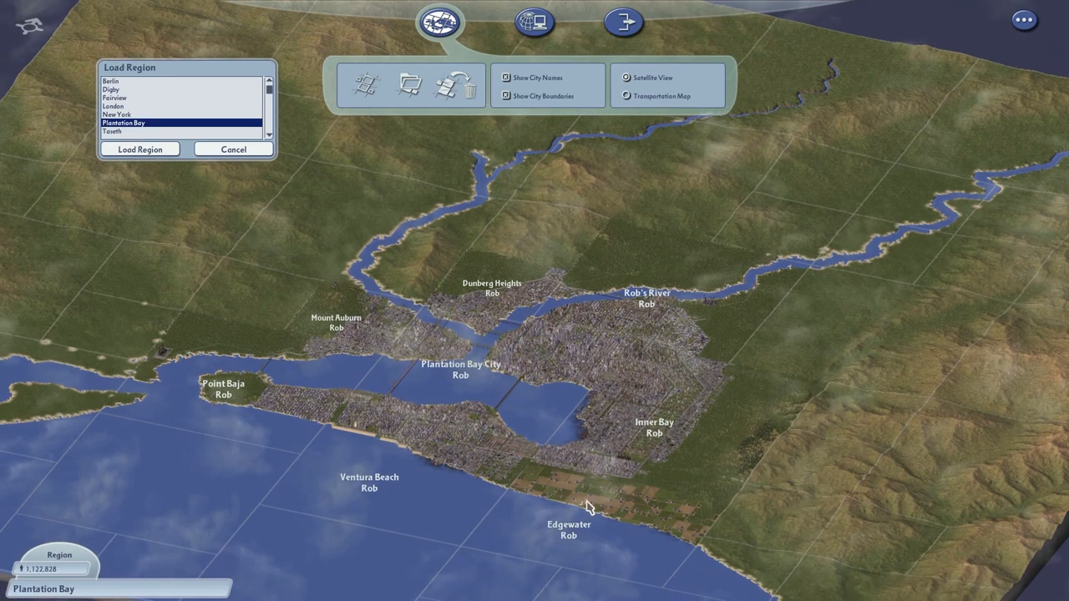
mouse_move(124, 123)
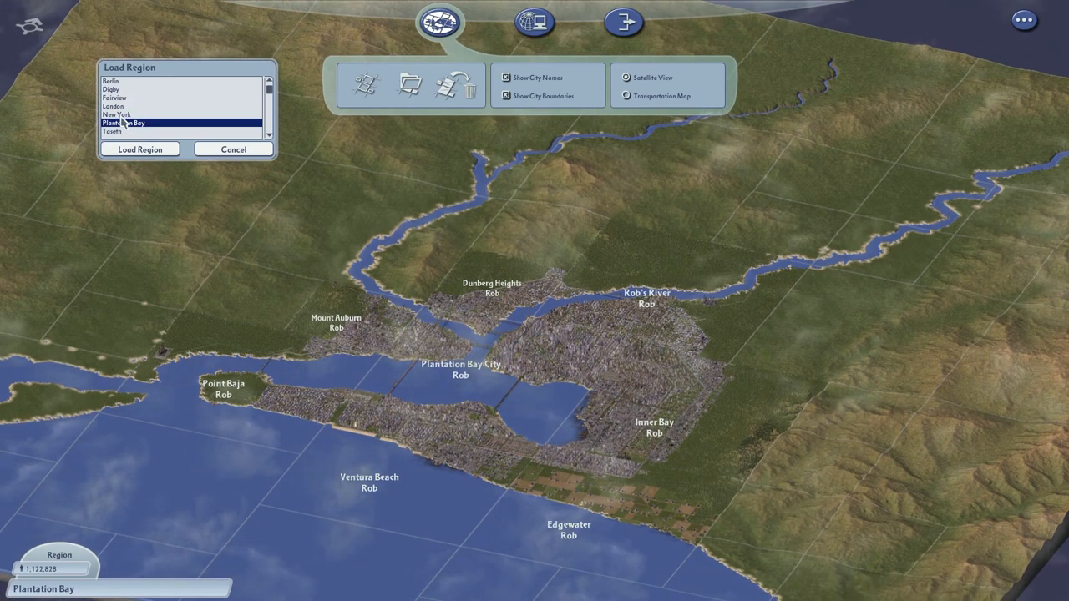
mouse_move(121, 87)
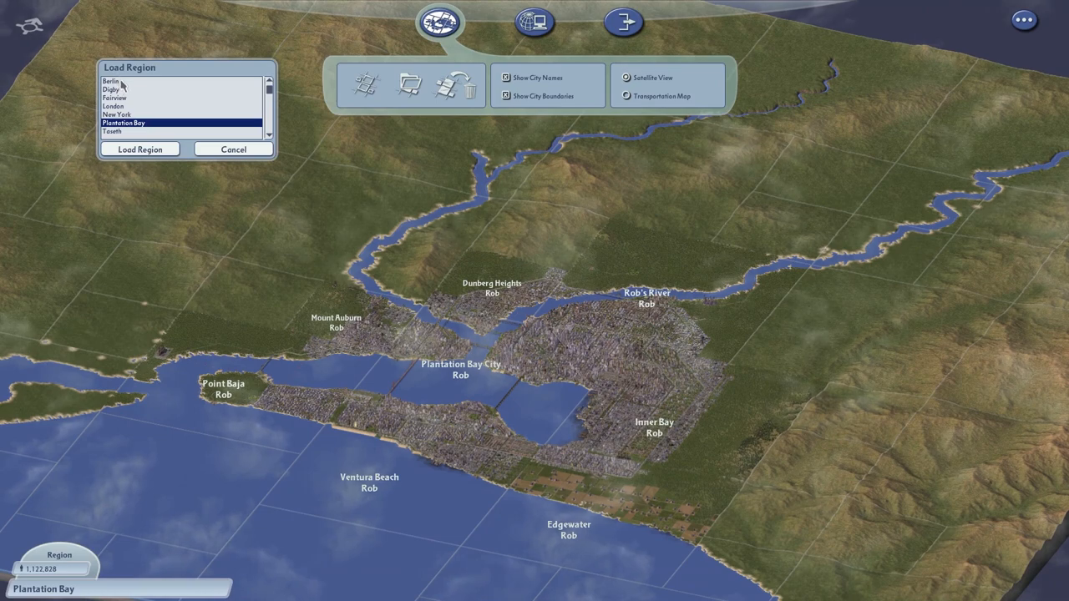
left_click(110, 81)
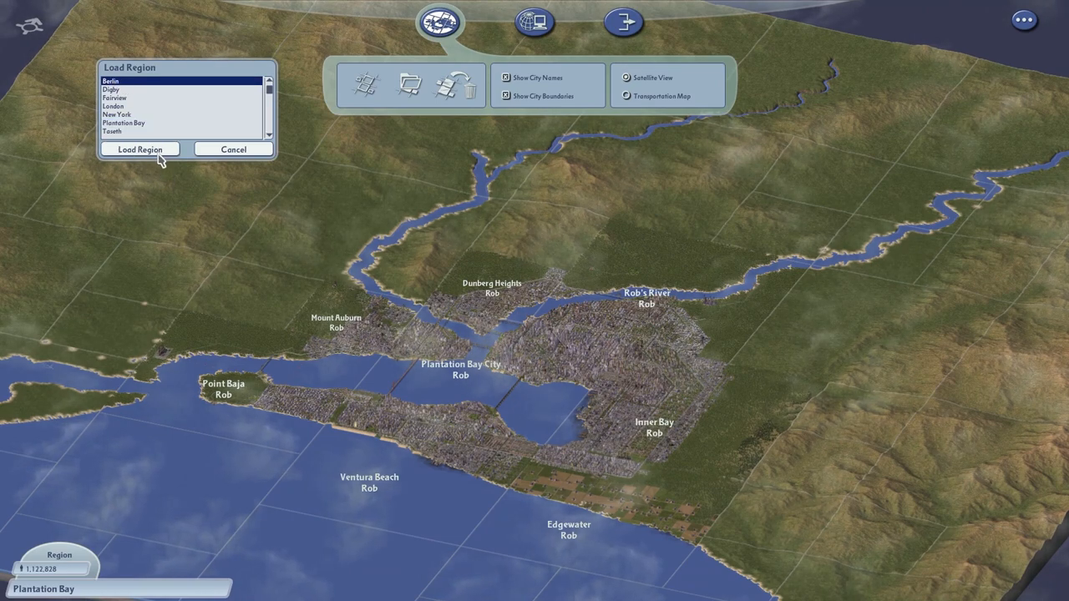
left_click(233, 148)
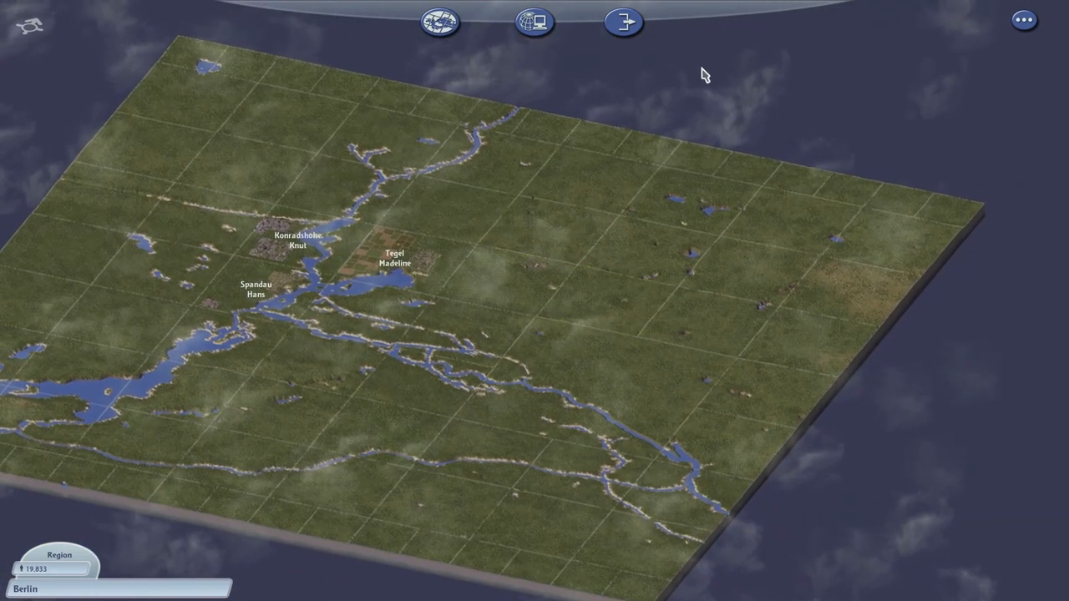
left_click(584, 392)
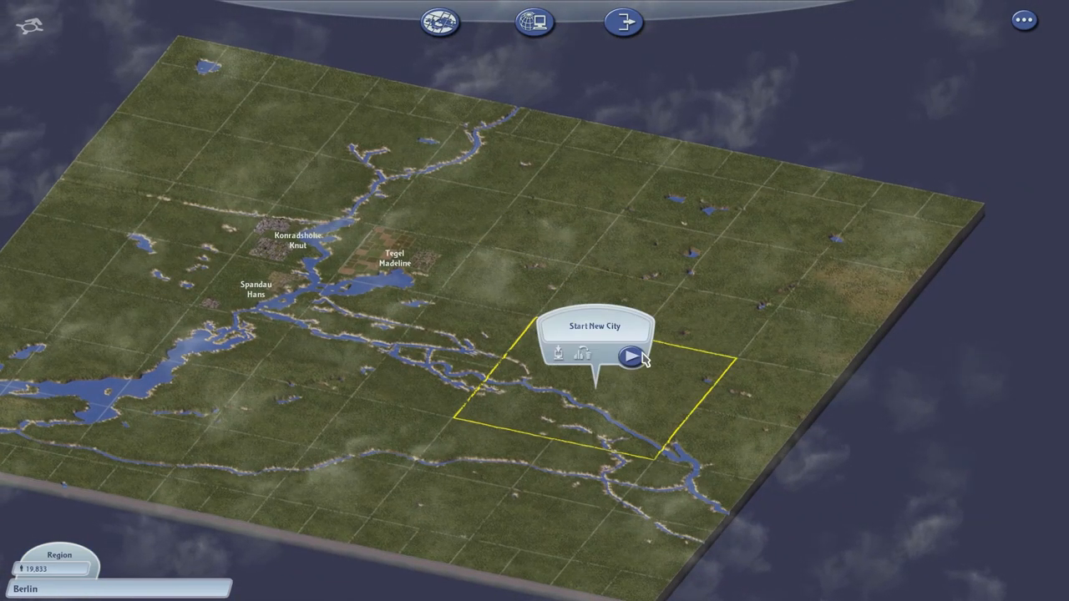
Start a new city on the selected Berlin tile
left_click(629, 356)
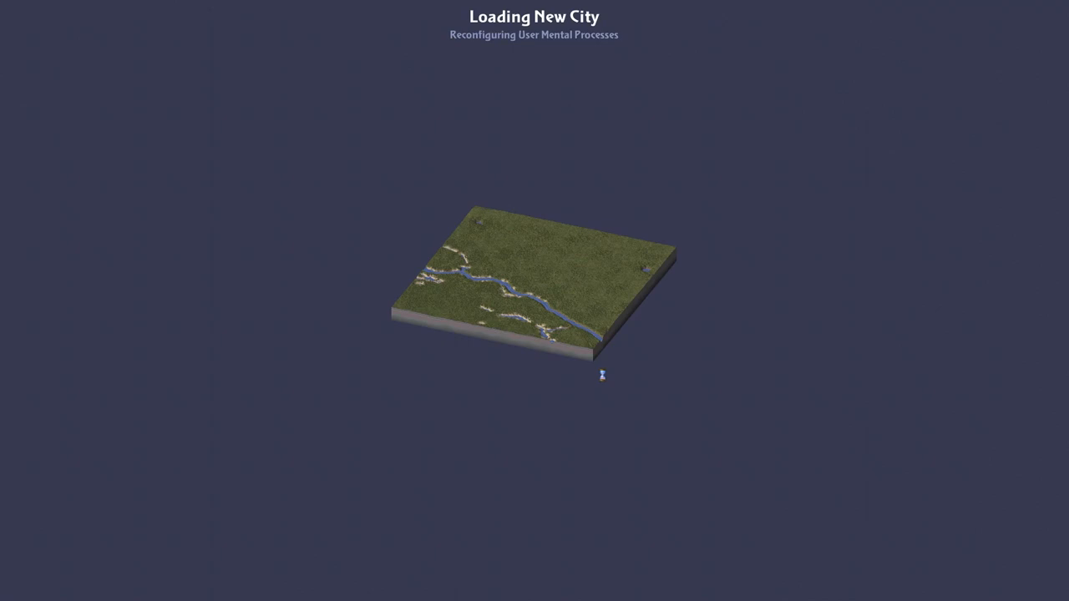
mouse_move(584, 242)
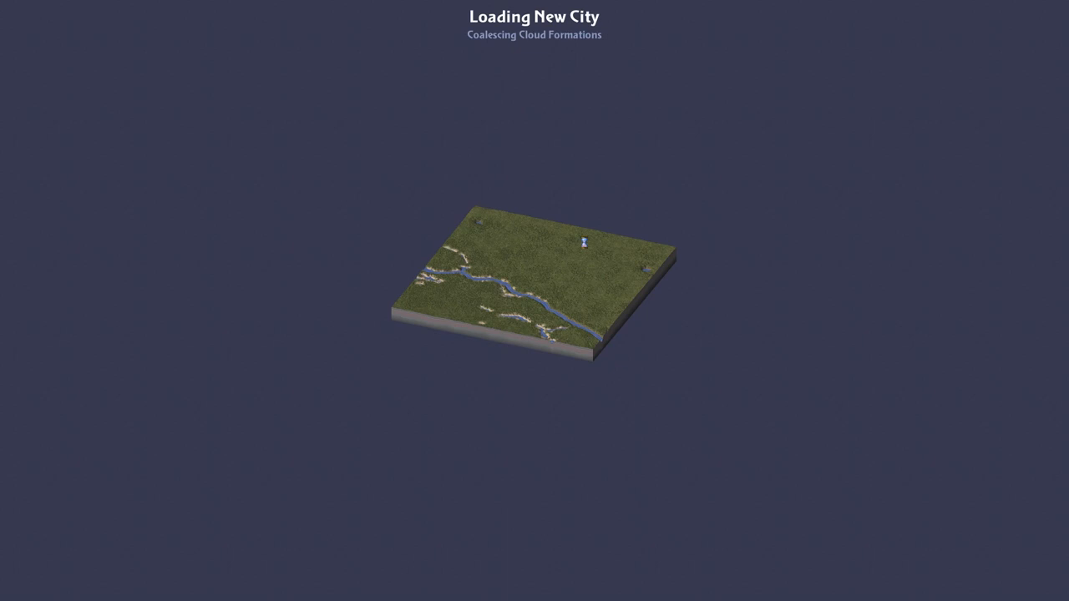
mouse_move(583, 242)
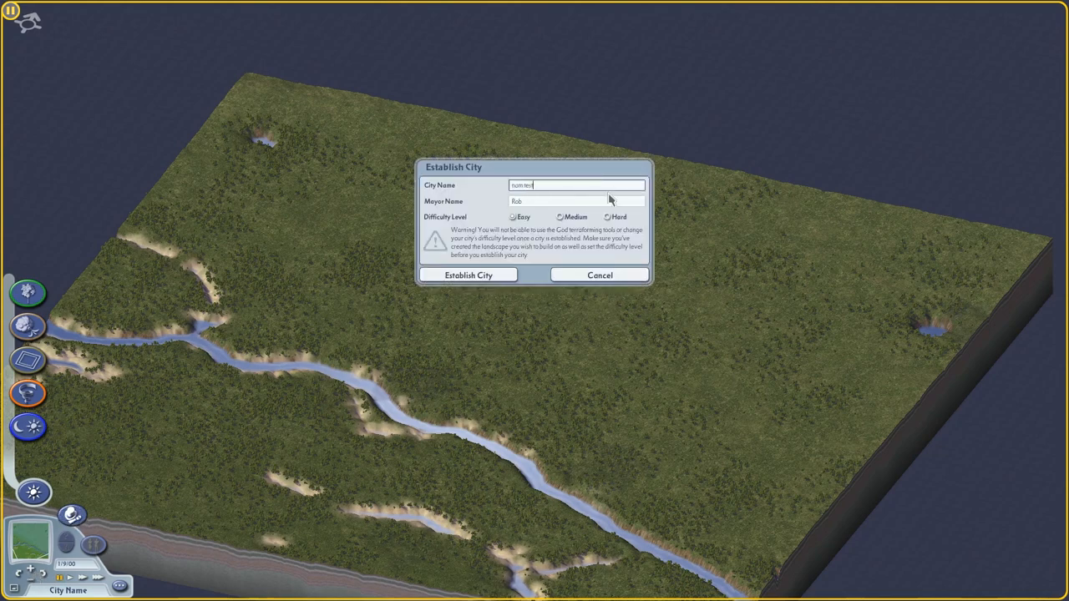
Establish the city nam test, place a train station, and confirm the city save
left_click(467, 275)
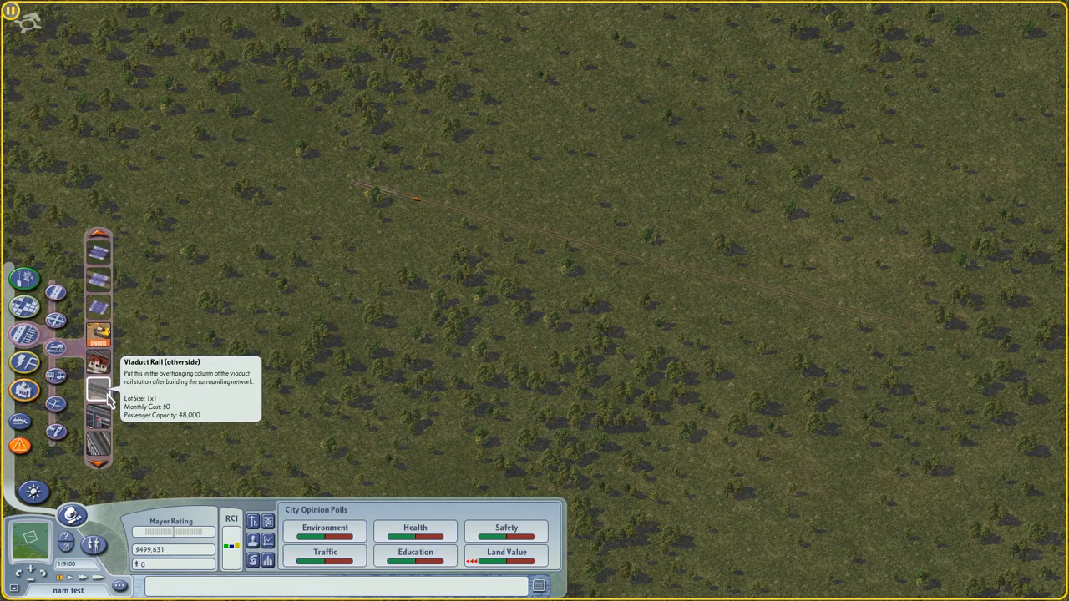
left_click(367, 171)
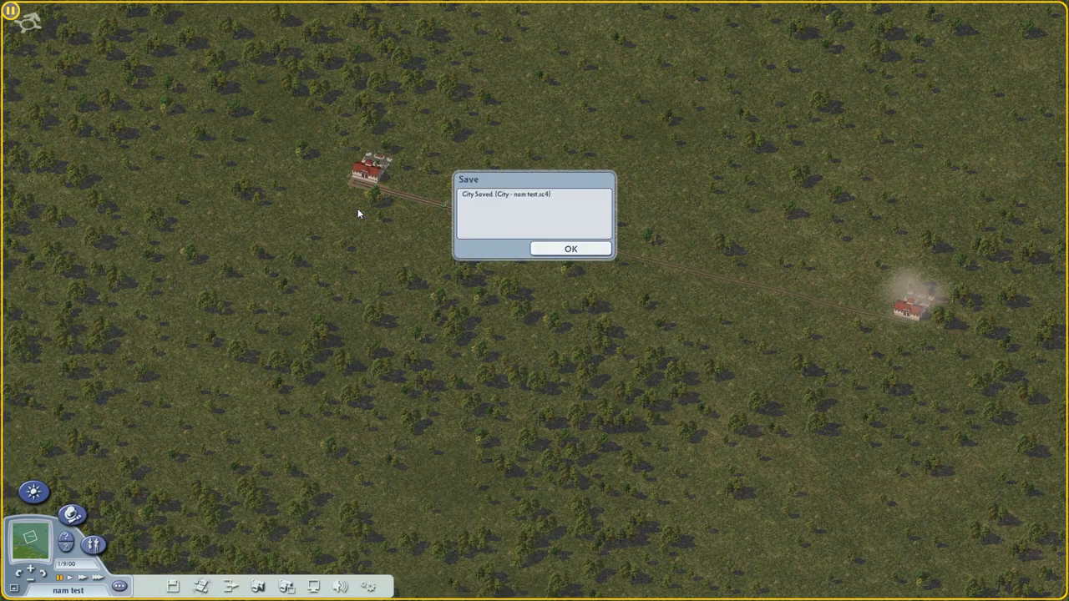
left_click(570, 249)
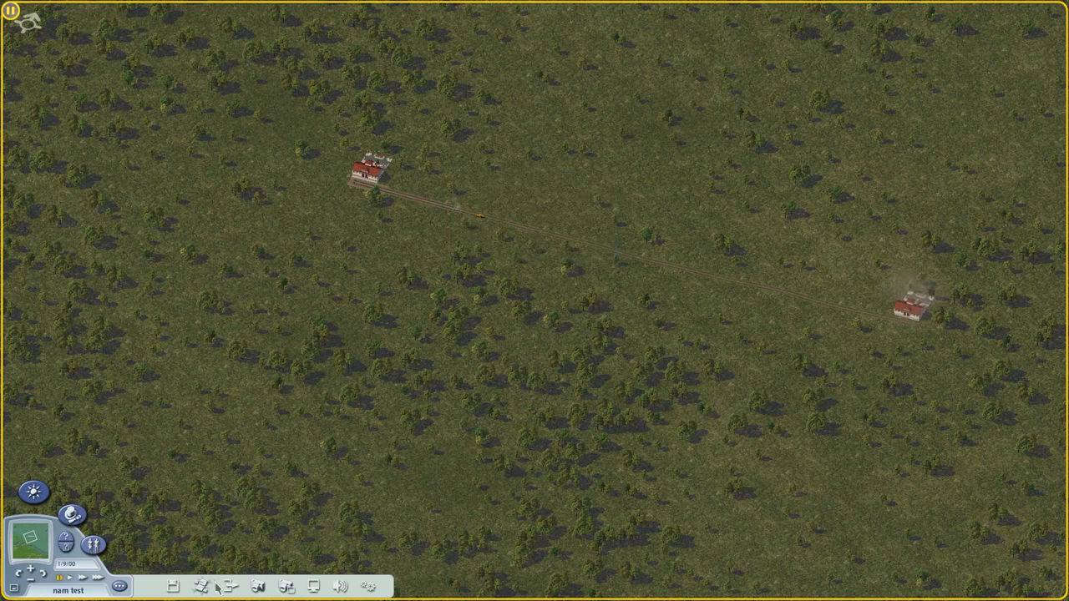
mouse_move(432, 197)
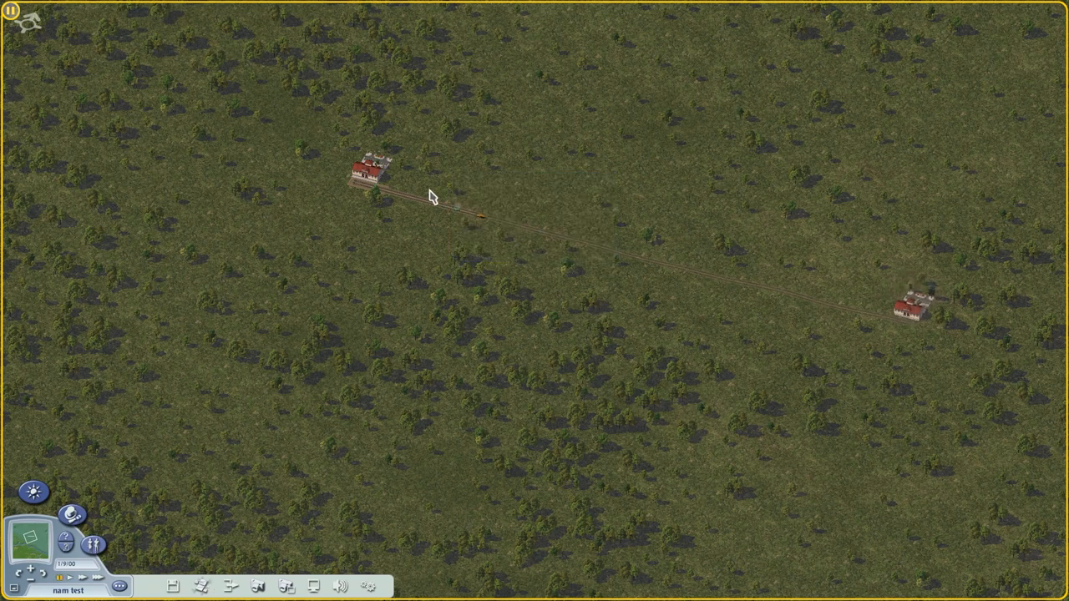
left_click(29, 23)
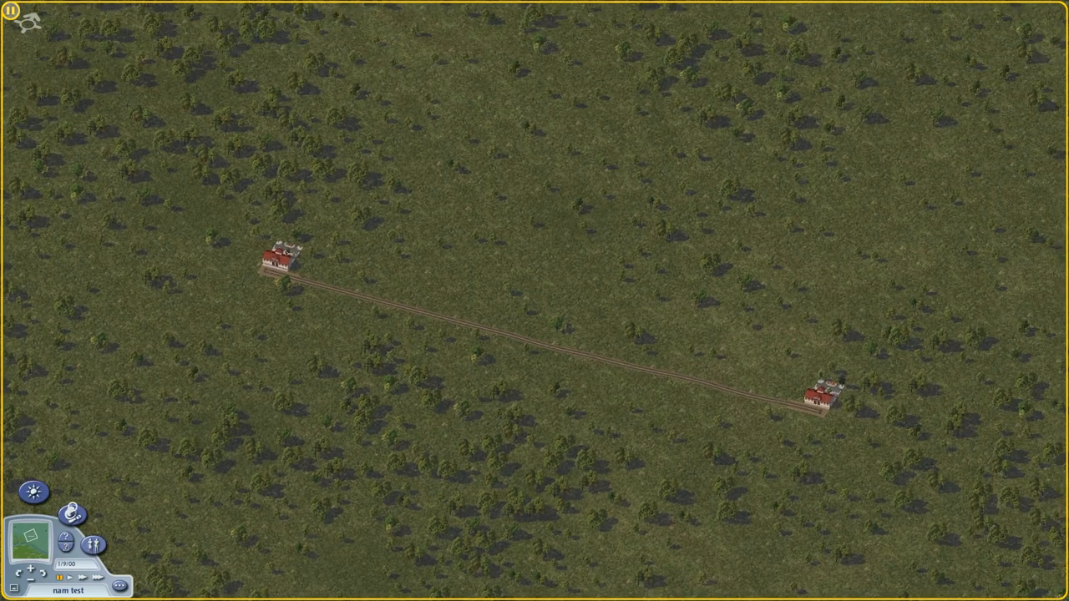
Review the road volume, passenger train volume and congestion data maps, then close Data Views
left_click(72, 514)
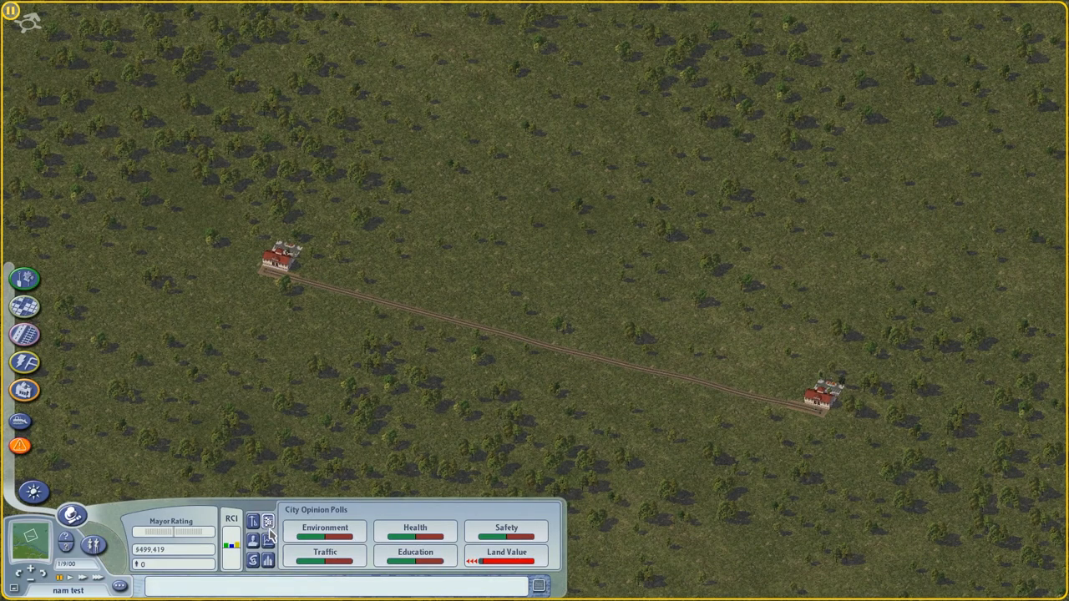
left_click(268, 541)
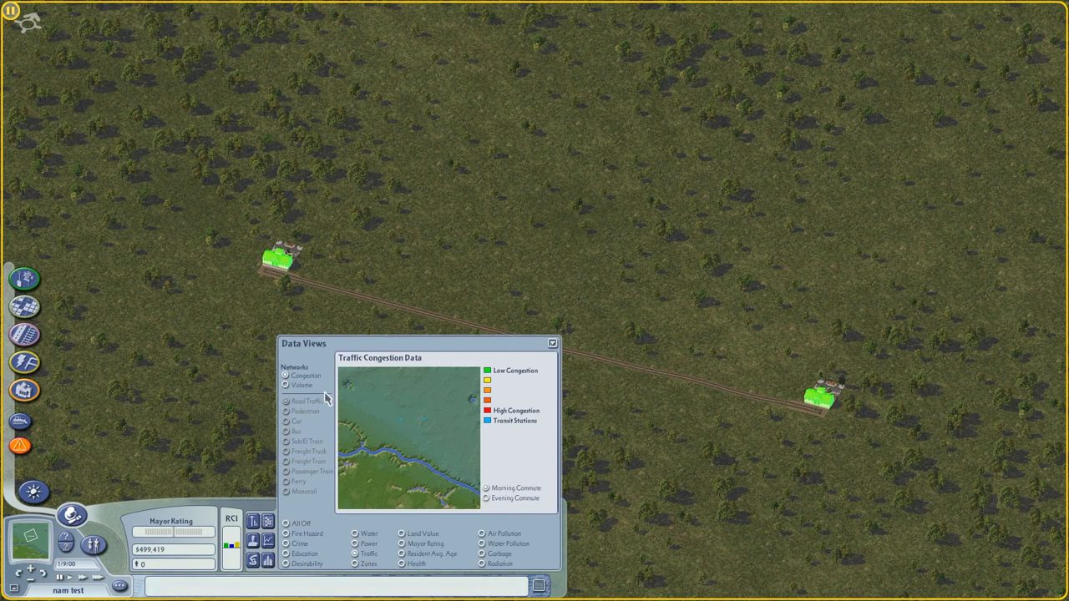
mouse_move(307, 387)
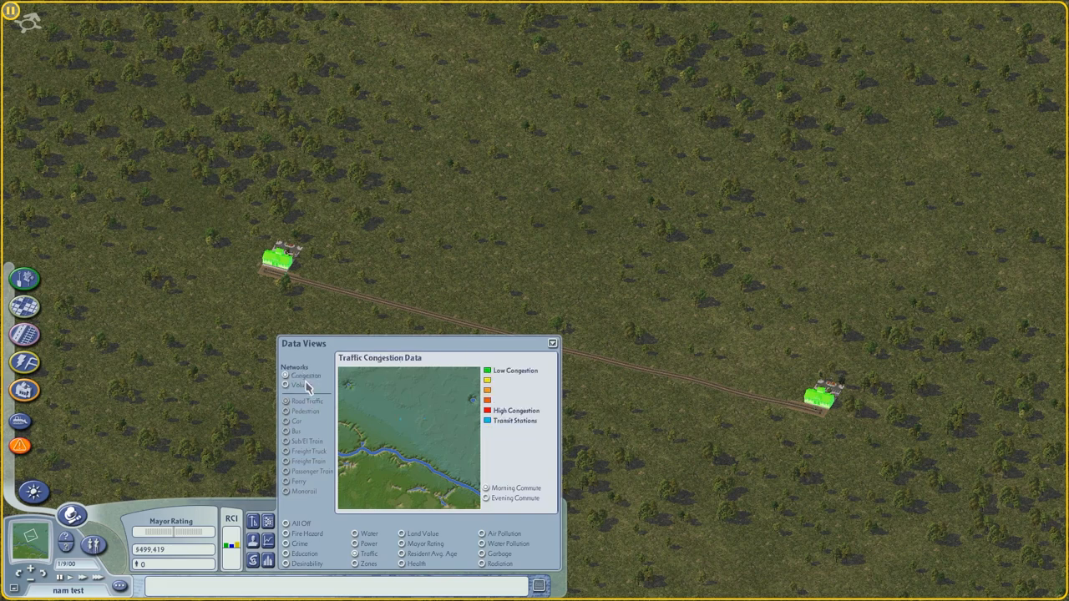
left_click(308, 401)
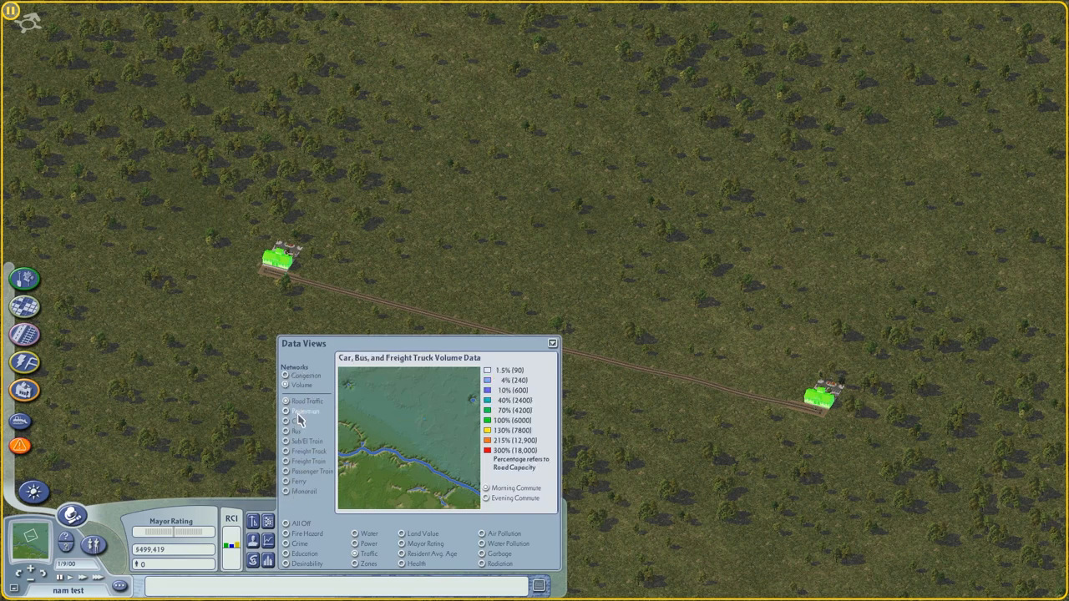
mouse_move(303, 470)
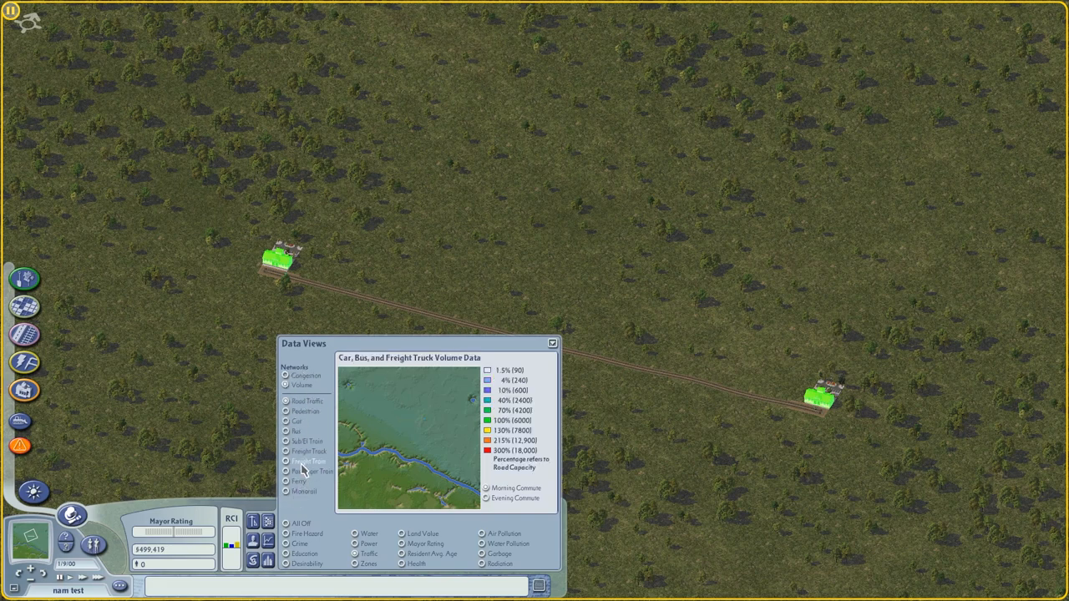
left_click(312, 471)
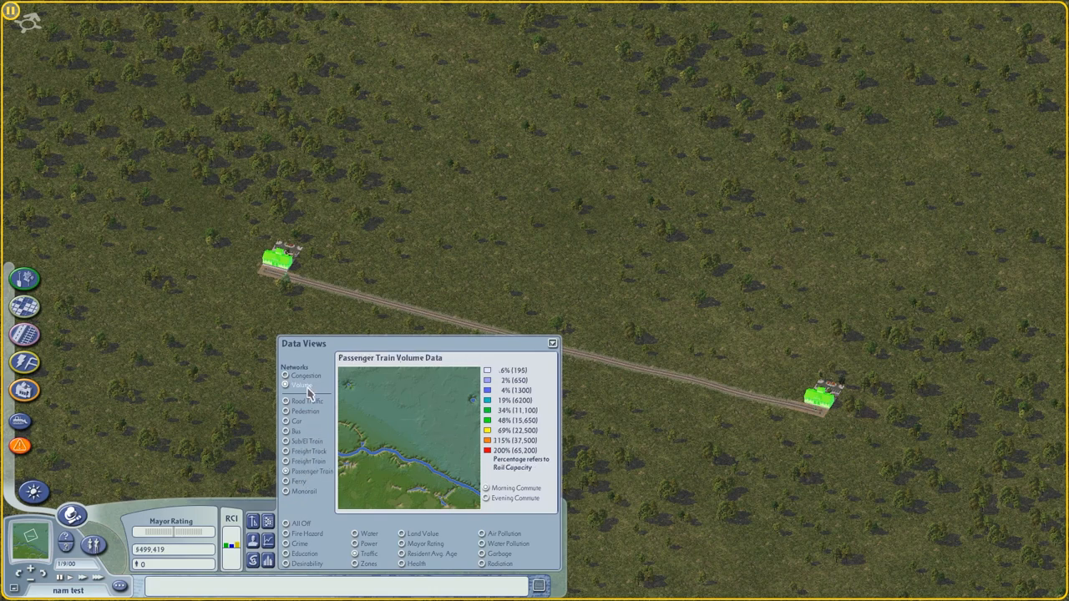
left_click(306, 375)
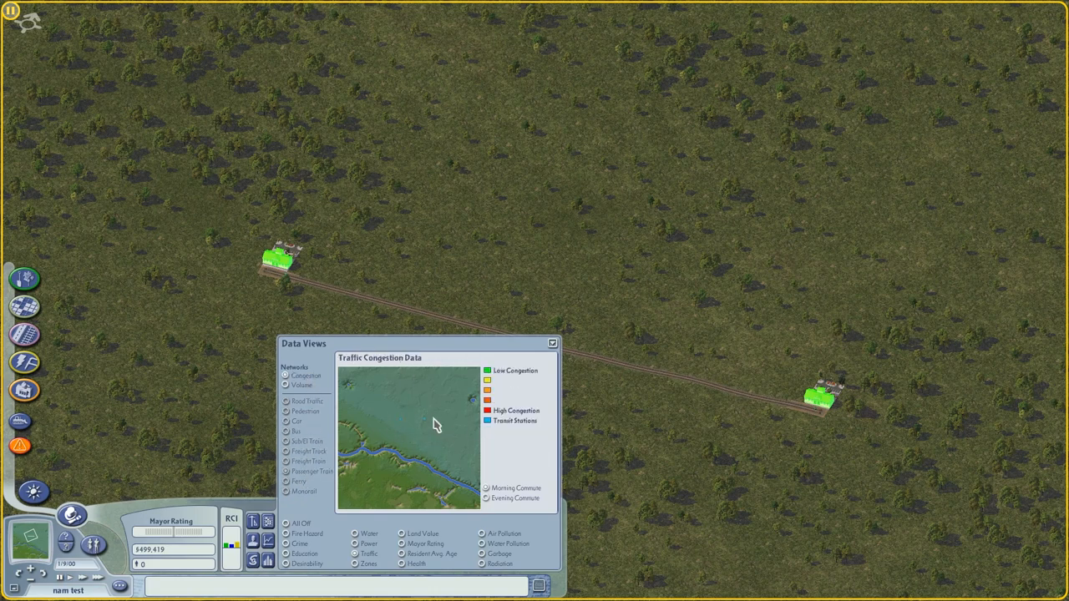
mouse_move(387, 435)
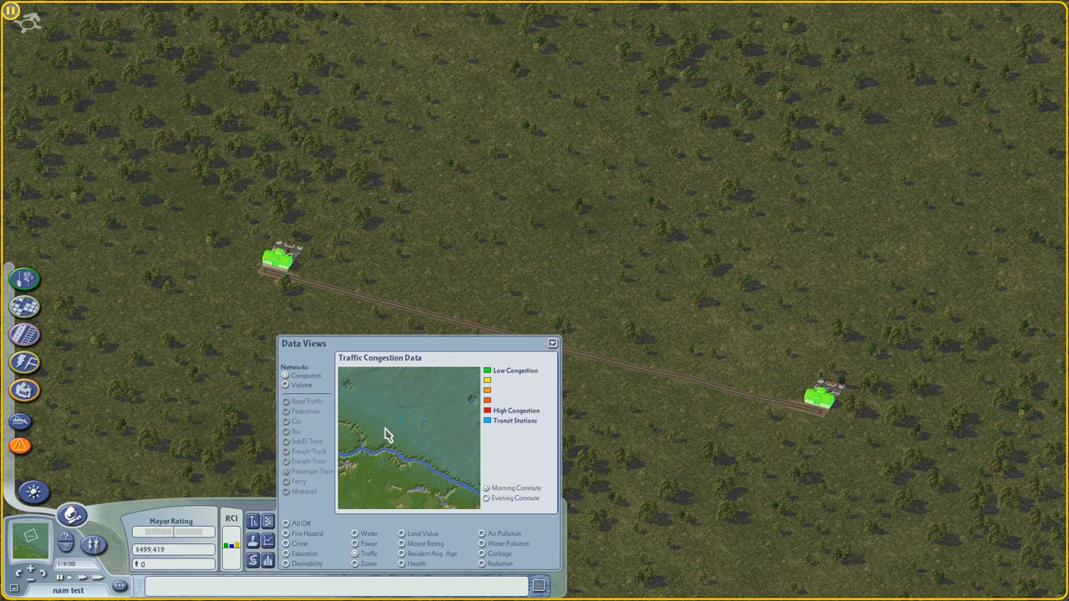
left_click(551, 343)
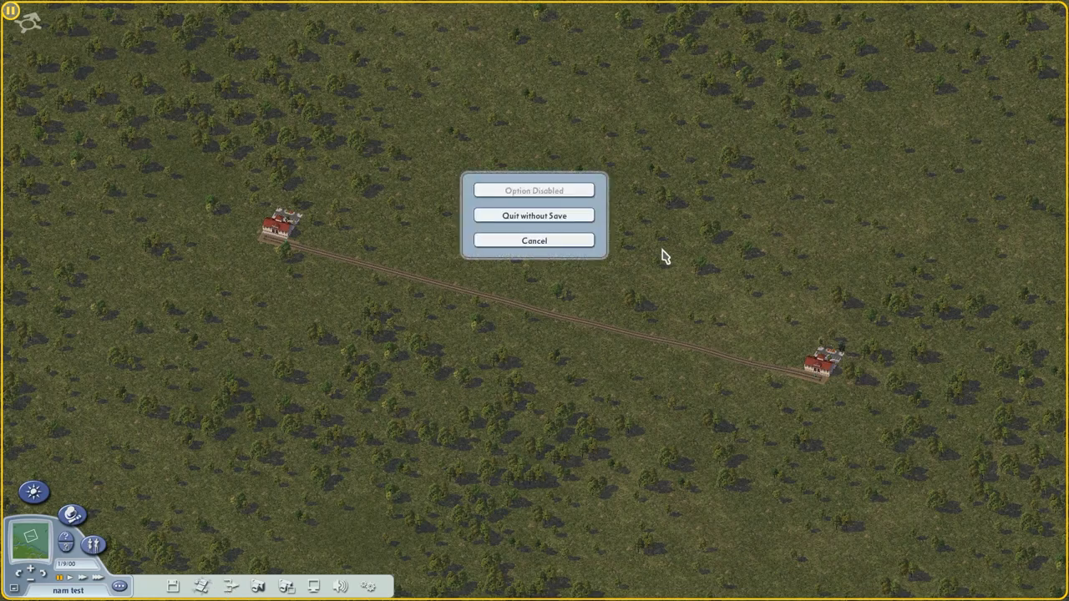
Quit the city without saving and bring File Explorer back up
left_click(533, 216)
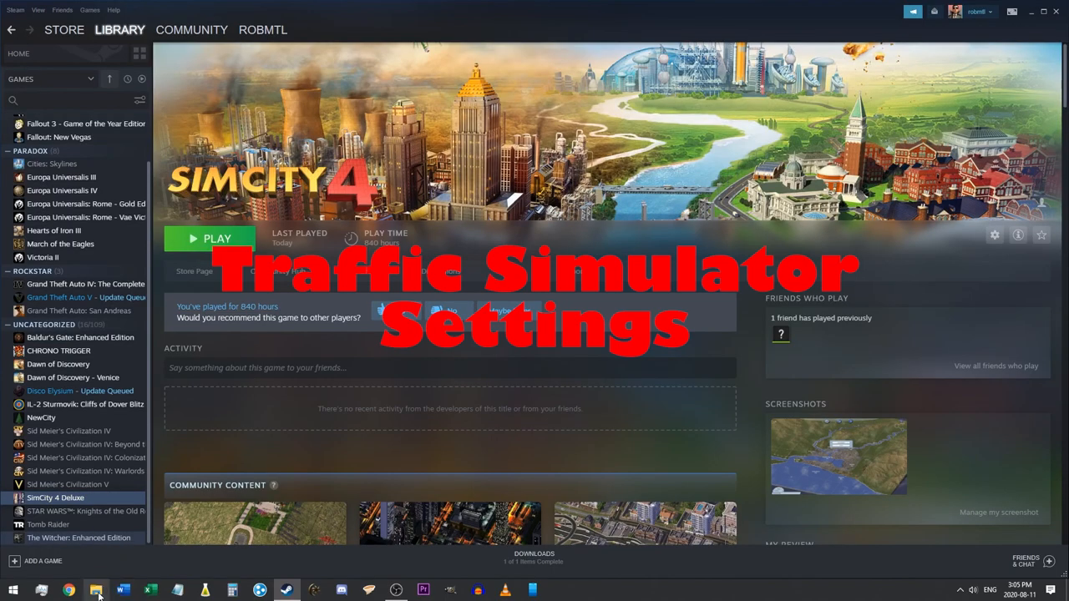
left_click(96, 590)
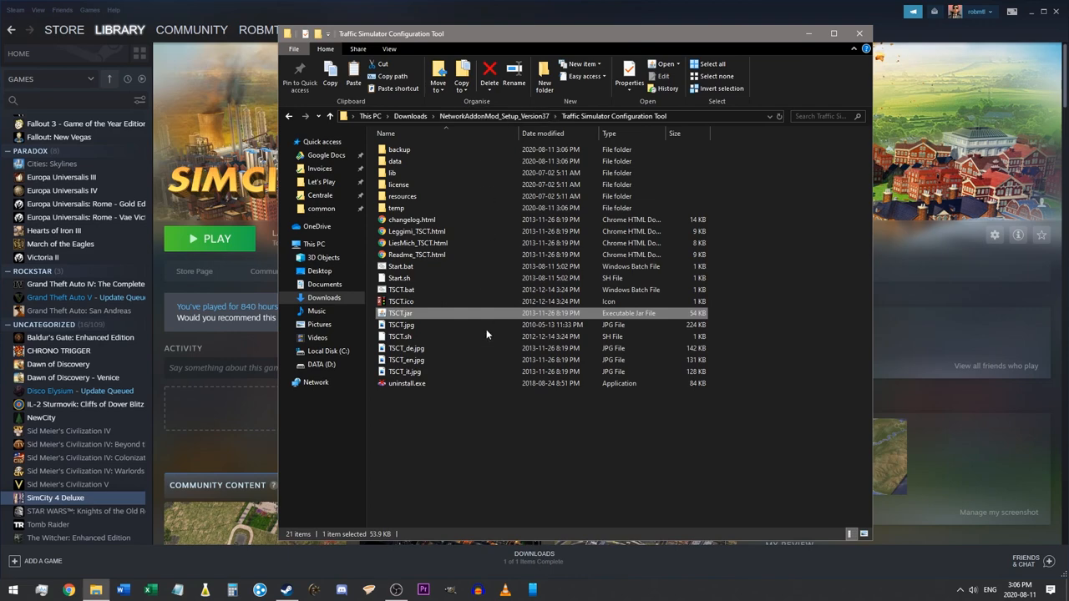
Launch TSCT.jar and acknowledge its Introduction window
double_click(400, 312)
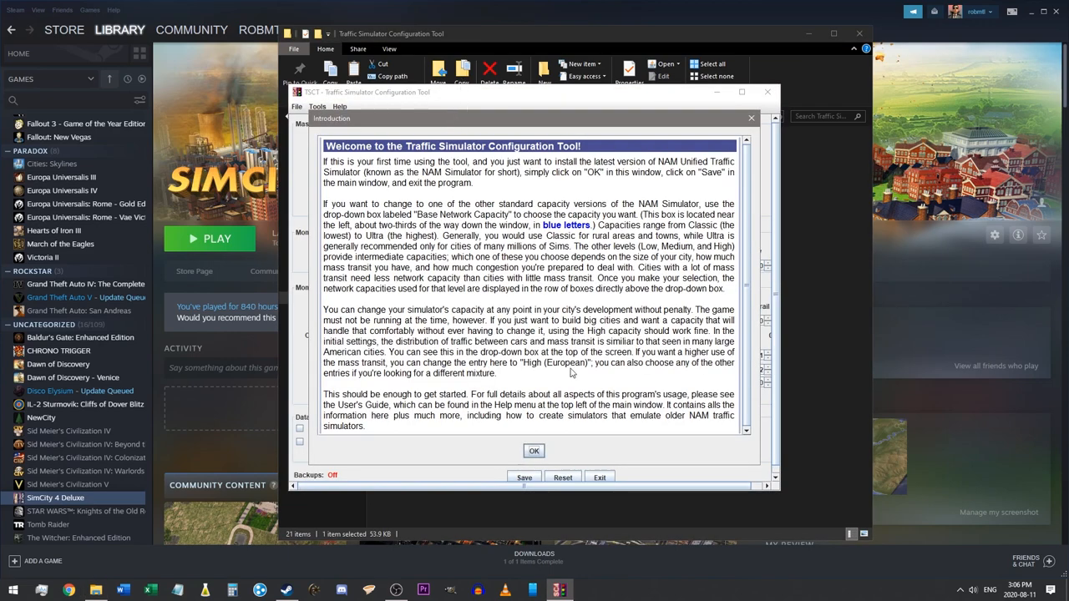
mouse_move(548, 453)
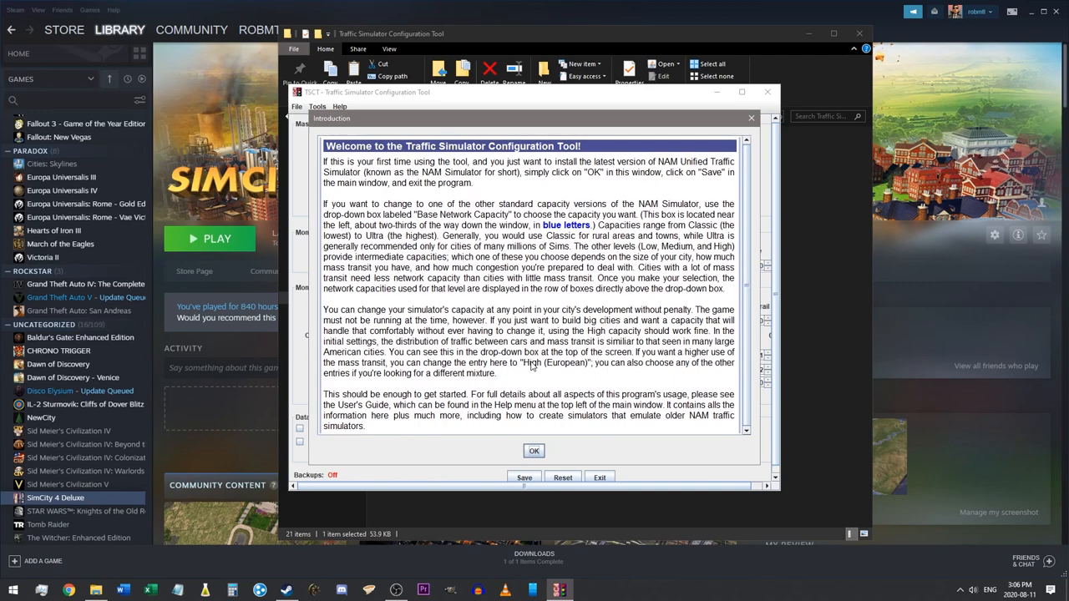
left_click(533, 451)
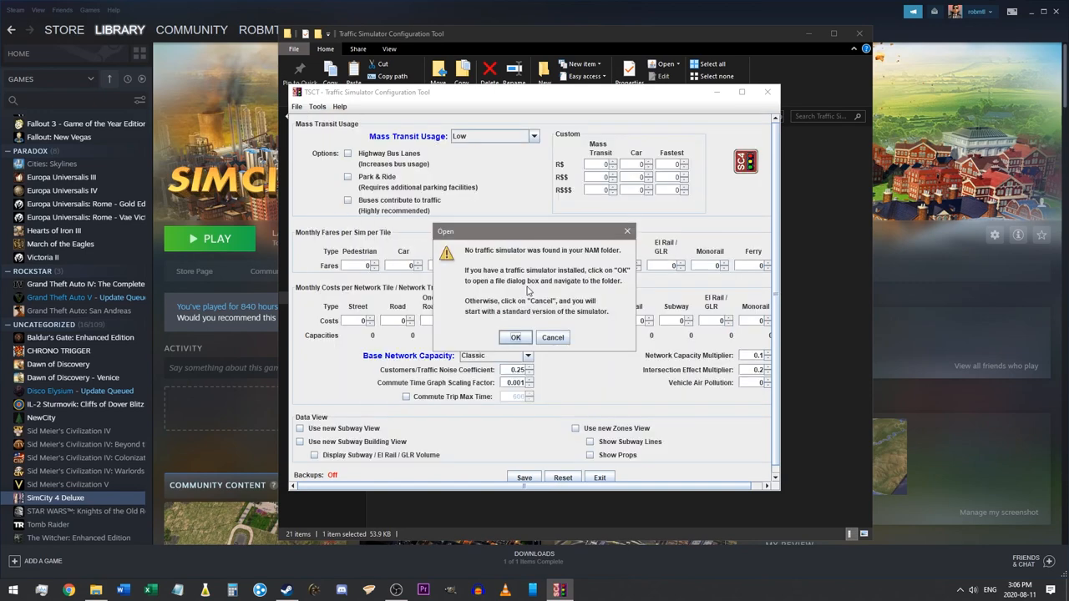
mouse_move(612, 260)
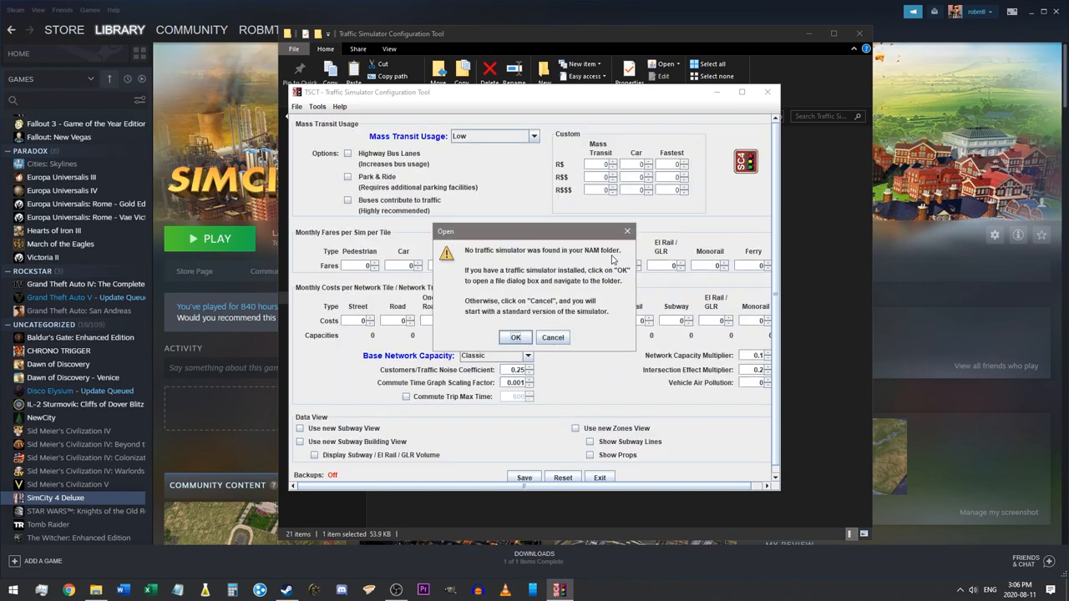
mouse_move(559, 282)
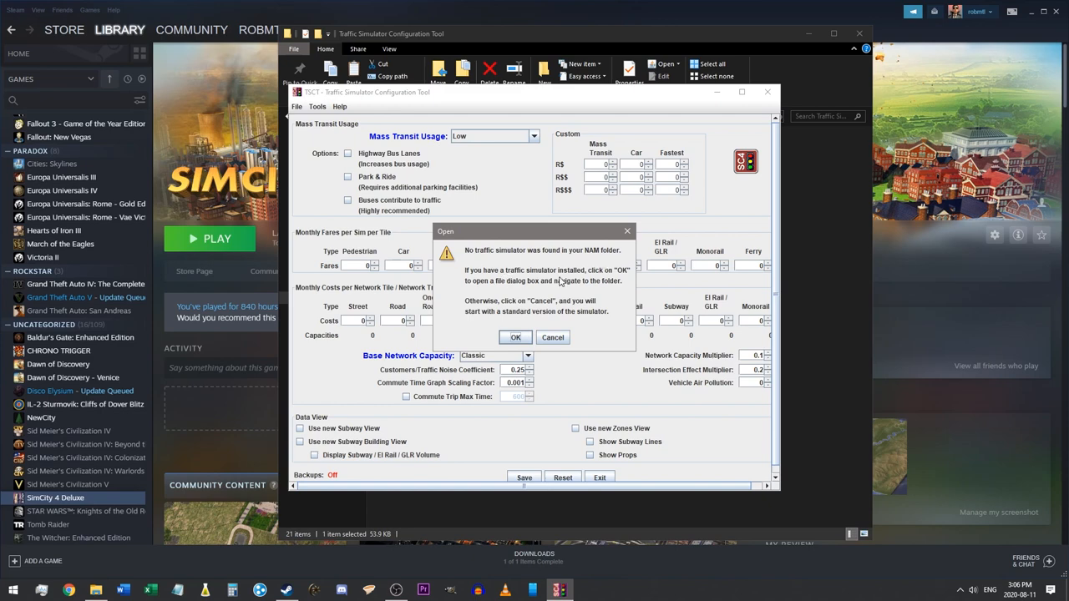
mouse_move(495, 294)
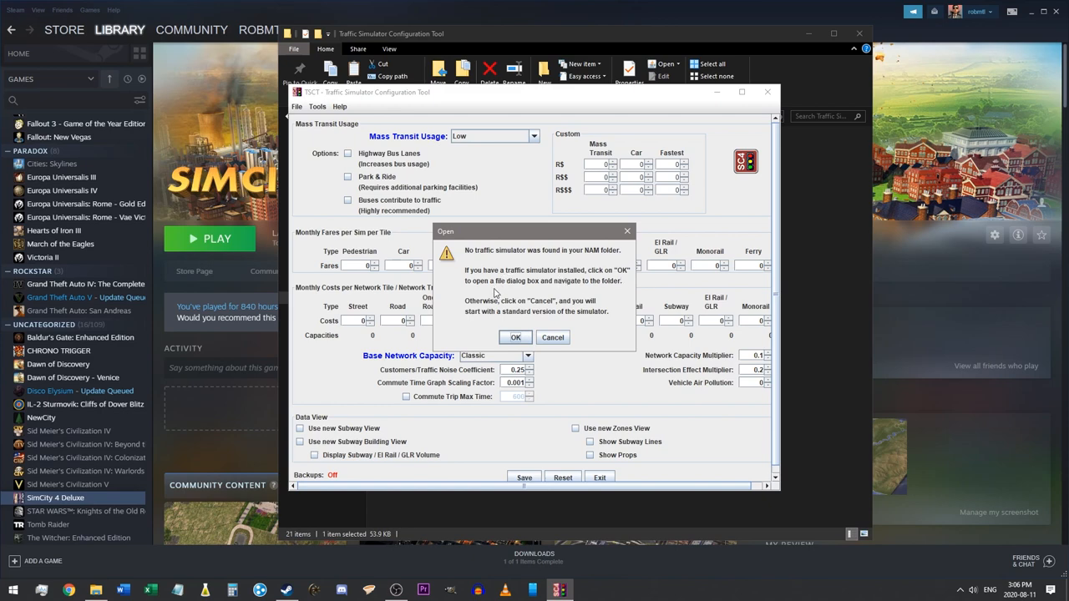
mouse_move(580, 290)
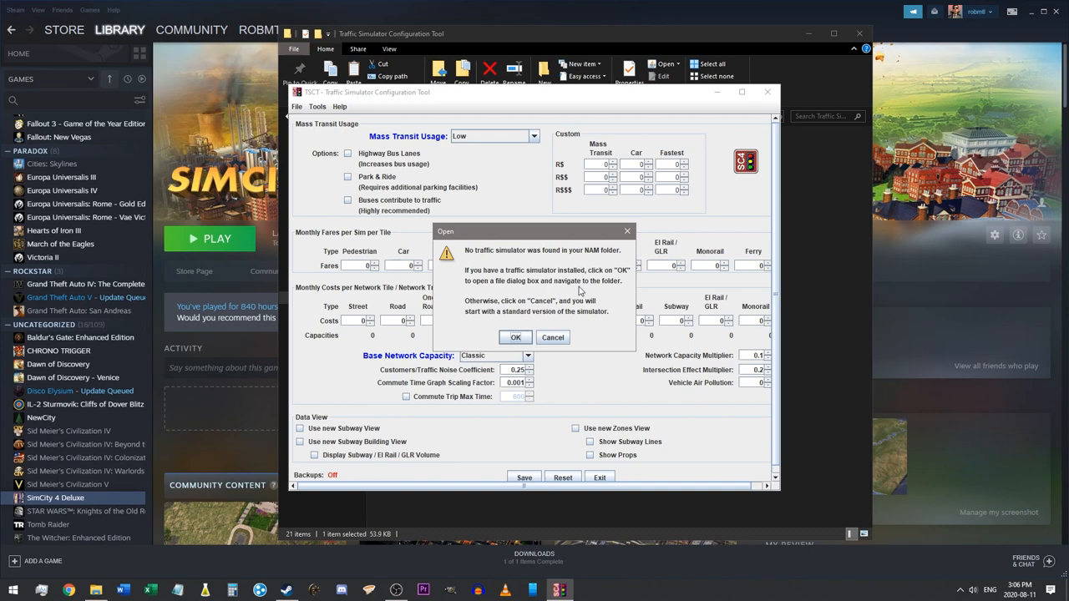
mouse_move(595, 305)
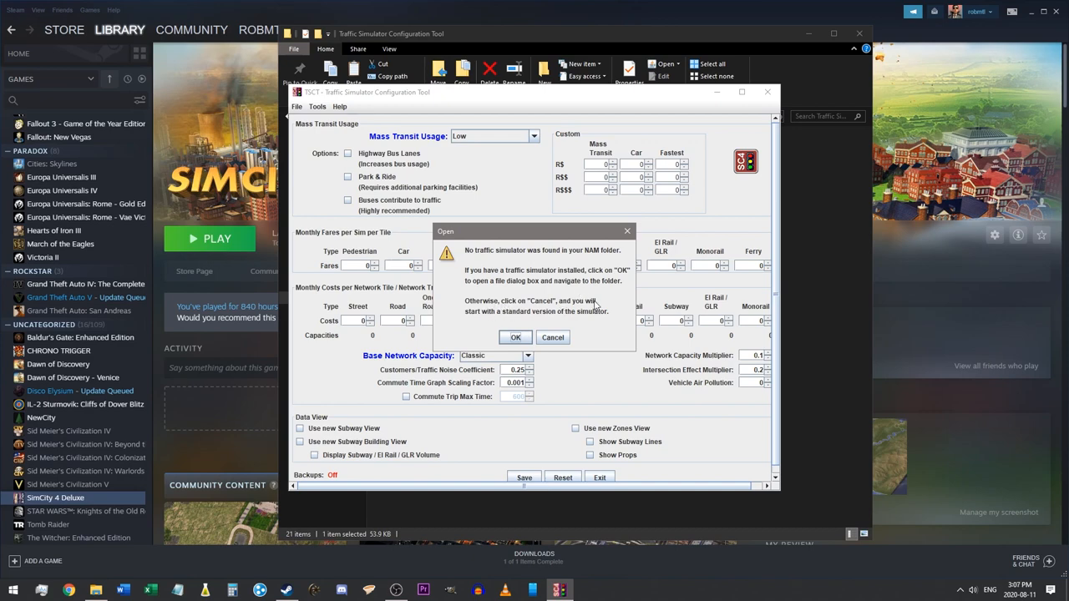
mouse_move(576, 332)
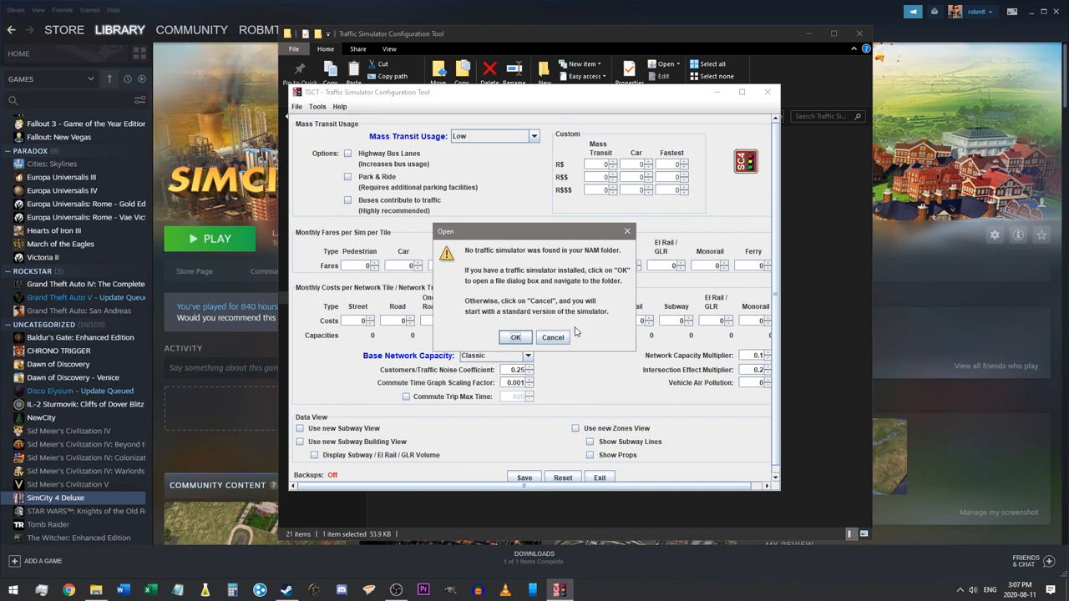
mouse_move(522, 338)
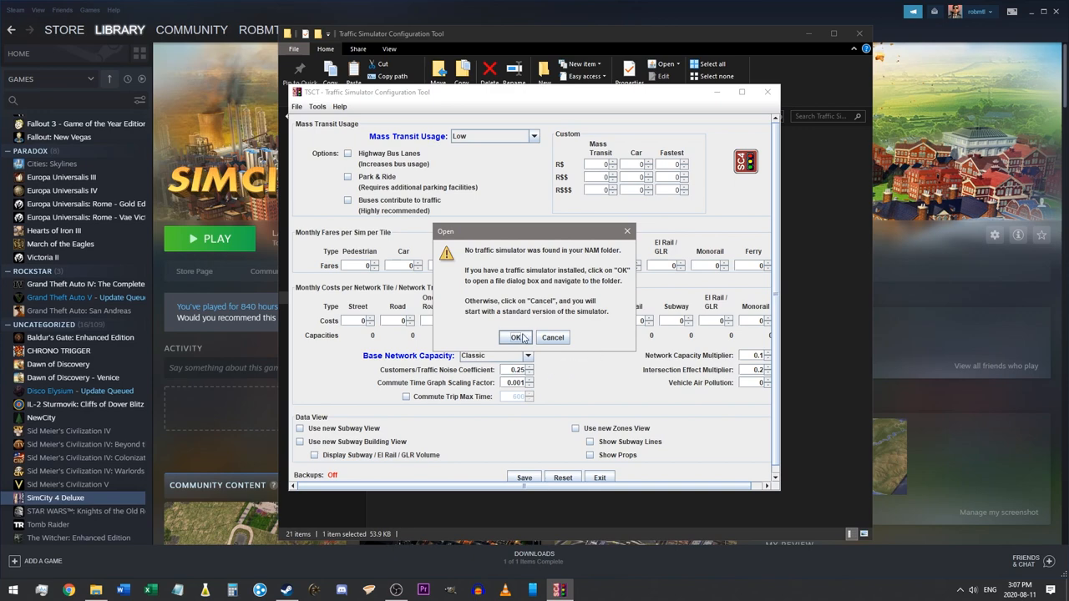
Browse to Network Addon Mod > 8_Traffic Simulator and load the installed simulator
left_click(515, 338)
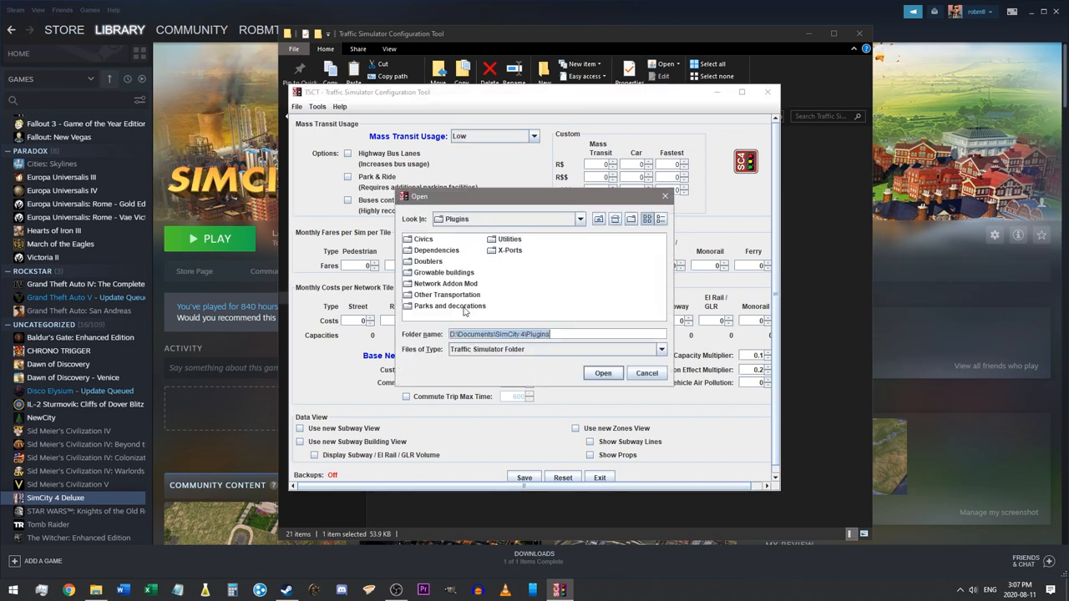
left_click(445, 283)
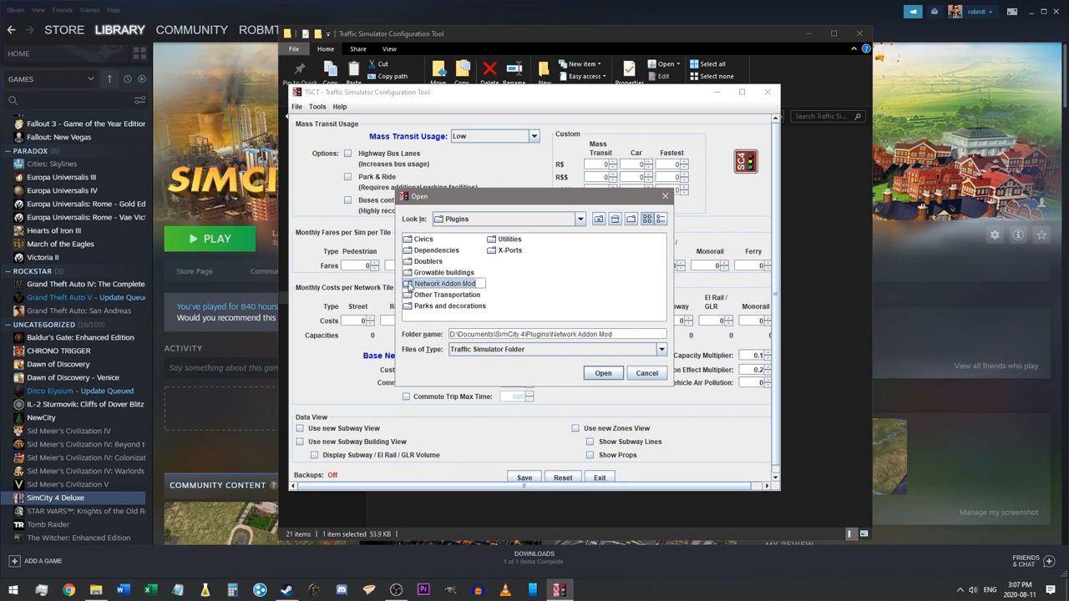
double_click(444, 283)
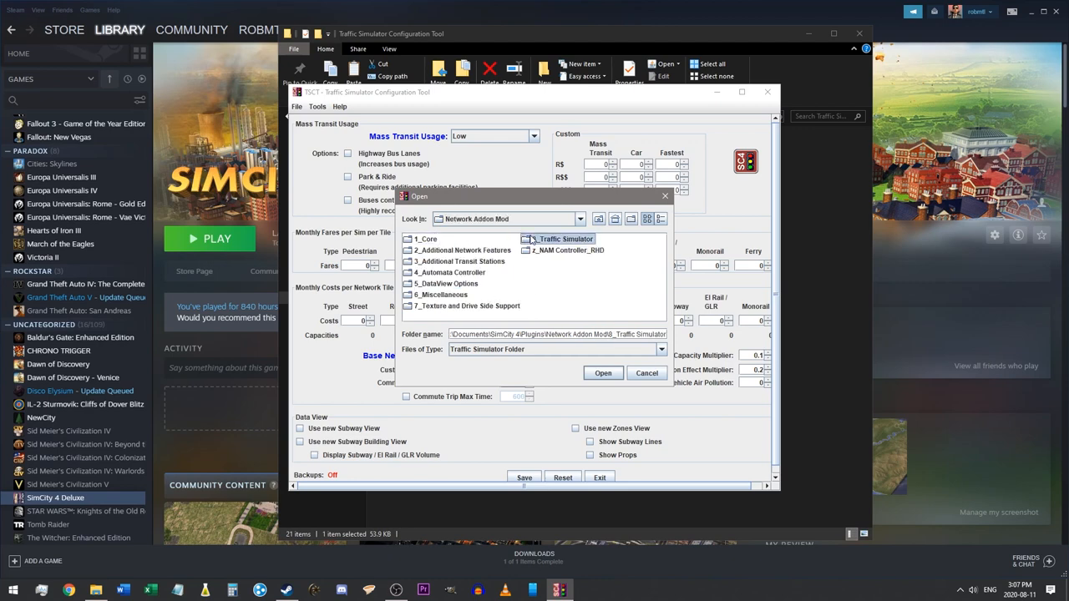
left_click(563, 239)
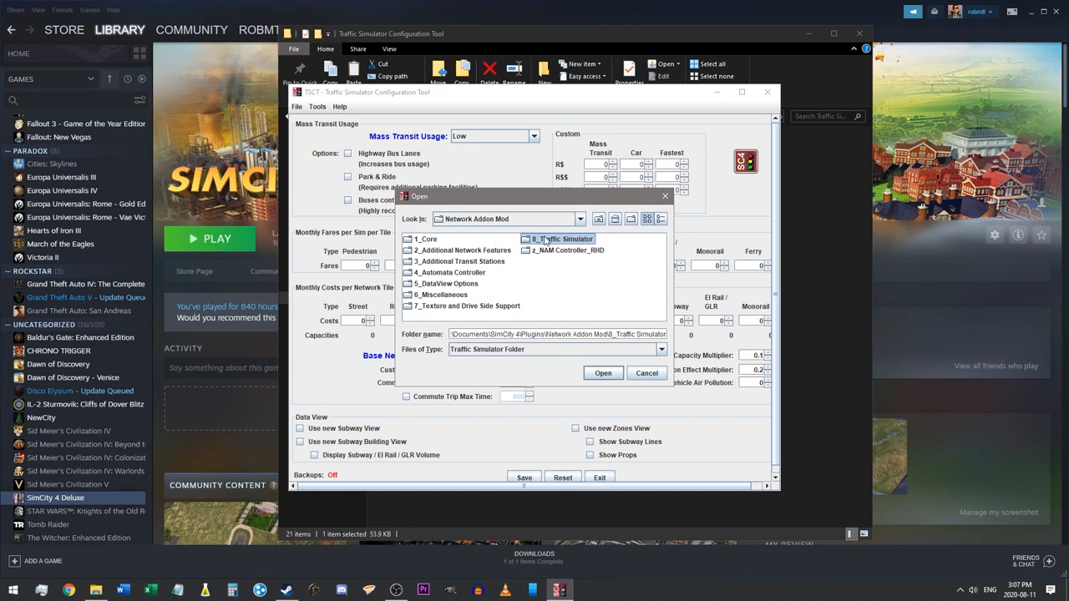
left_click(603, 372)
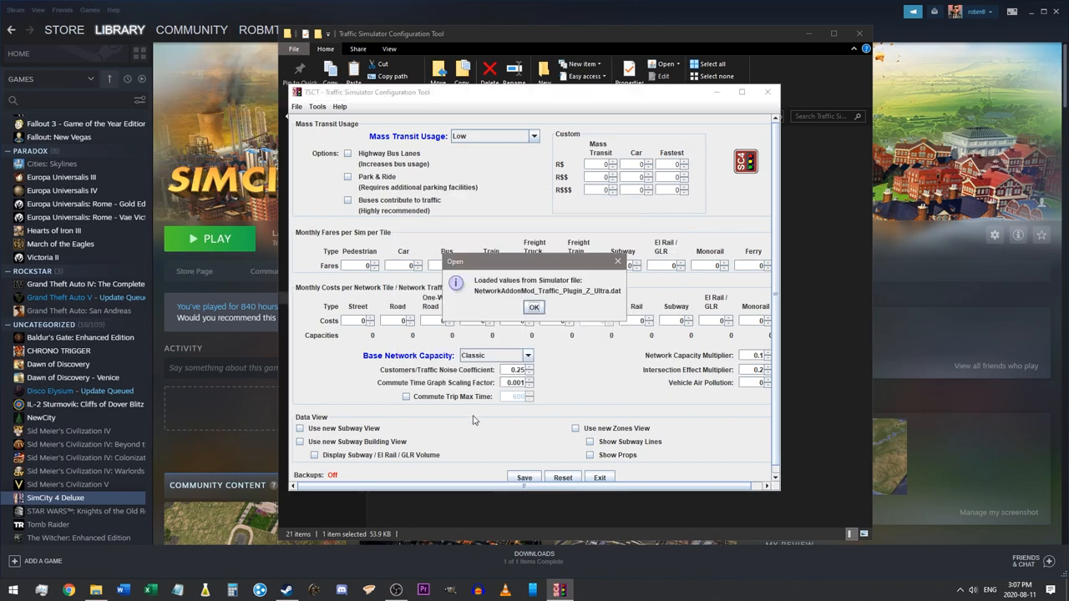
mouse_move(539, 298)
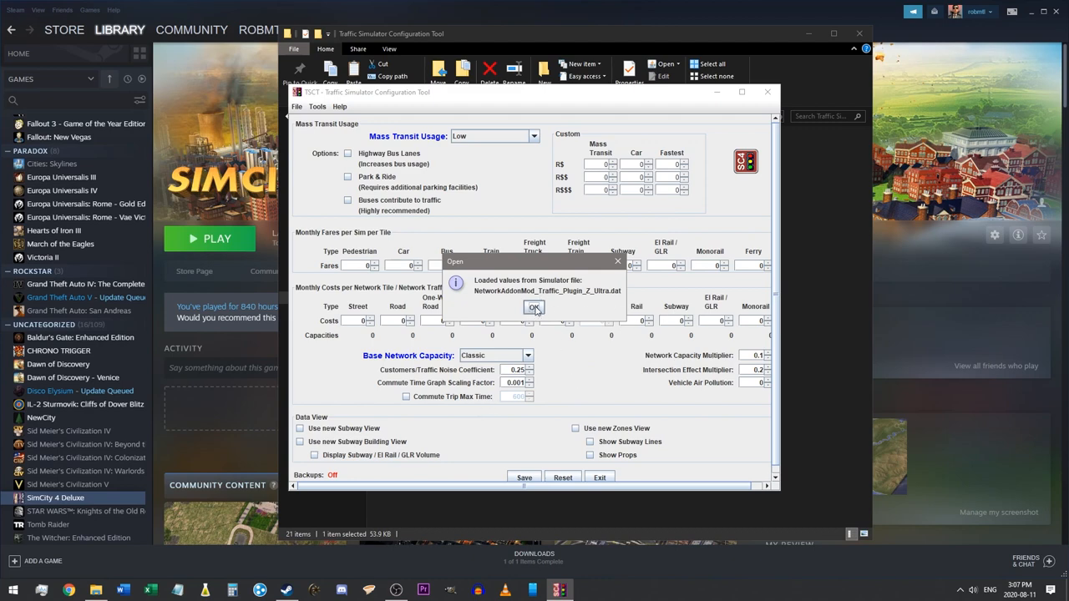
Set mass transit usage to Medium High and turn off Park & Ride
left_click(535, 307)
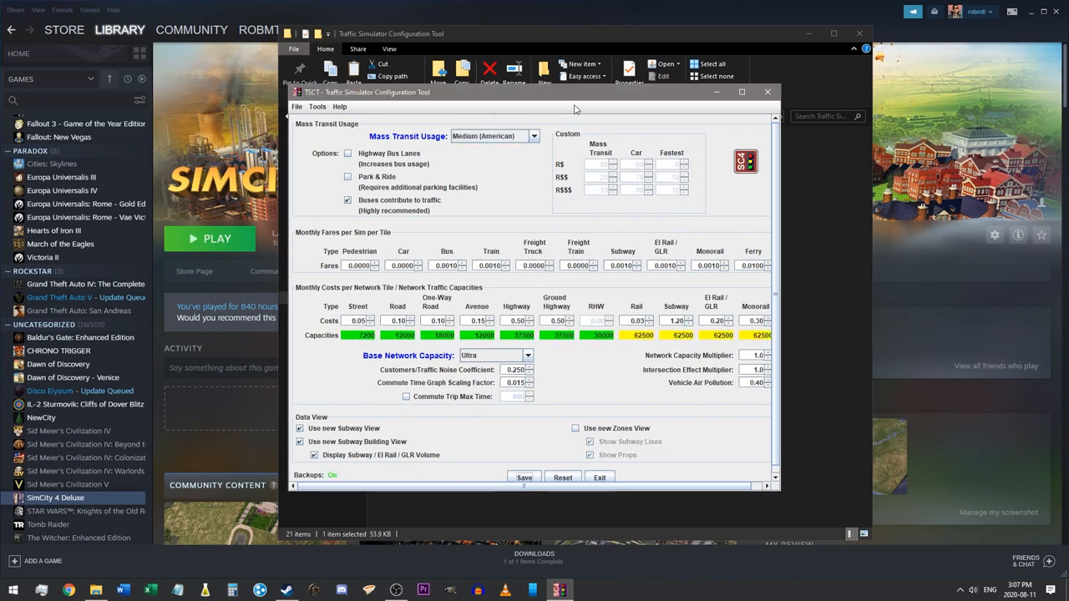
left_click(533, 136)
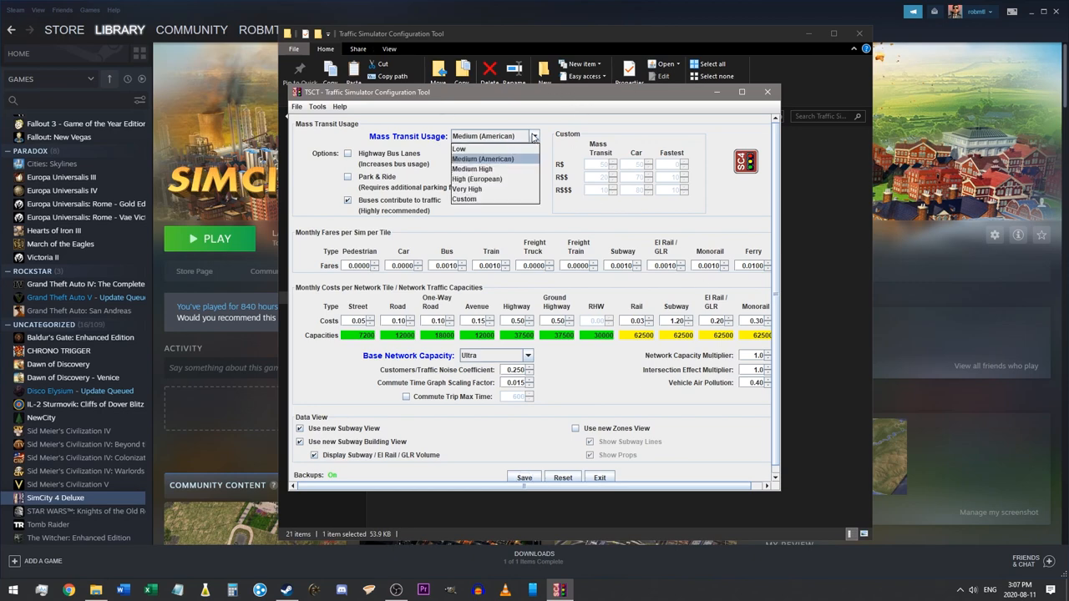
mouse_move(471, 169)
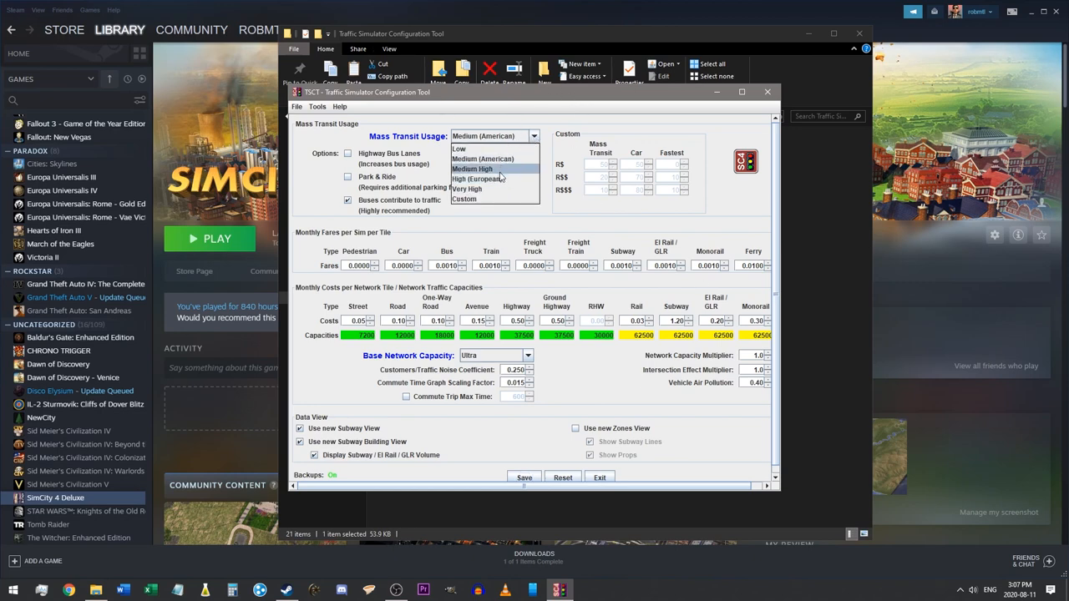
left_click(473, 169)
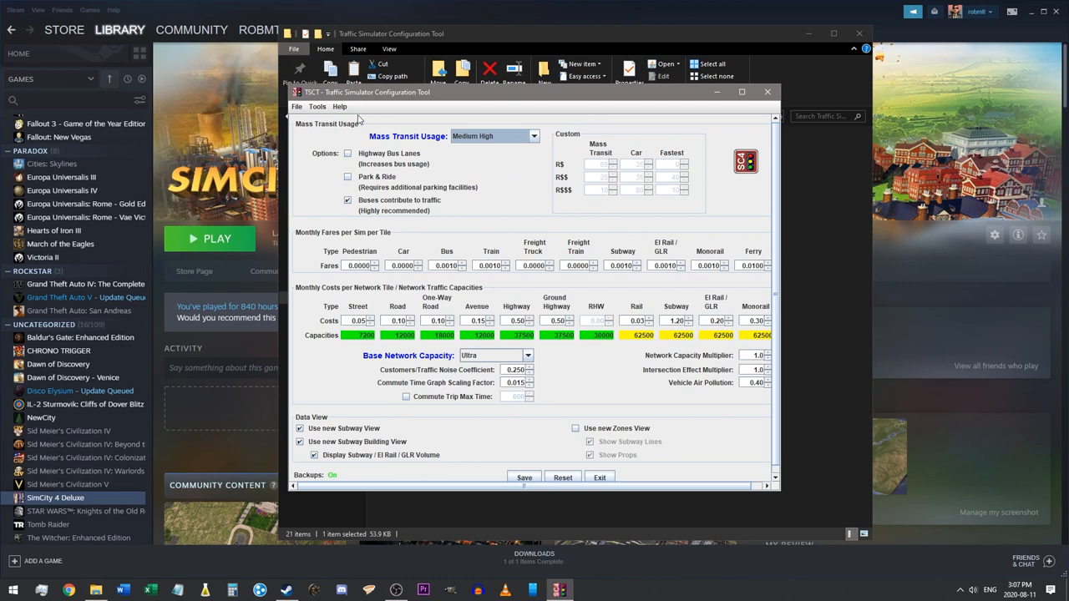
mouse_move(687, 156)
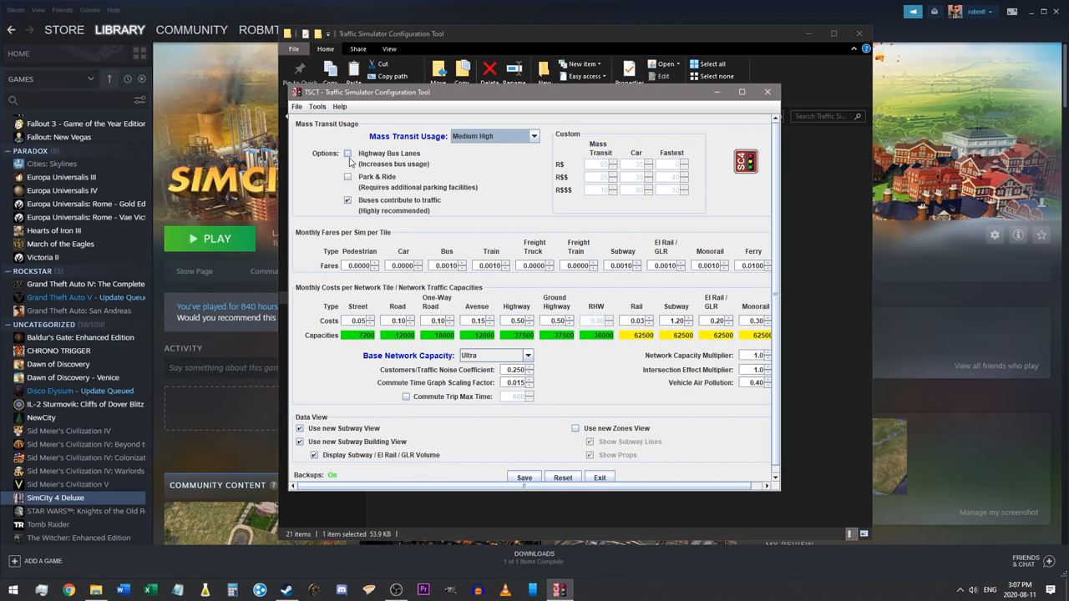
left_click(348, 154)
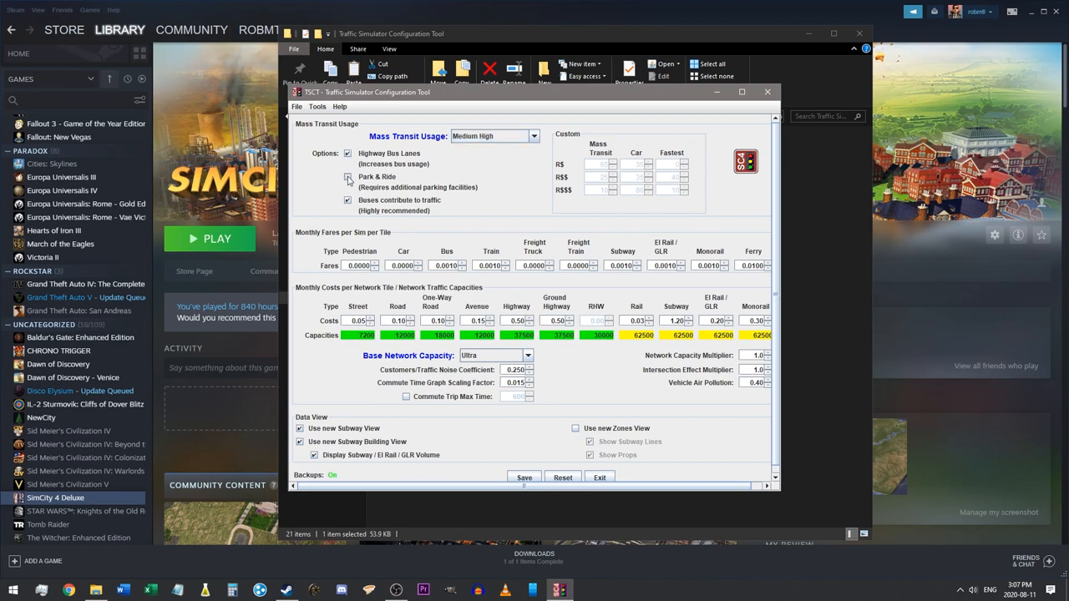
left_click(348, 176)
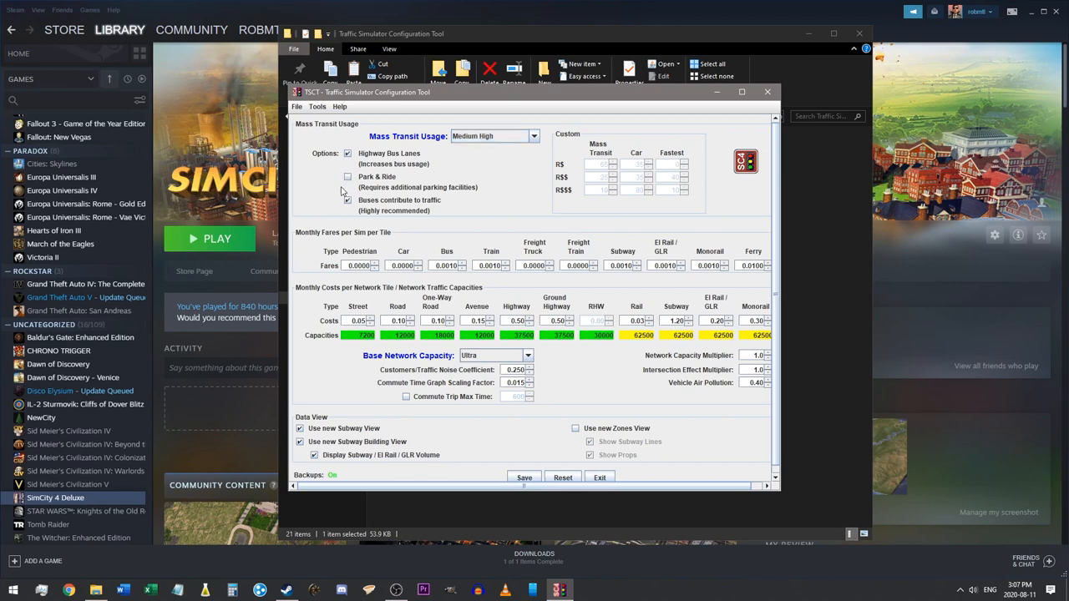
Enable Use new Zones View and save the traffic simulator settings
scroll("up", 3)
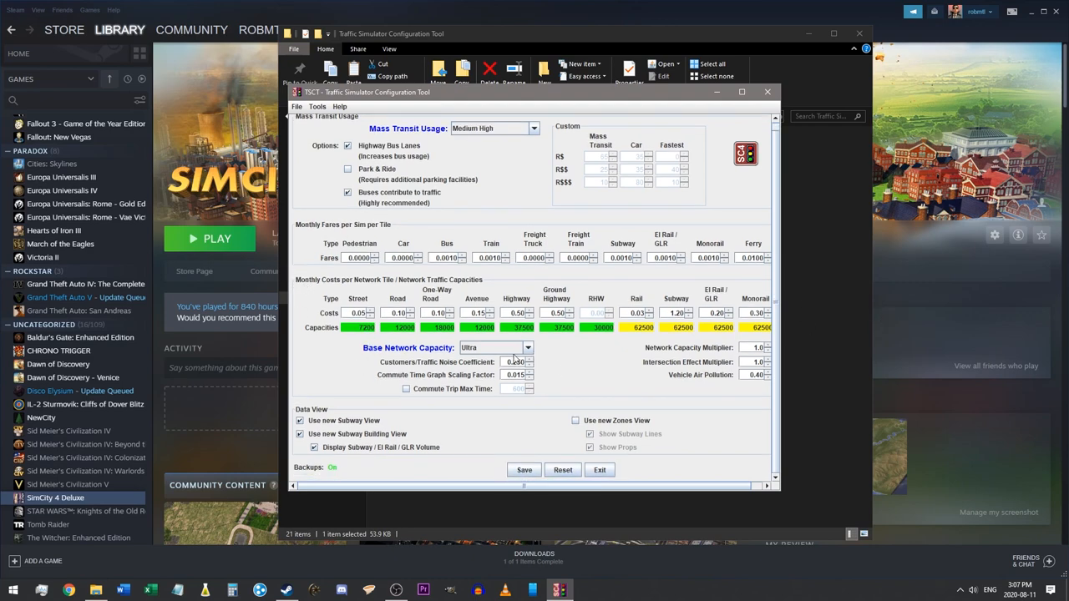
left_click(576, 420)
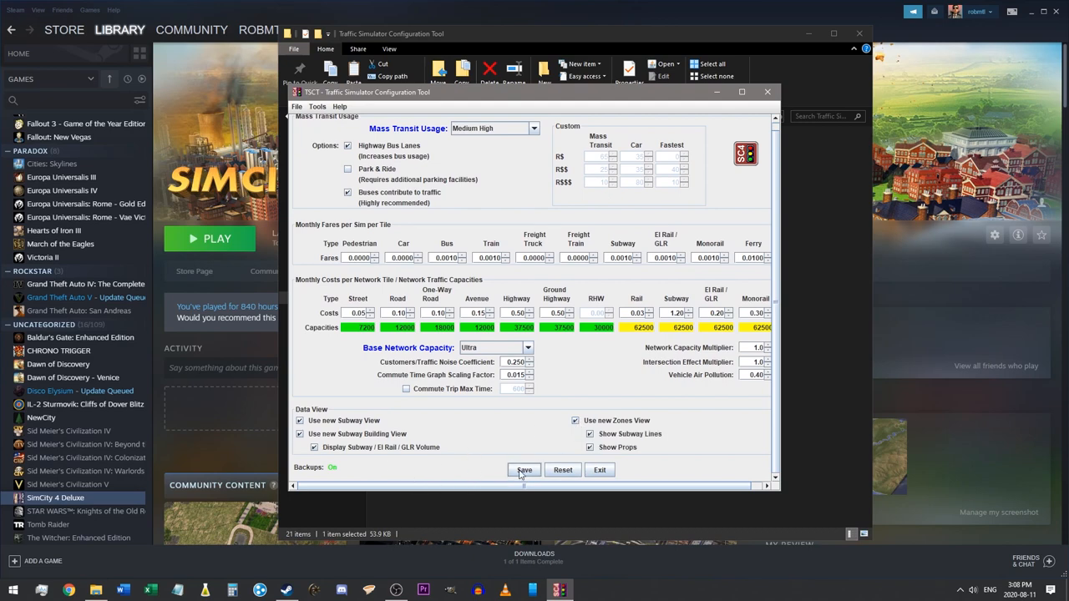
left_click(524, 469)
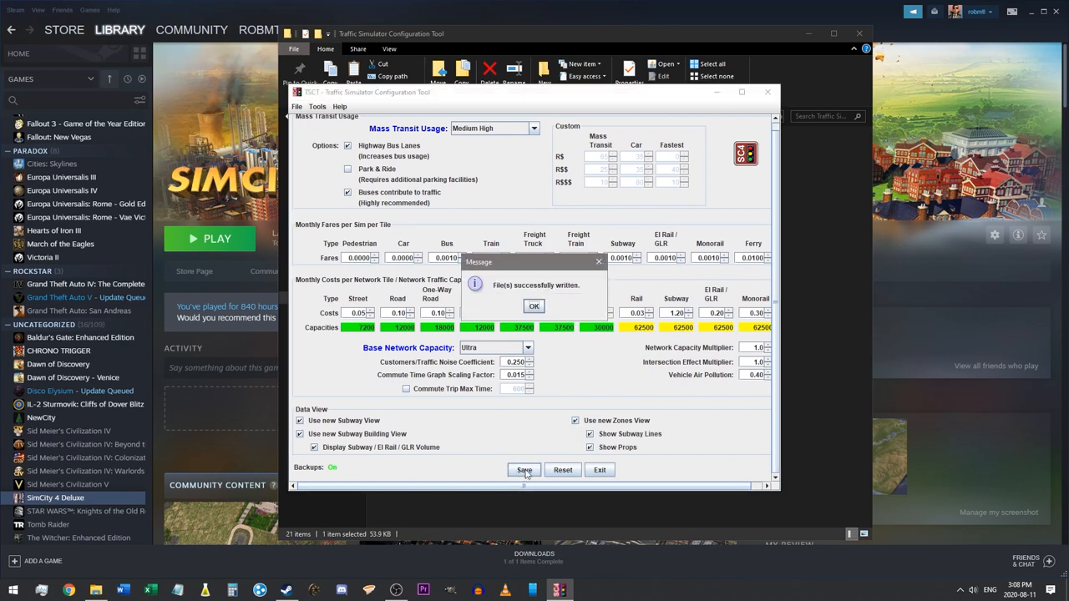
left_click(534, 305)
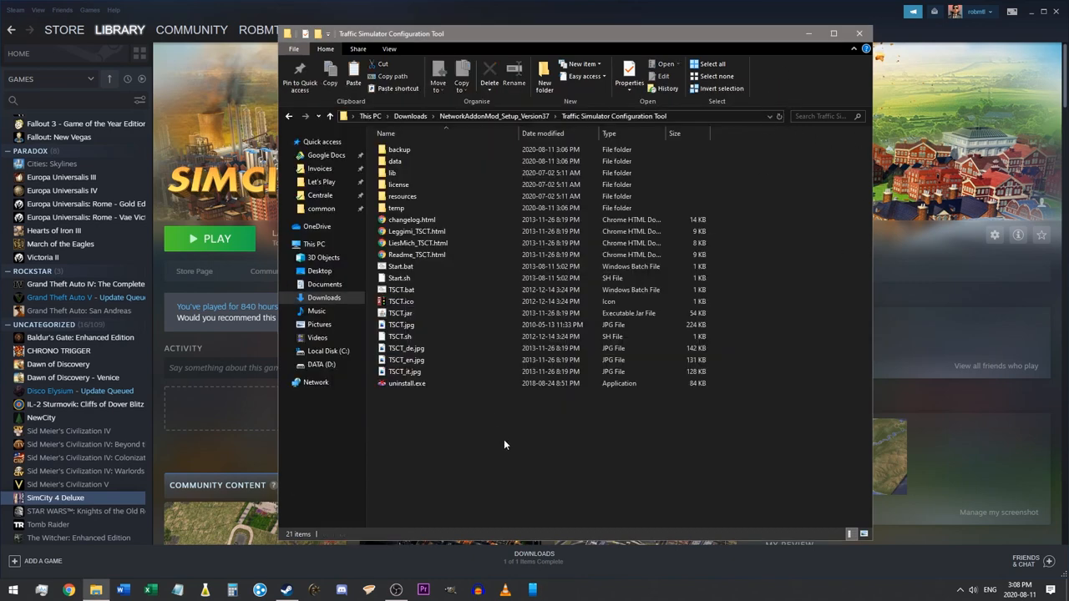
Copy the Traffic Simulator Configuration Tool folder from the NAM 37 setup folder
left_click(403, 196)
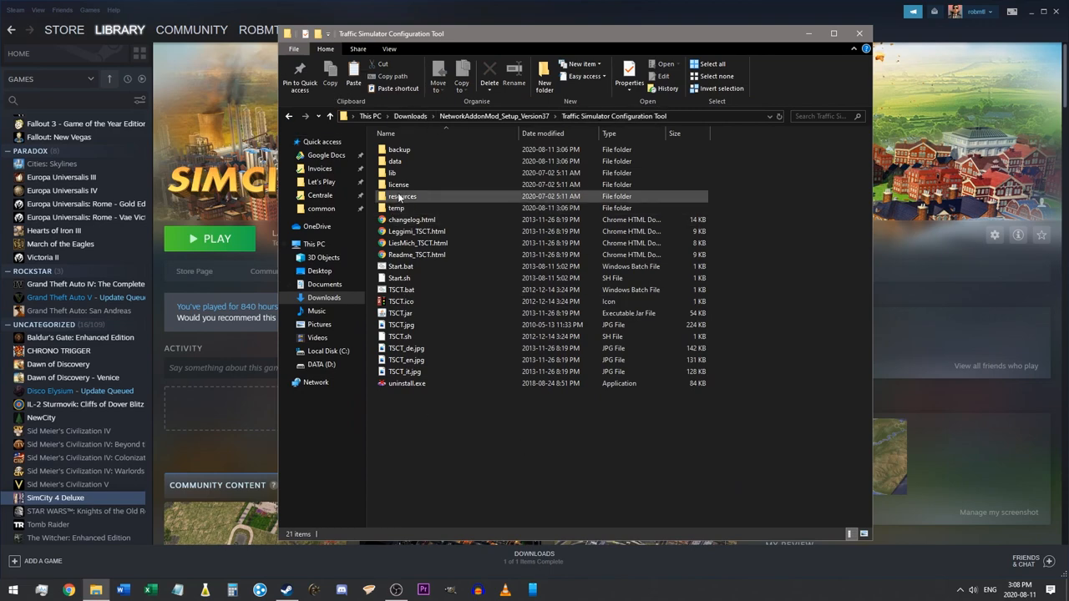
left_click(398, 150)
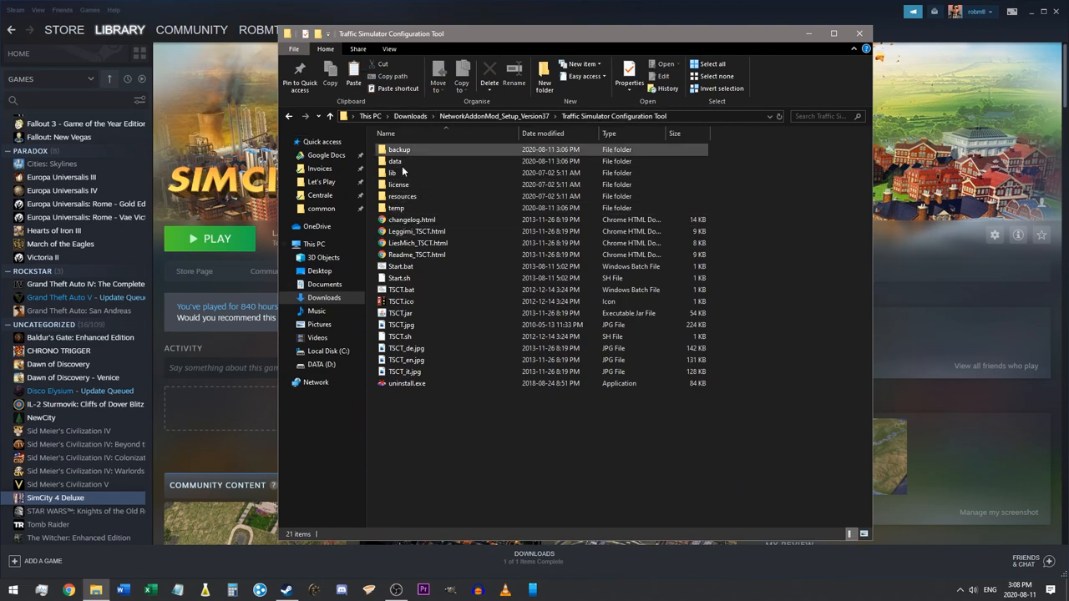
left_click(394, 161)
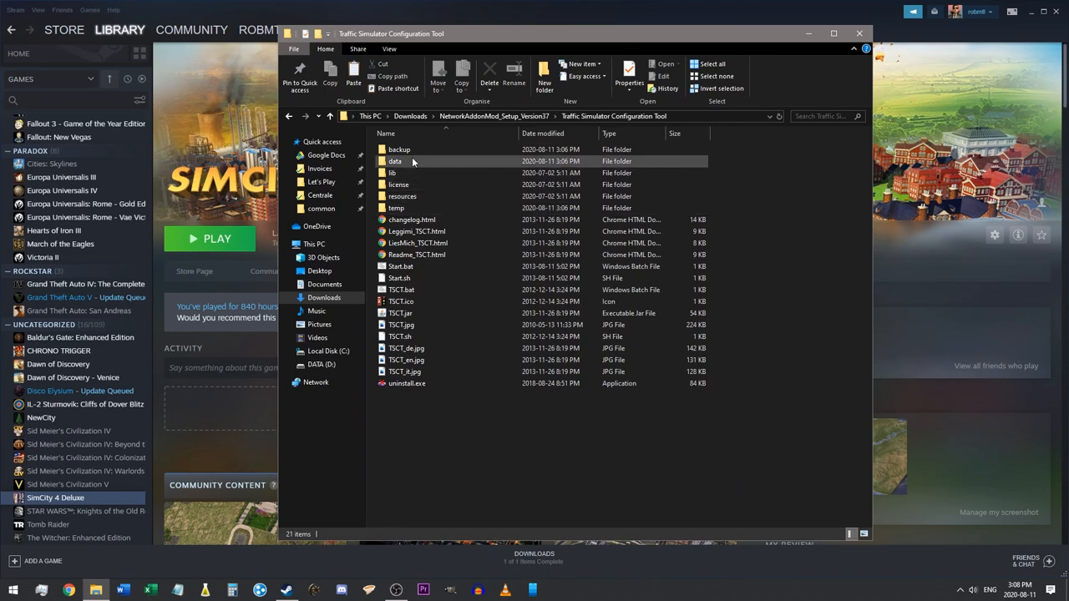
mouse_move(426, 160)
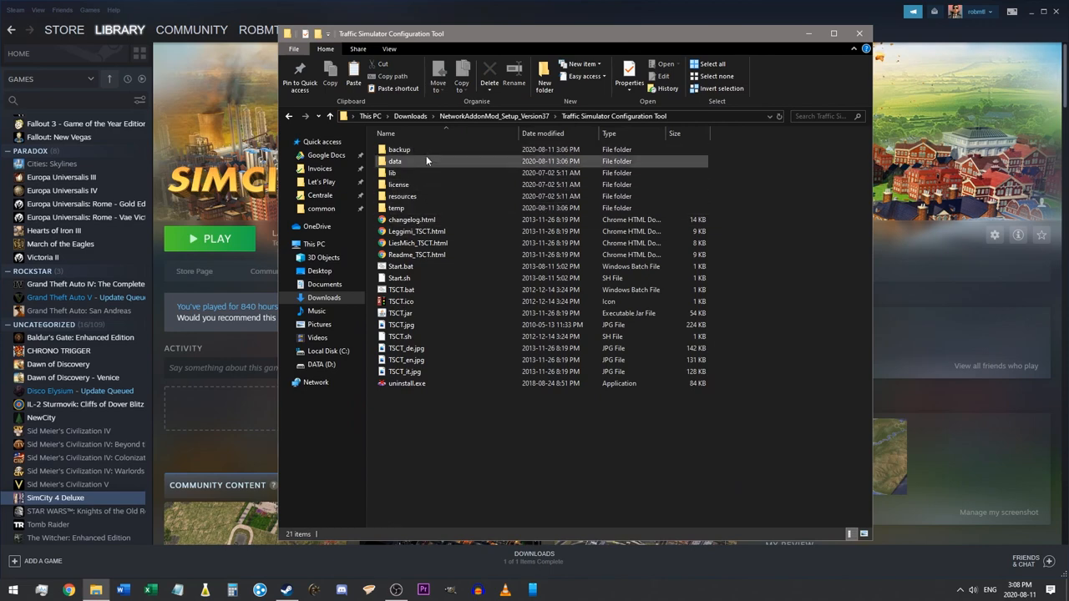
left_click(288, 116)
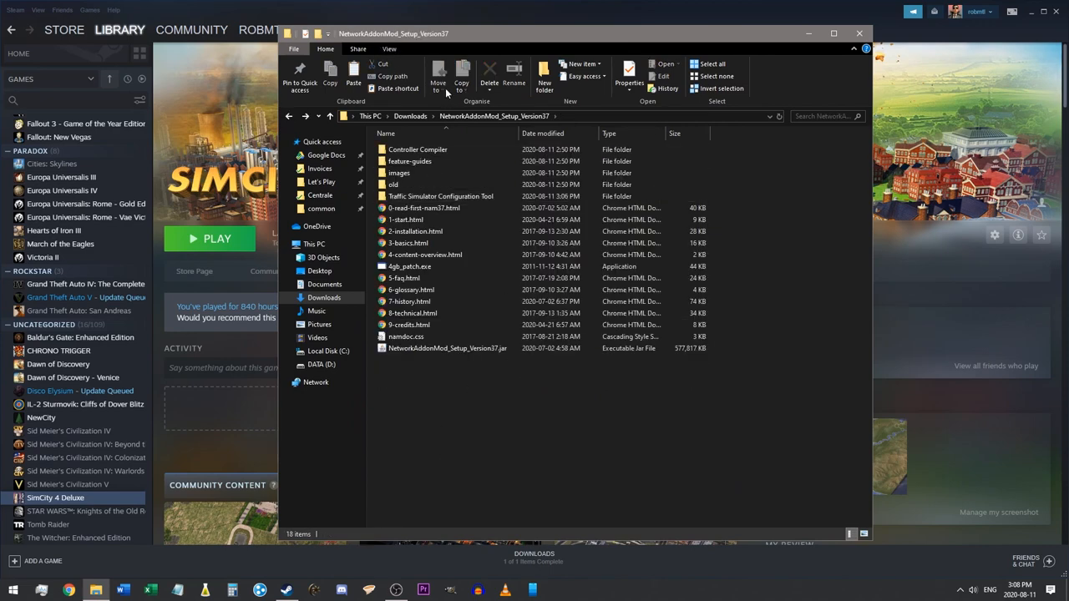
left_click(440, 195)
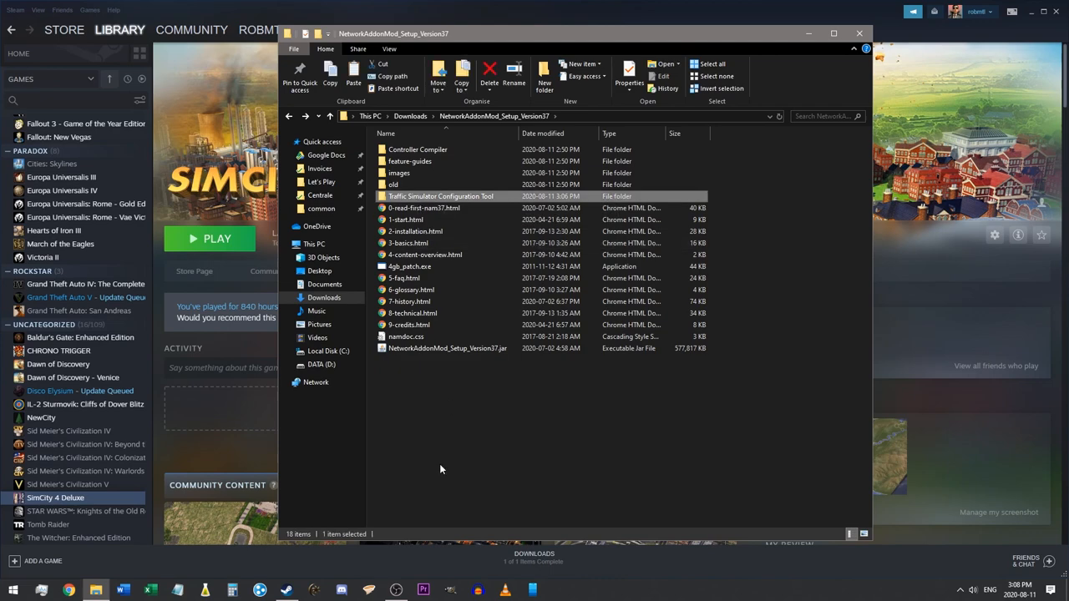
mouse_move(428, 205)
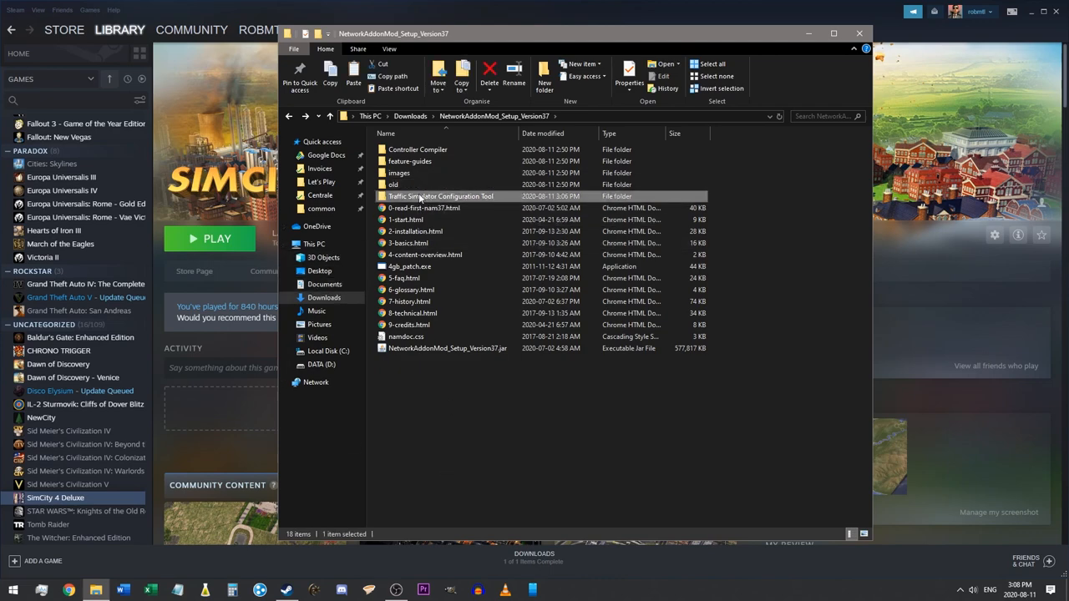
mouse_move(432, 202)
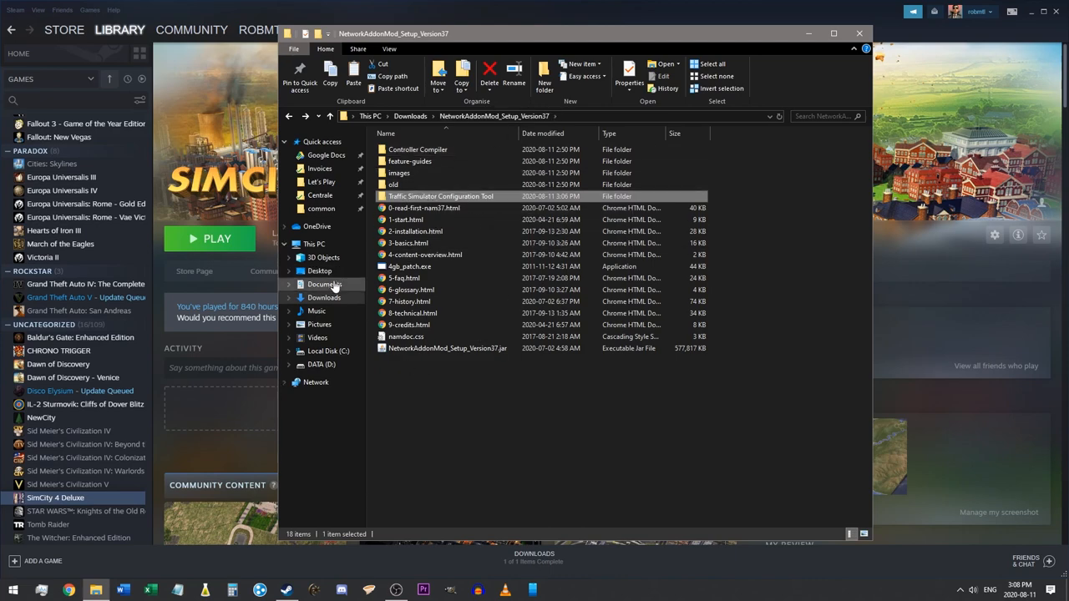
Paste the copied folder into Documents beside the SimCity 4 folder
left_click(325, 284)
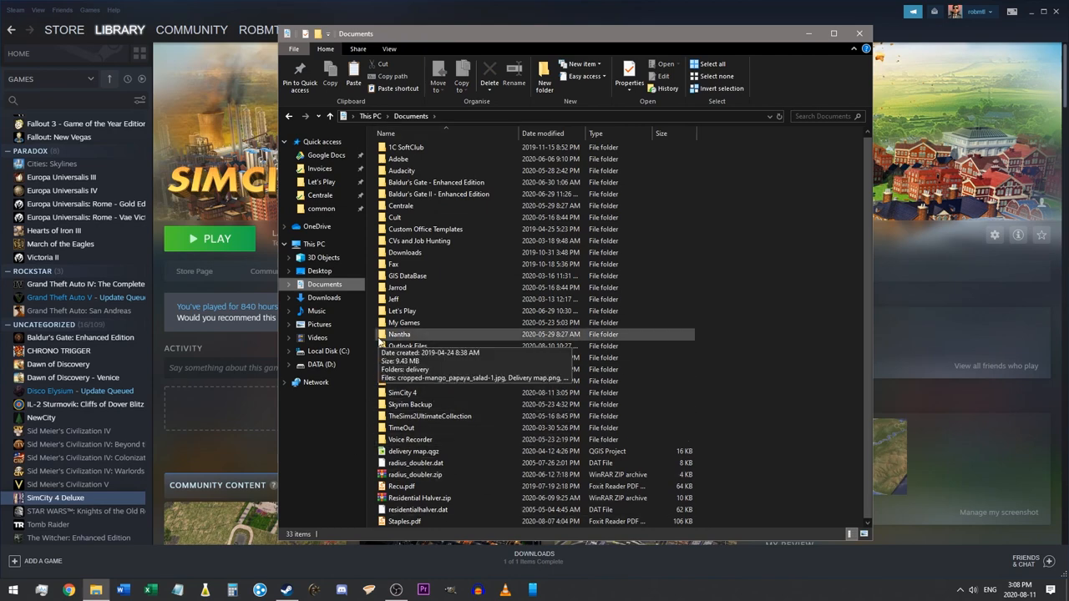
mouse_move(793, 320)
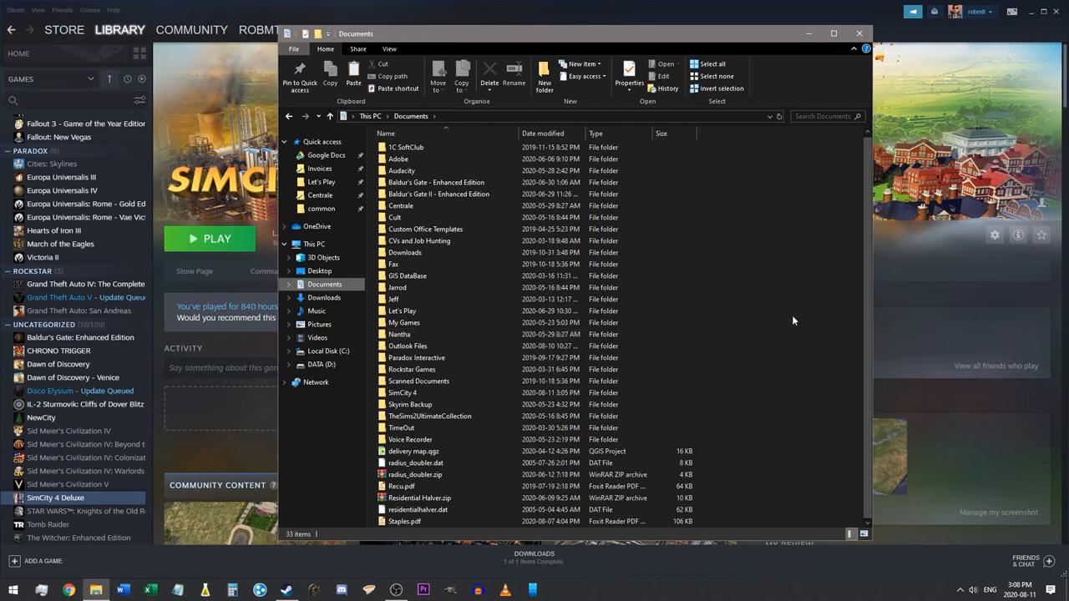
left_click(544, 76)
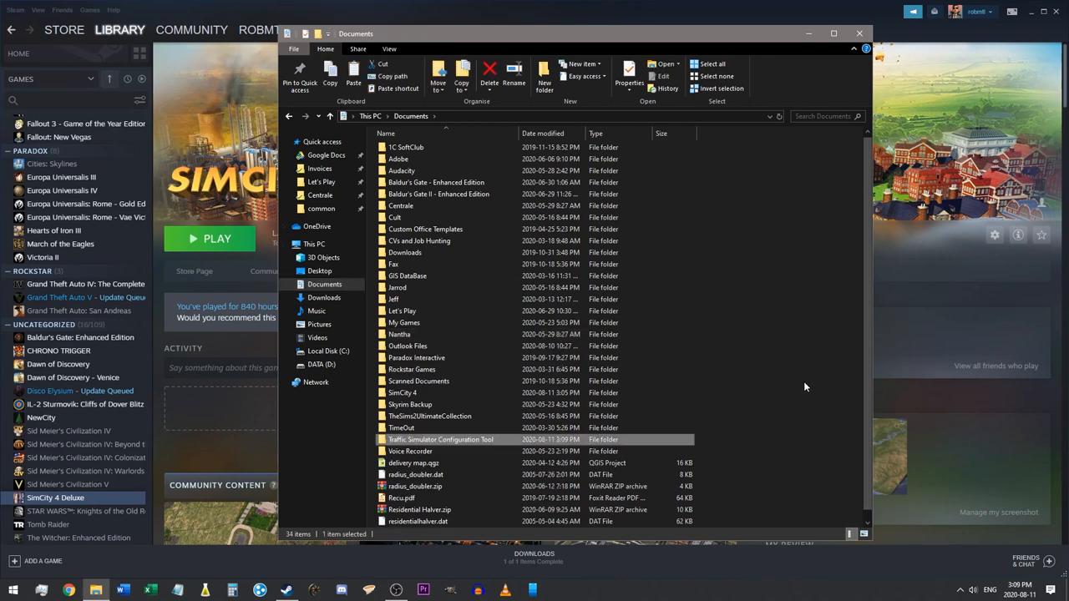
mouse_move(641, 218)
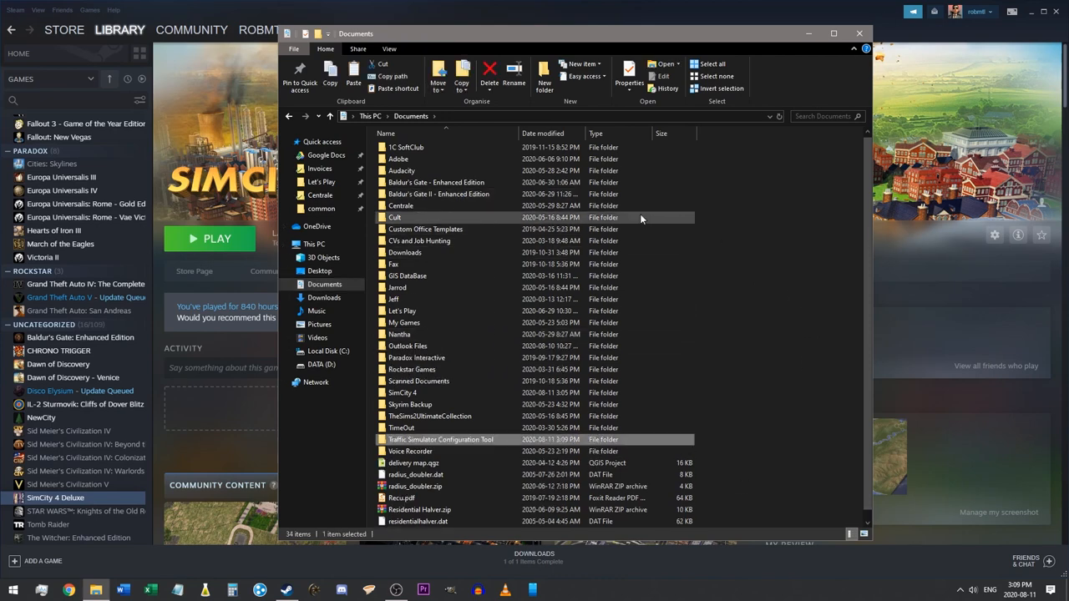
mouse_move(680, 203)
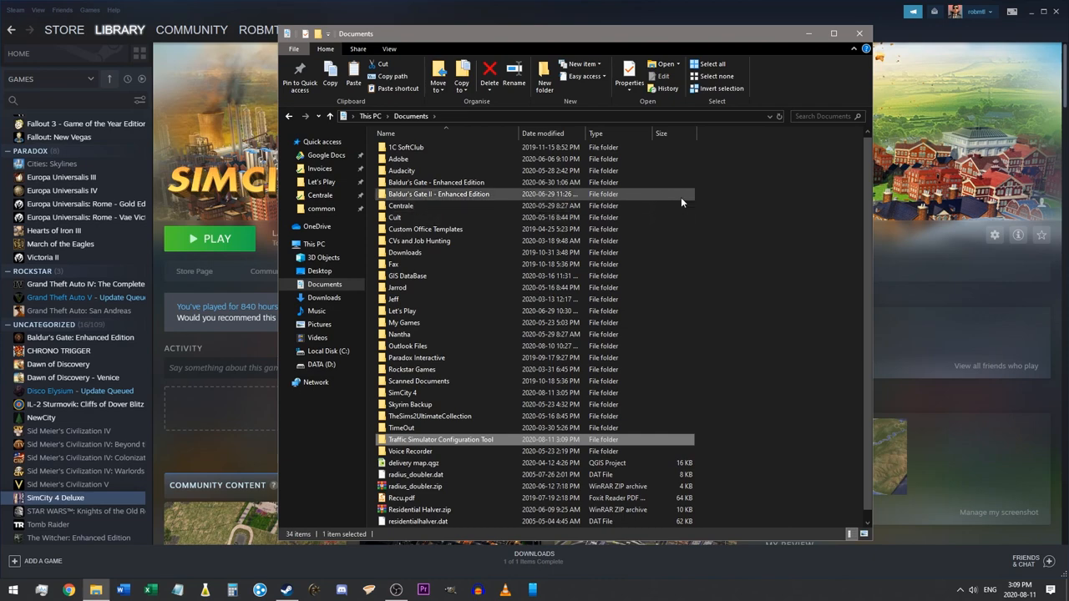
mouse_move(441, 439)
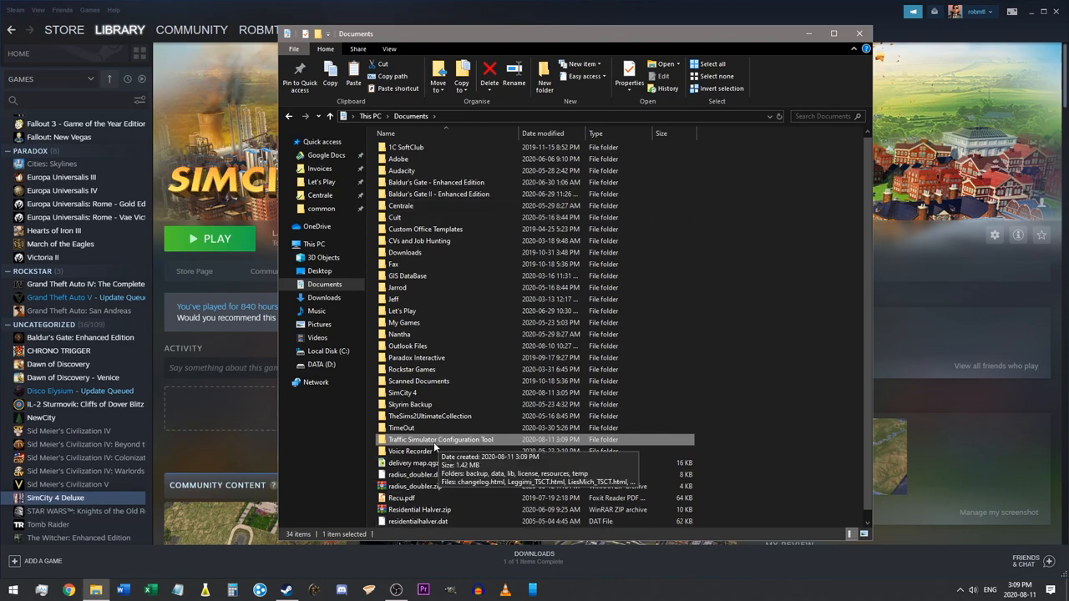
mouse_move(456, 441)
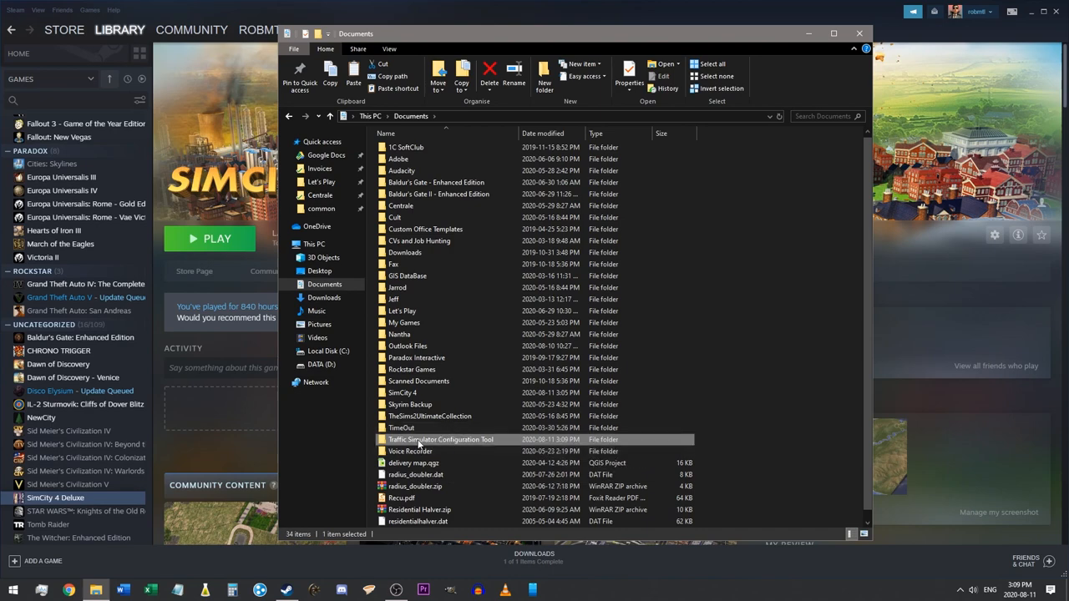
mouse_move(458, 440)
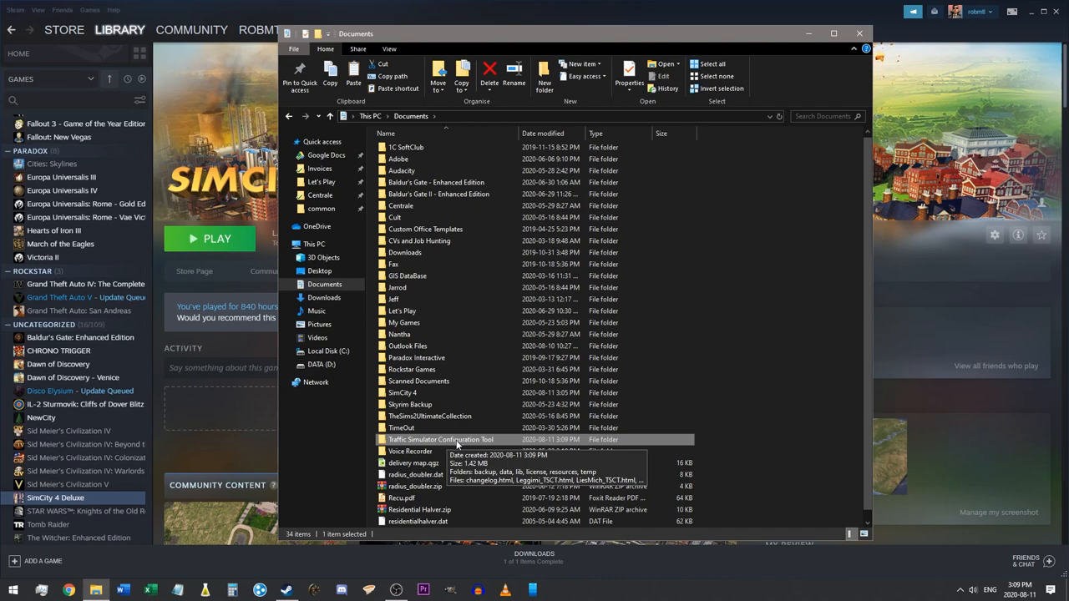
mouse_move(377, 328)
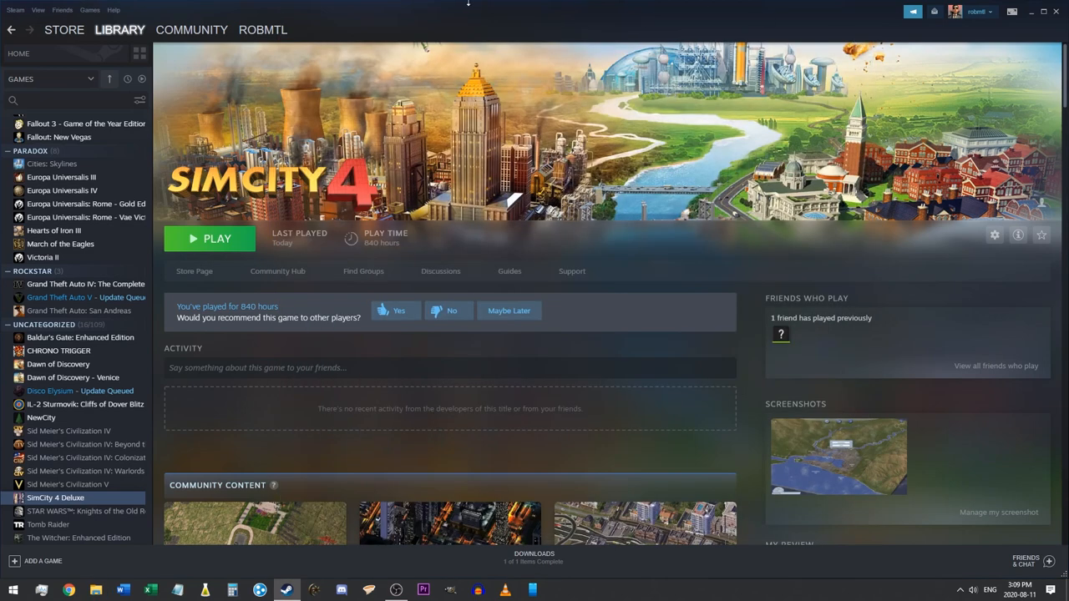
mouse_move(529, 89)
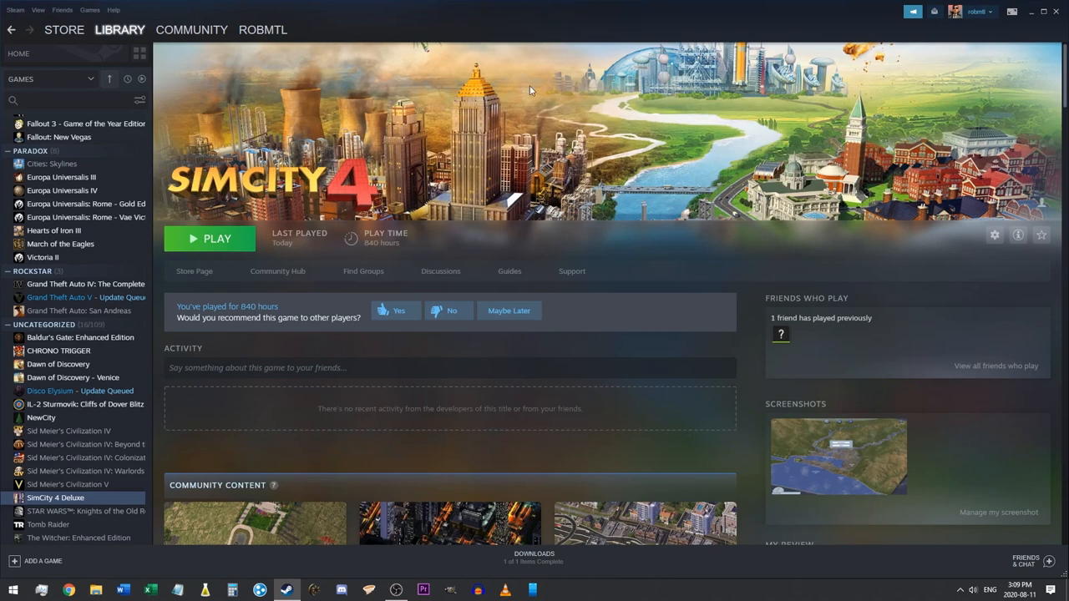
mouse_move(226, 268)
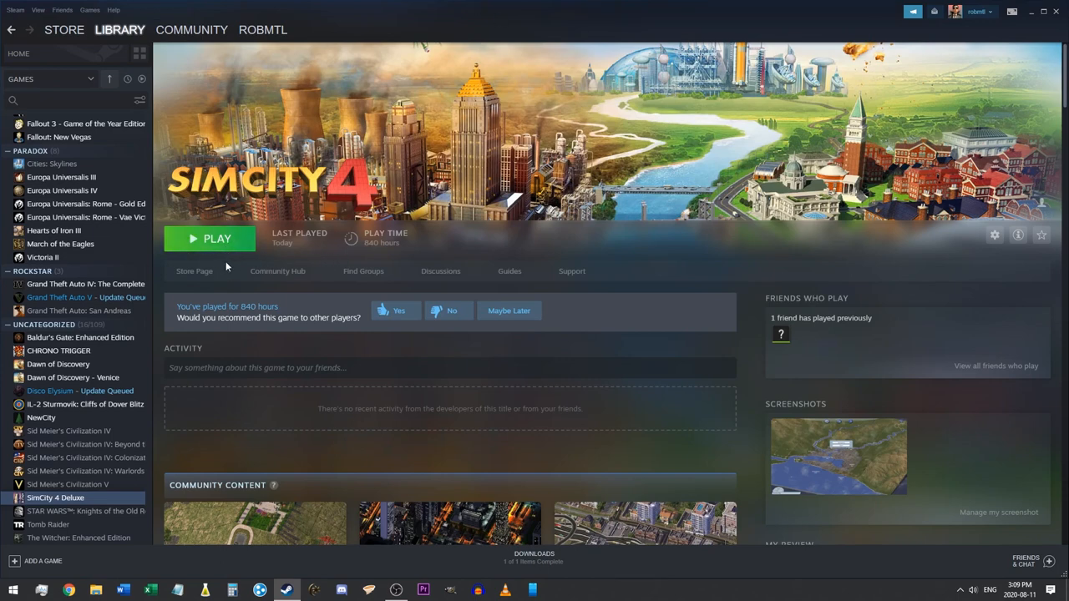